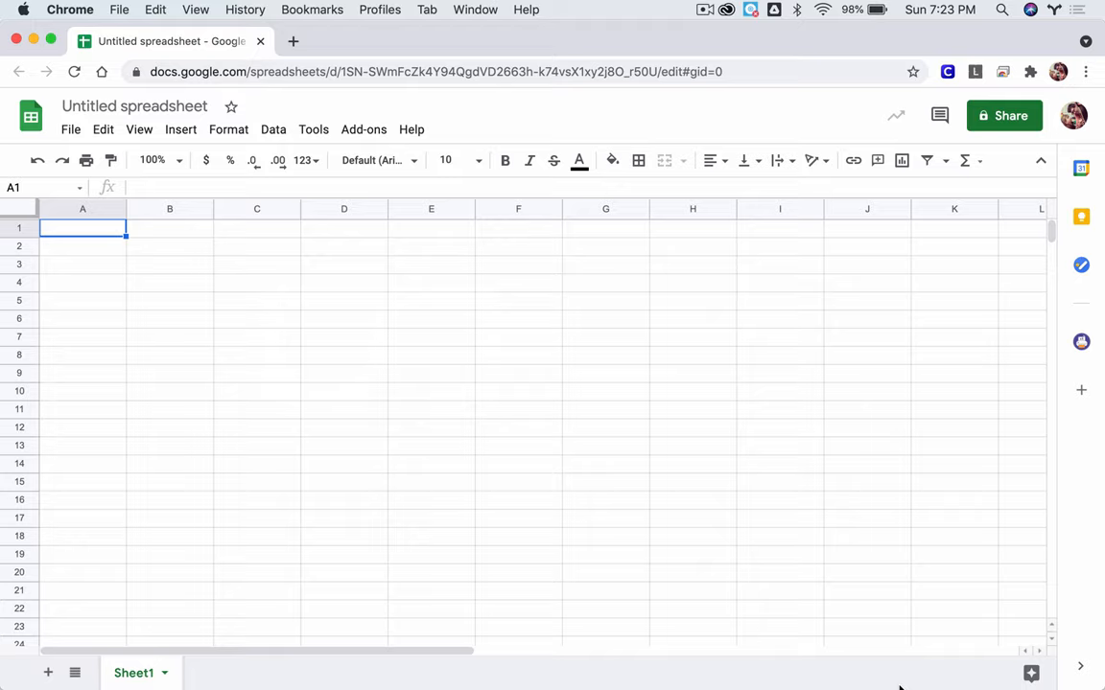
{"action": "mouse_move", "coordinate": [159, 209]}
{"action": "type", "text": "S"}
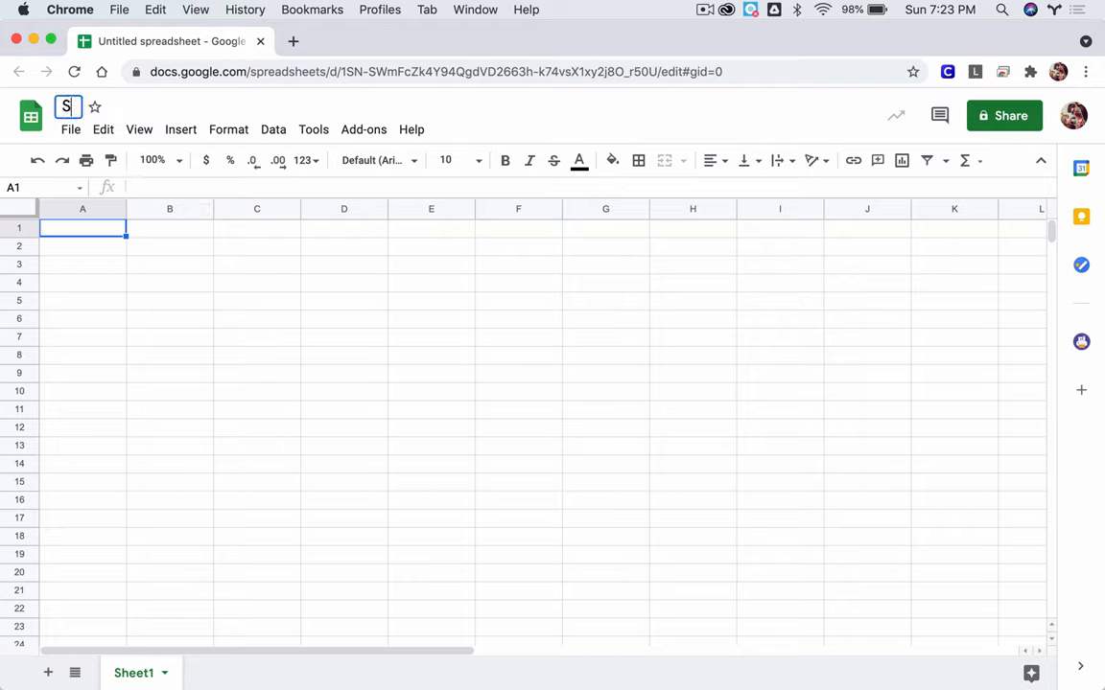
Step: Rename the spreadsheet to "Shaun's Rule of 72 Accuracy Spreadsheet"
{"action": "type", "text": "haun's R"}
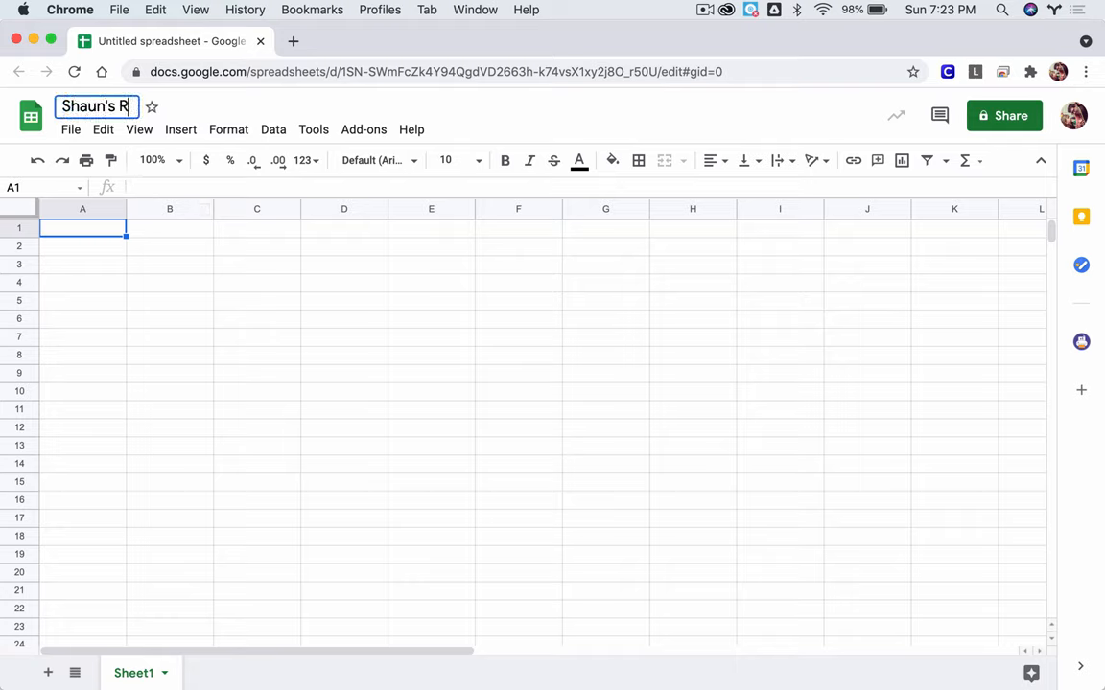
{"action": "type", "text": "ule of 72 Accuracy"}
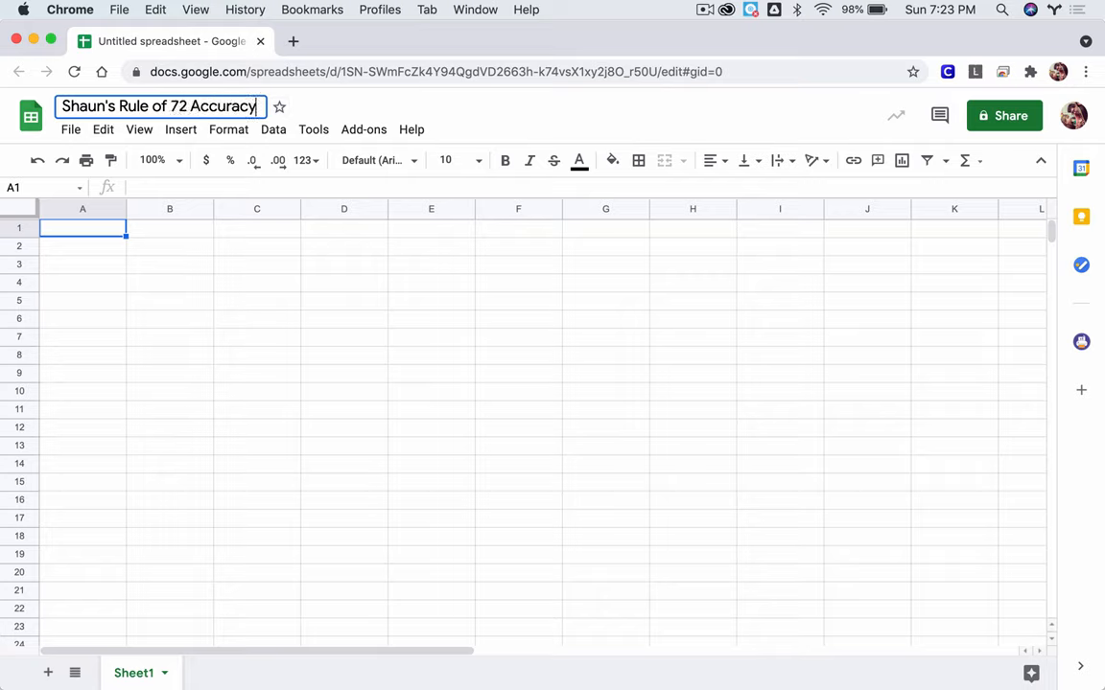
{"action": "type", "text": "Spreadsheet"}
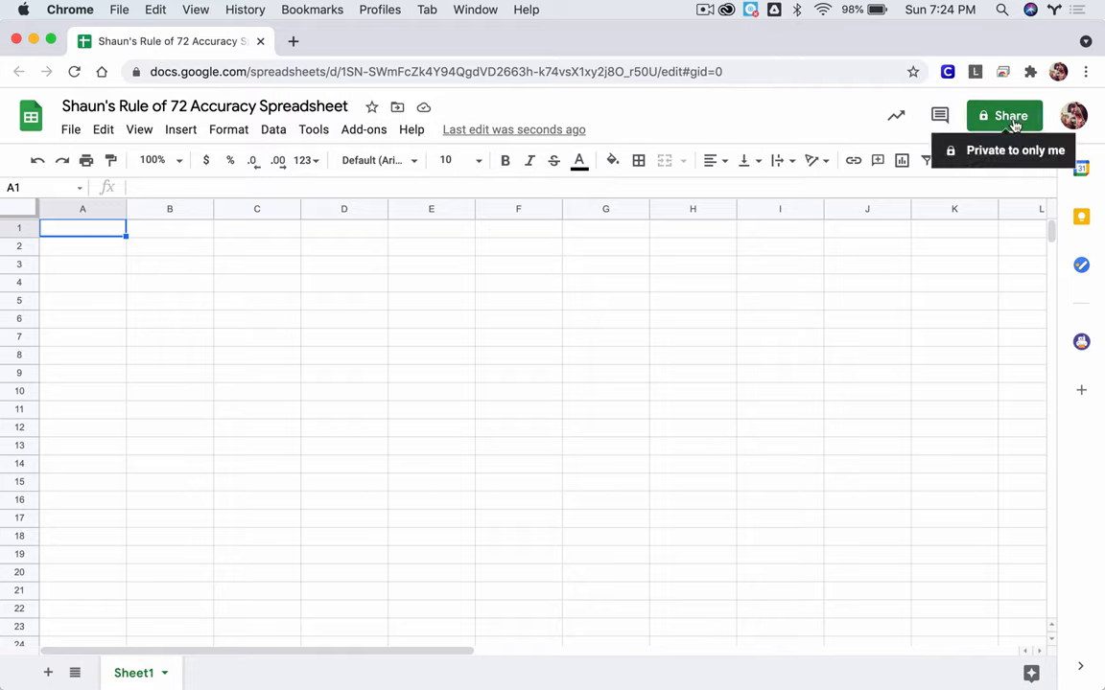
{"action": "mouse_move", "coordinate": [936, 218]}
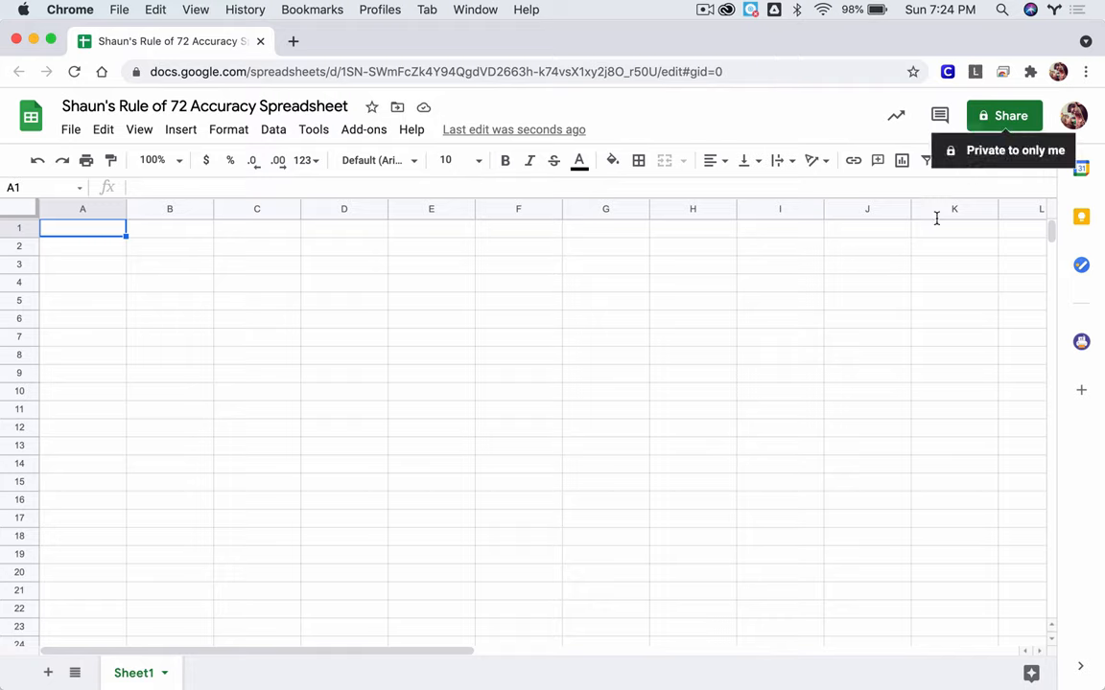
{"action": "mouse_move", "coordinate": [226, 242]}
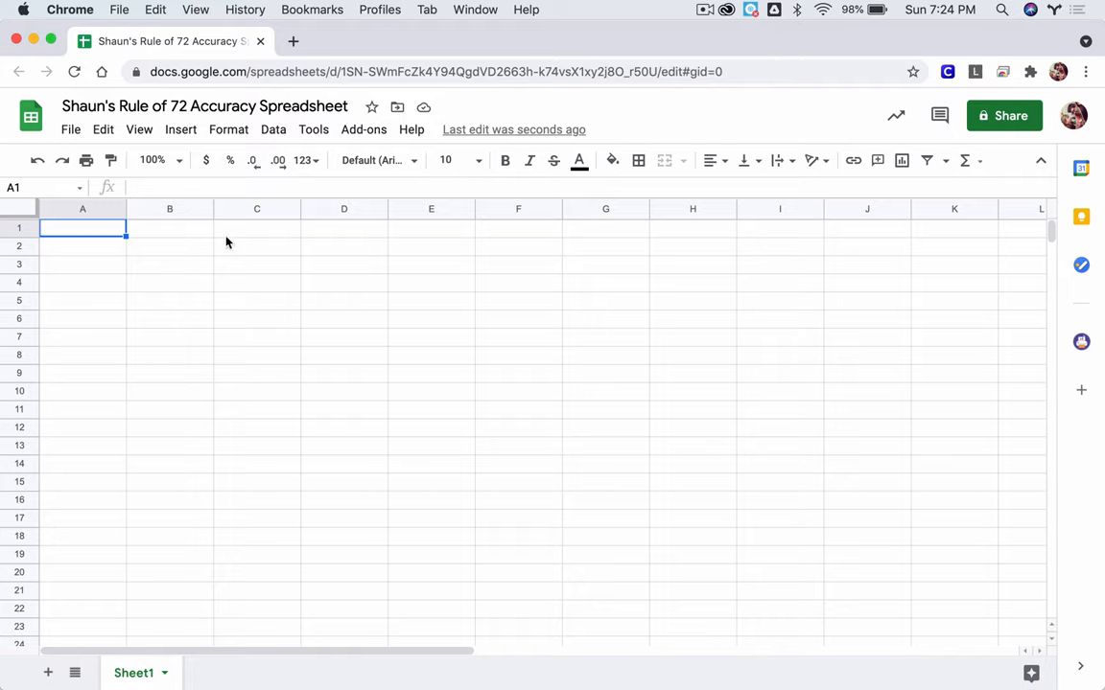
{"action": "mouse_move", "coordinate": [105, 286]}
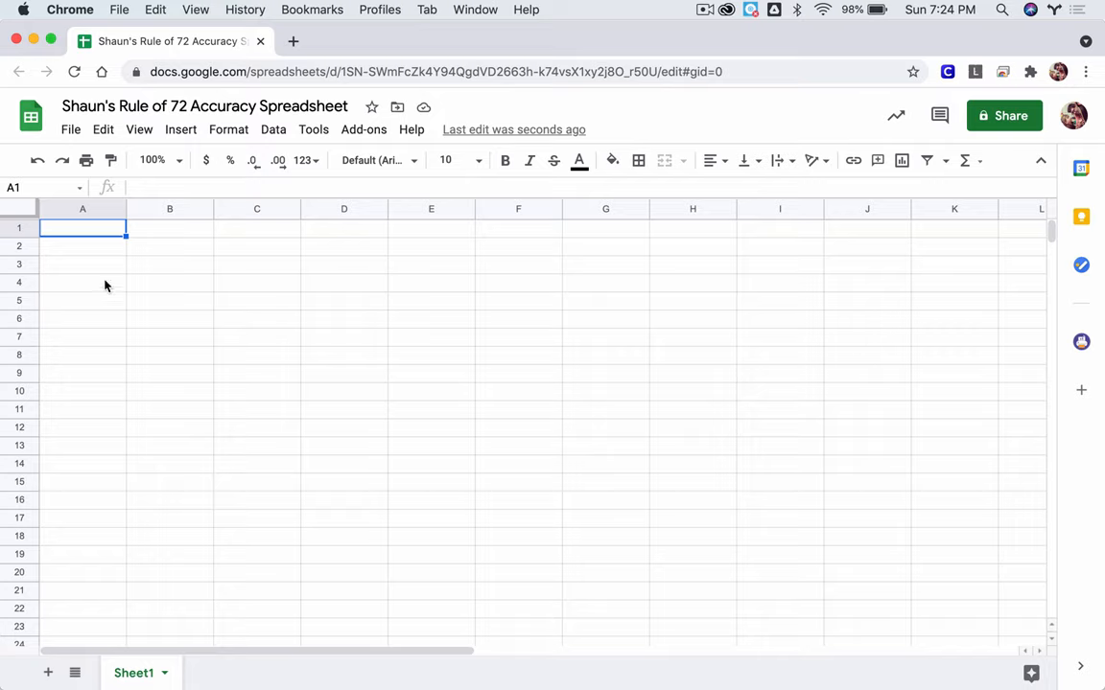
{"action": "mouse_move", "coordinate": [211, 215]}
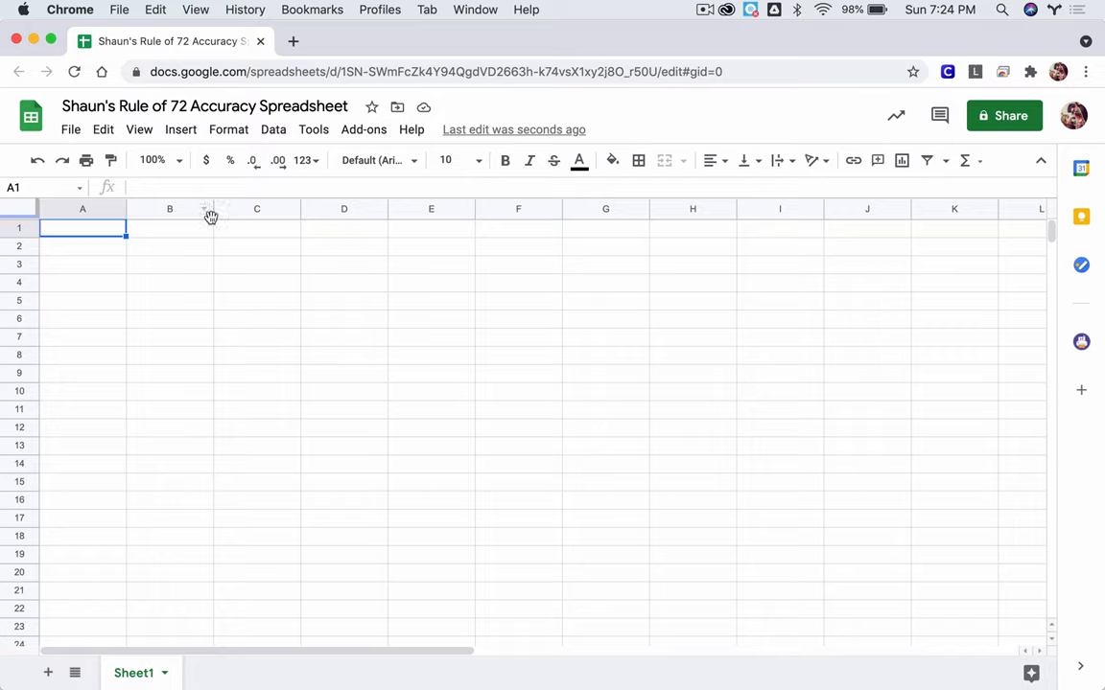
{"action": "mouse_move", "coordinate": [146, 282]}
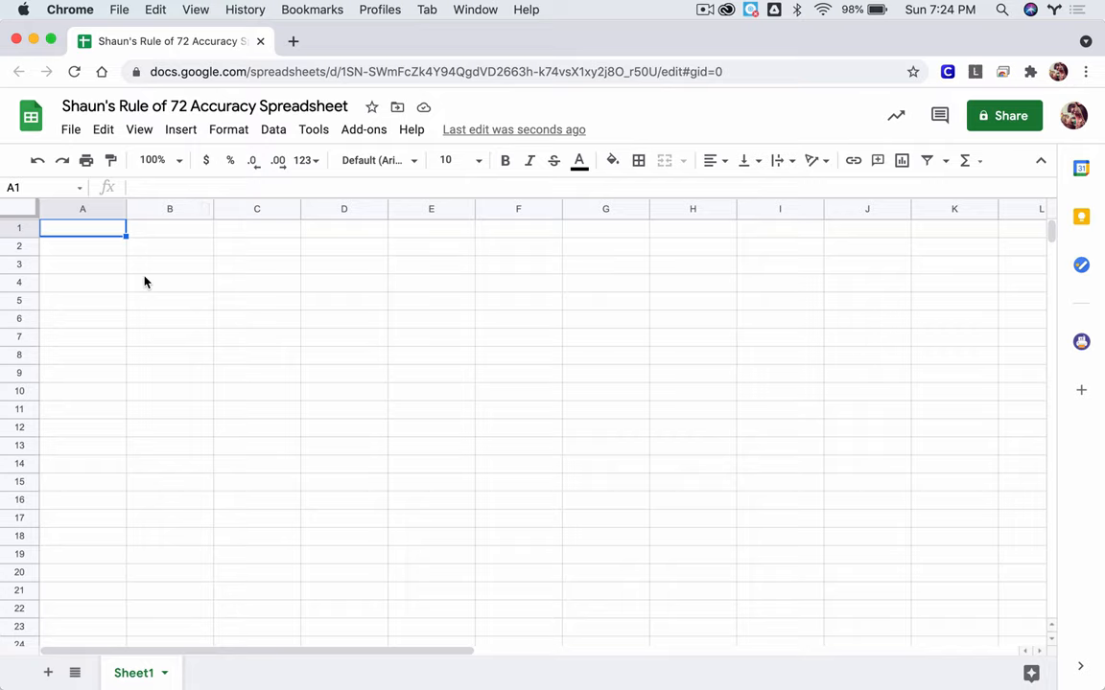
{"action": "mouse_move", "coordinate": [172, 280]}
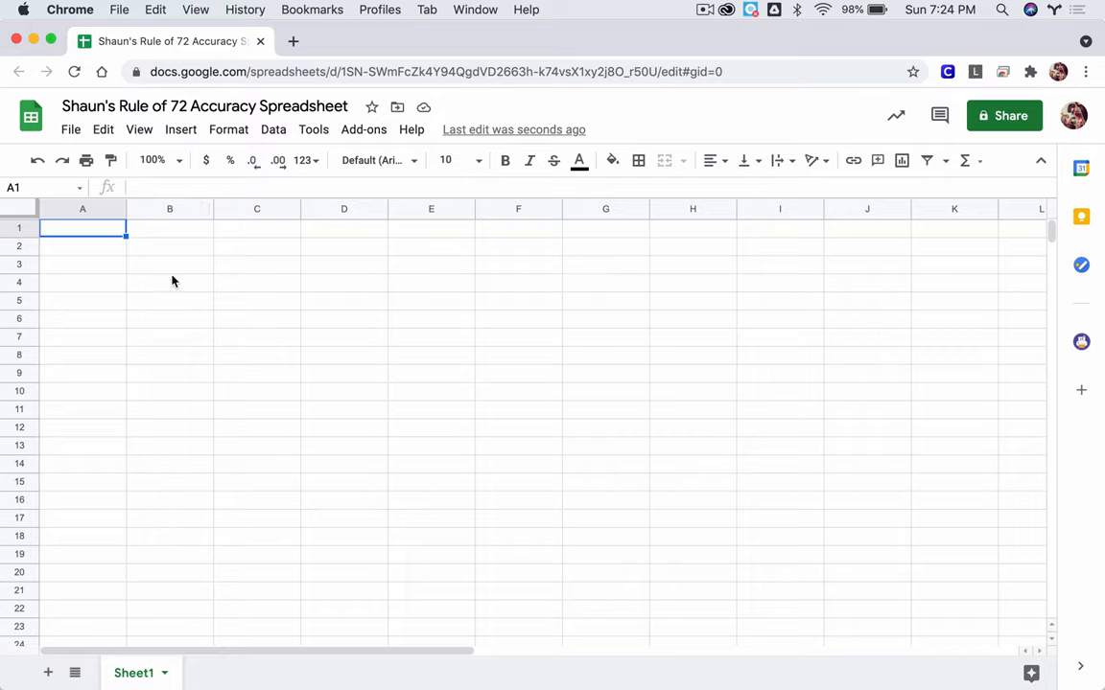
Step: Enter the header "Interest Rate" in A1 and select column A for number formatting
{"action": "type", "text": "Interest Rate"}
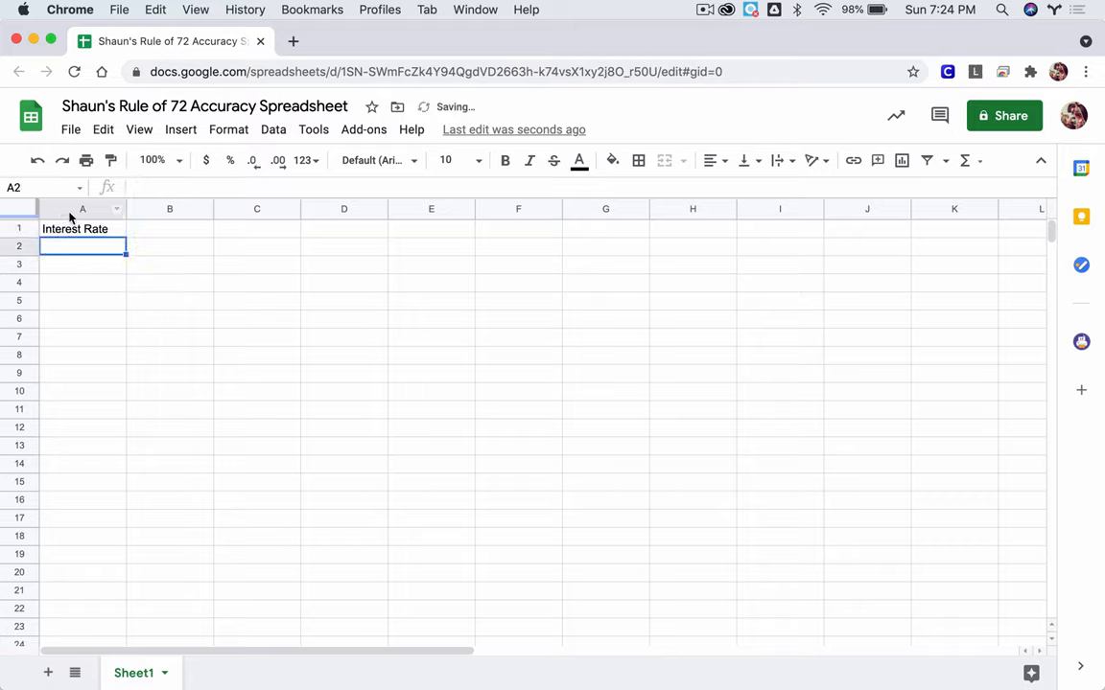
{"action": "left_click", "coordinate": [80, 209]}
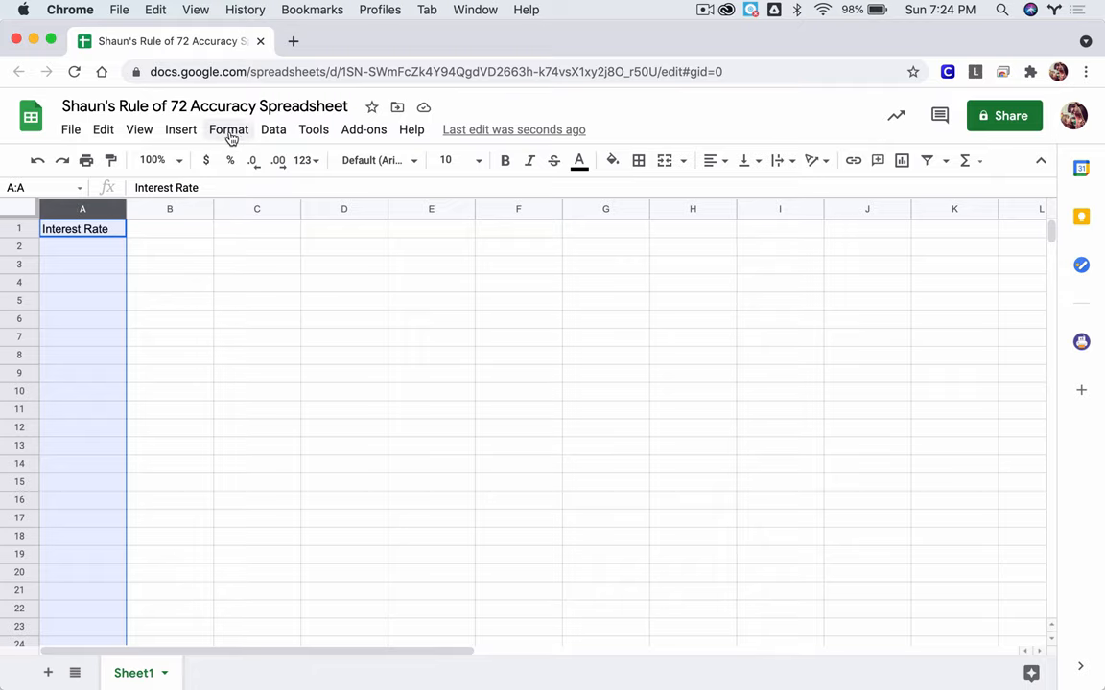
{"action": "left_click", "coordinate": [229, 131]}
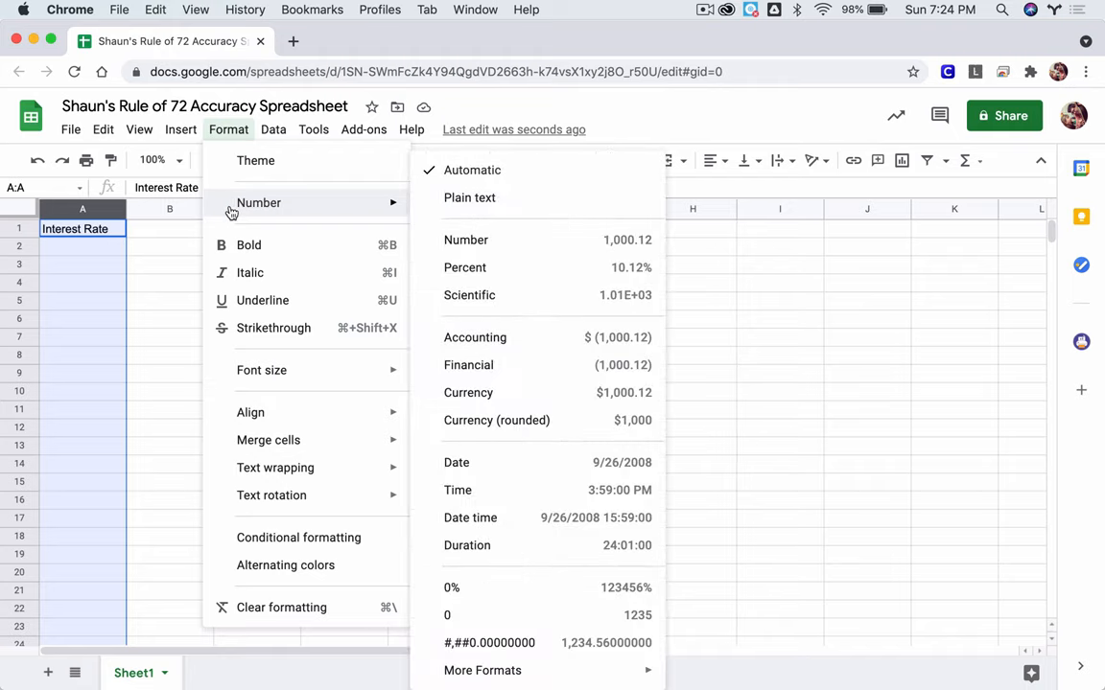
{"action": "mouse_move", "coordinate": [468, 198]}
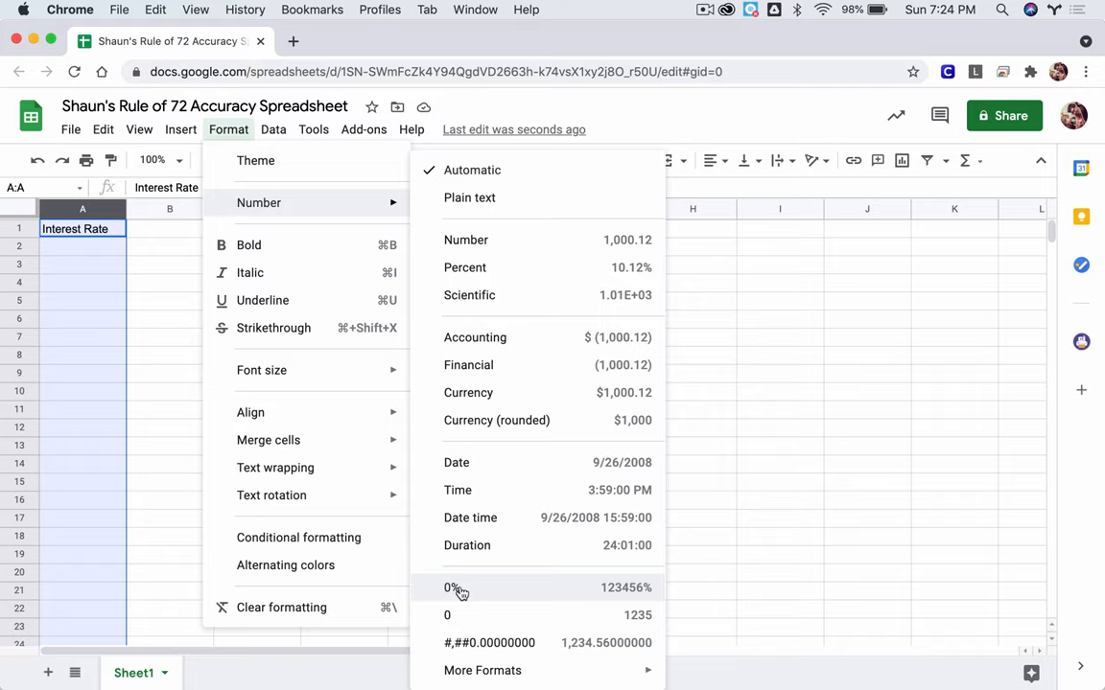
{"action": "mouse_move", "coordinate": [460, 614]}
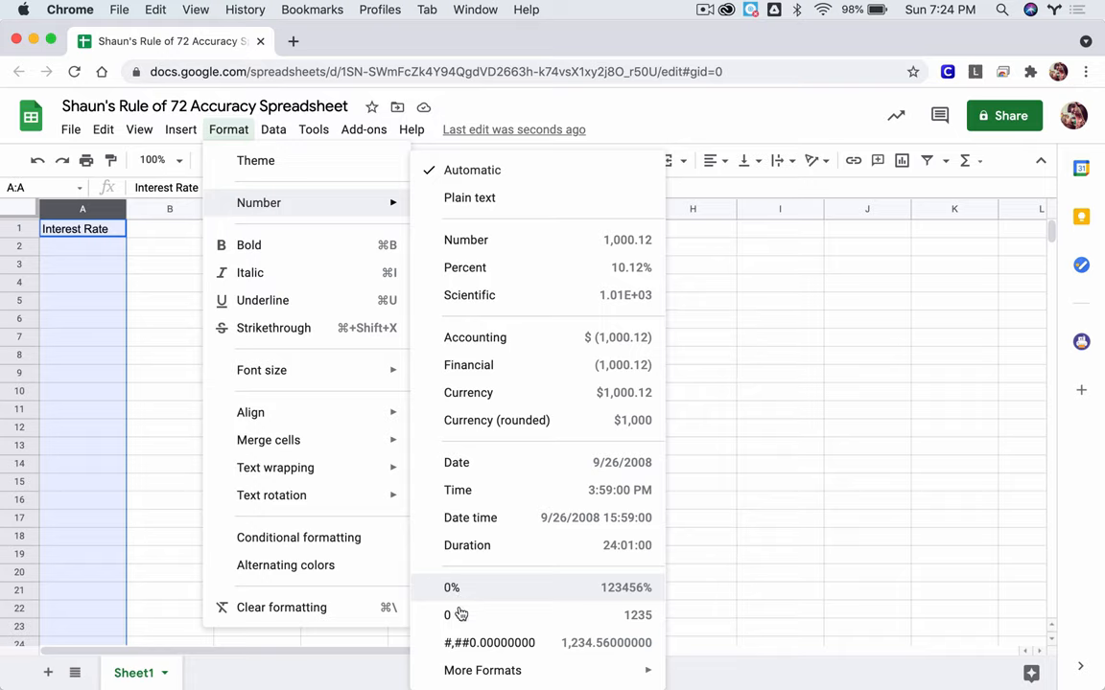
{"action": "mouse_move", "coordinate": [483, 671]}
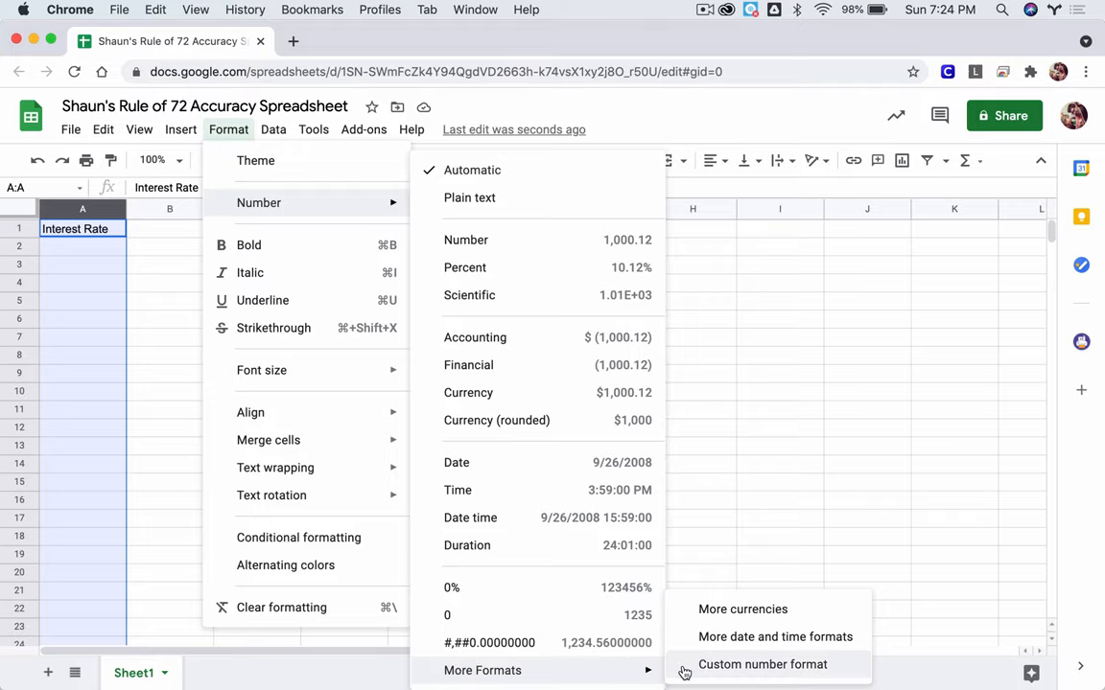
Step: Apply a custom 0% whole-percentage number format to column A
{"action": "left_click", "coordinate": [763, 663]}
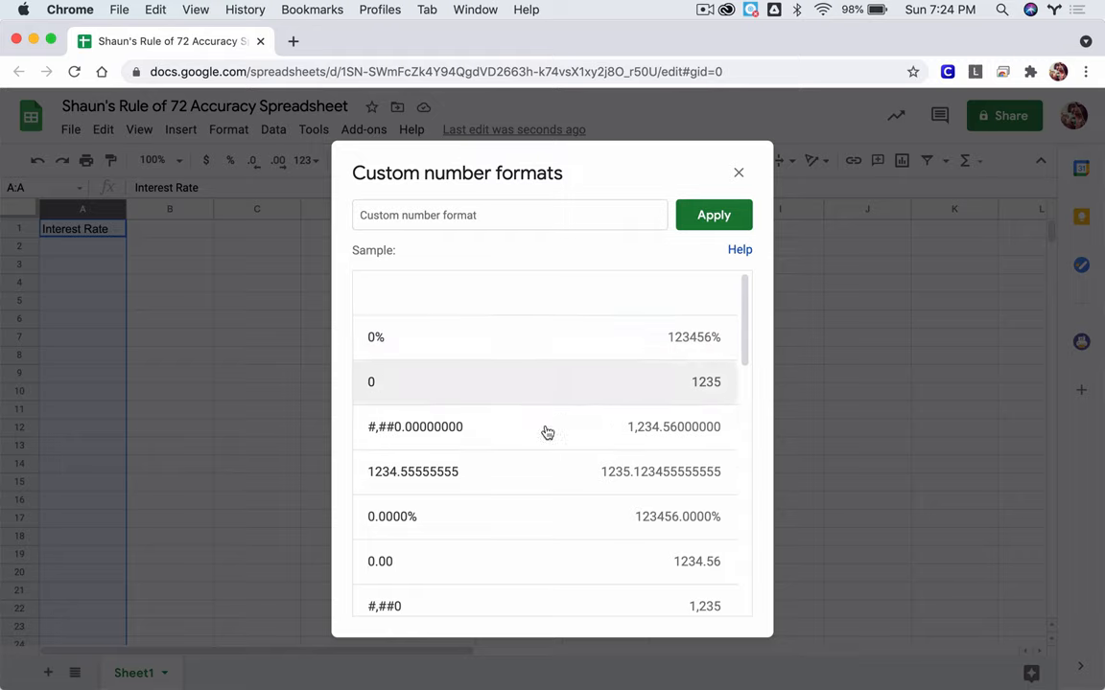
{"action": "mouse_move", "coordinate": [445, 351]}
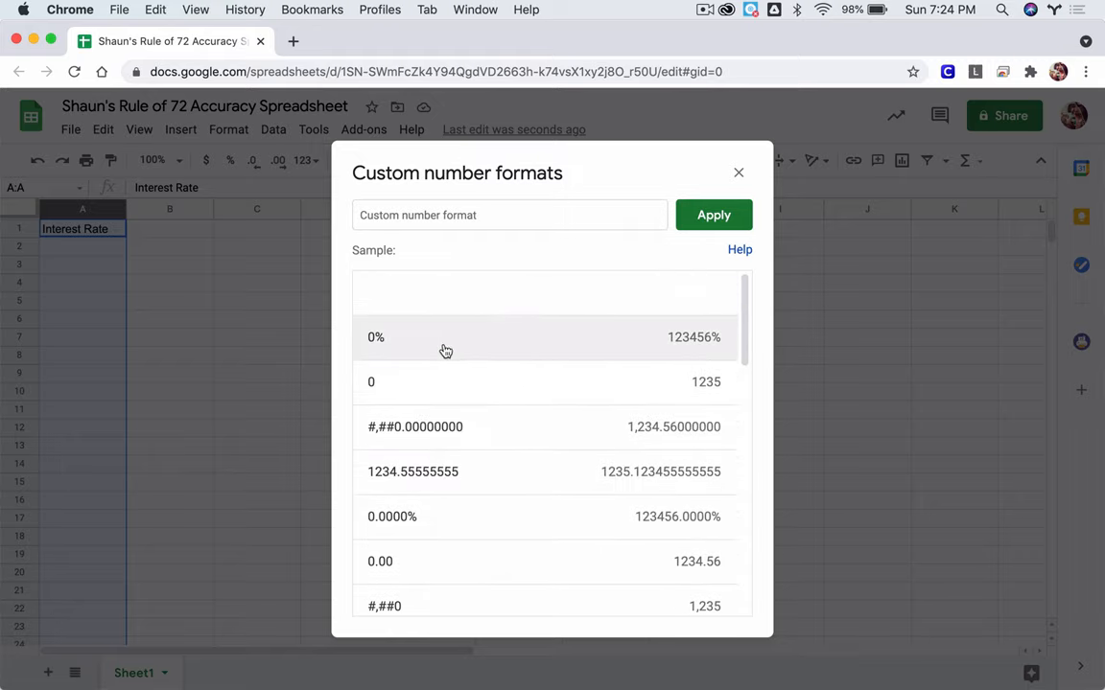
{"action": "left_click", "coordinate": [376, 338]}
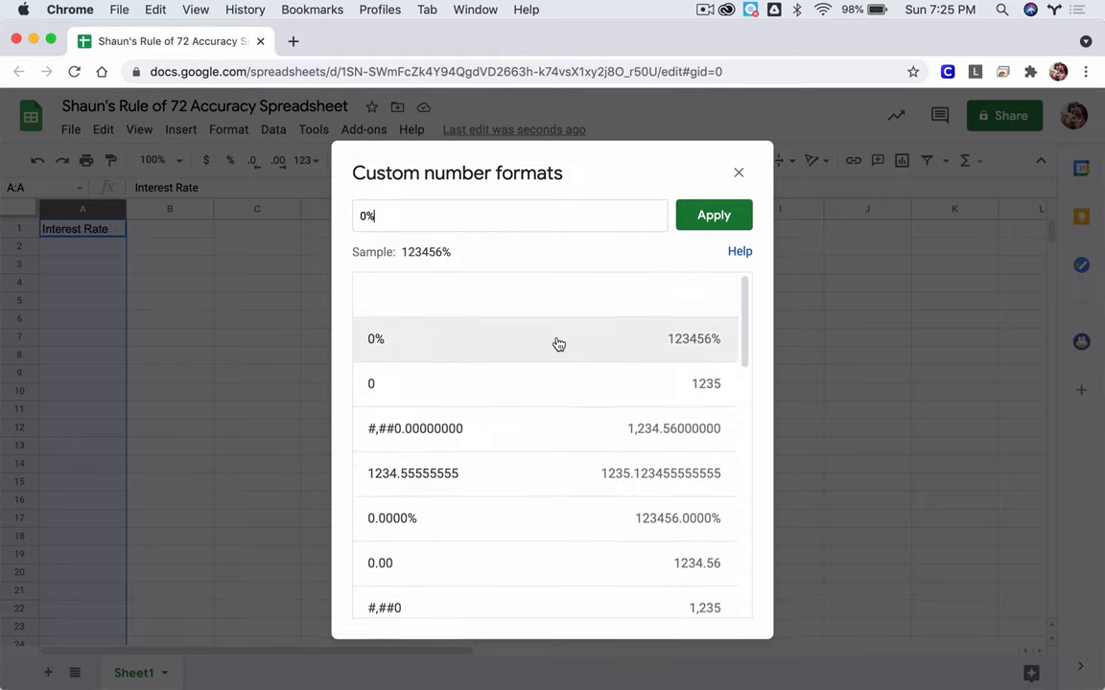
{"action": "left_click", "coordinate": [713, 215]}
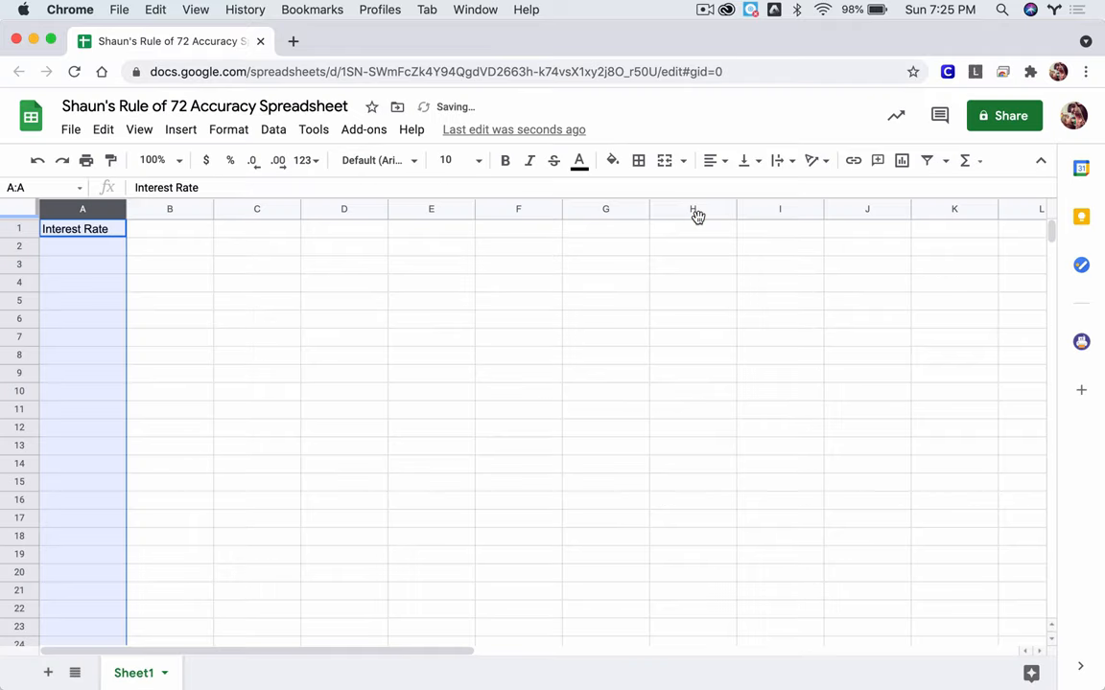
Step: Fill column A with interest rates 1%, 2%, 3% and onward down the rows
{"action": "type", "text": "1%"}
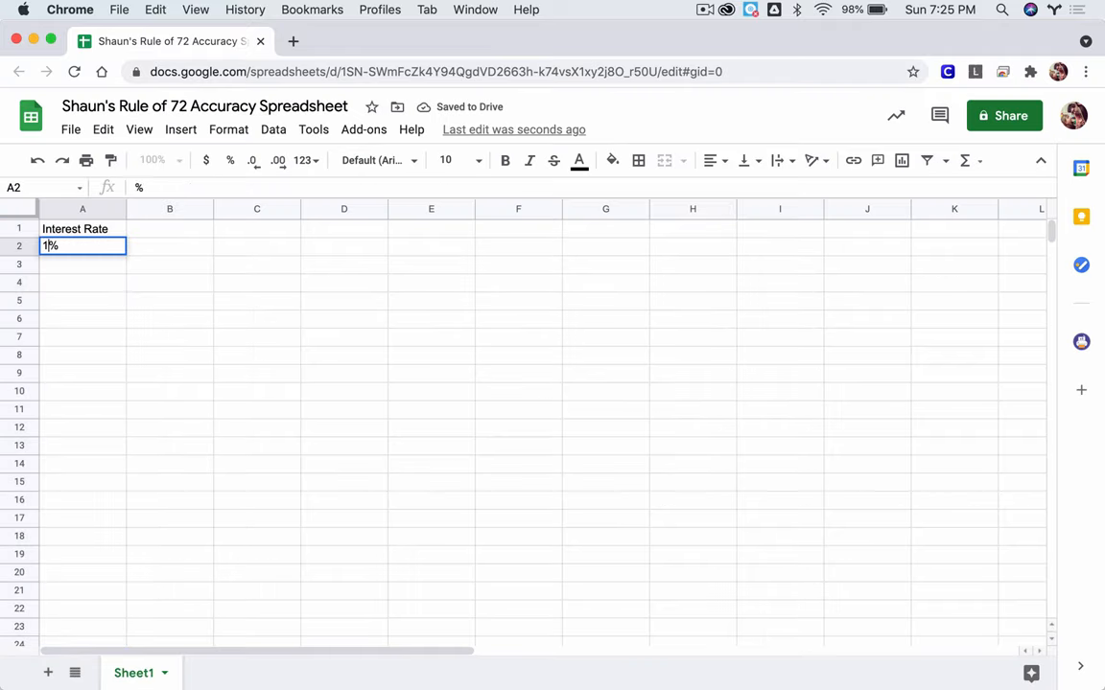
{"action": "type", "text": "2%"}
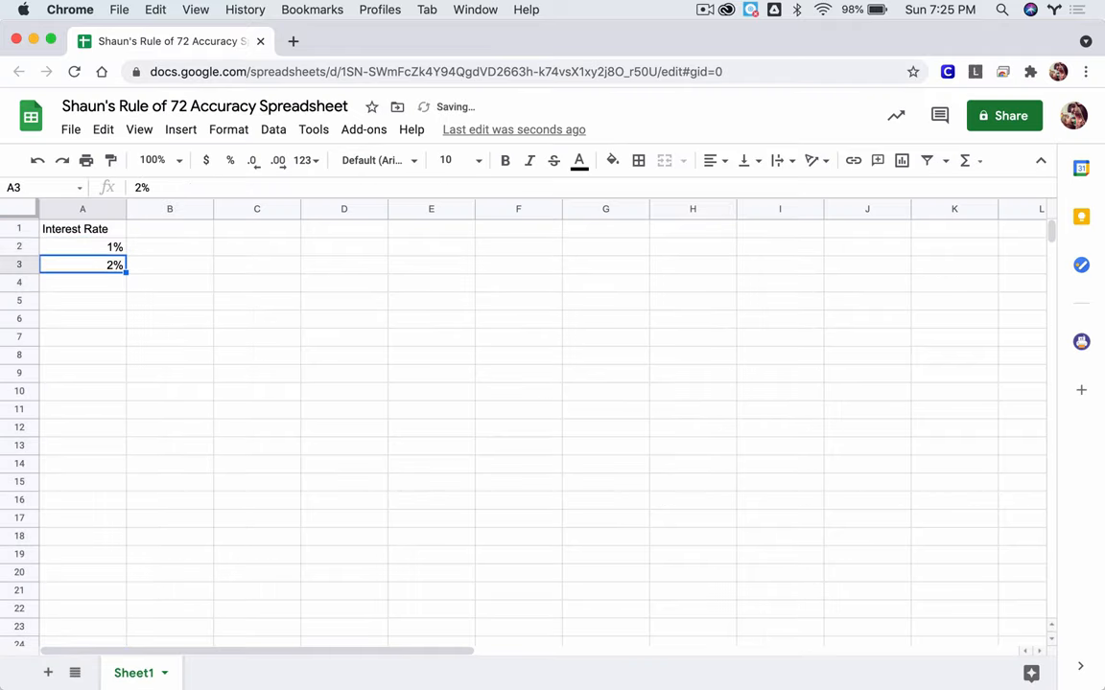
{"action": "left_click_drag", "start_coordinate": [81, 265], "coordinate": [80, 246]}
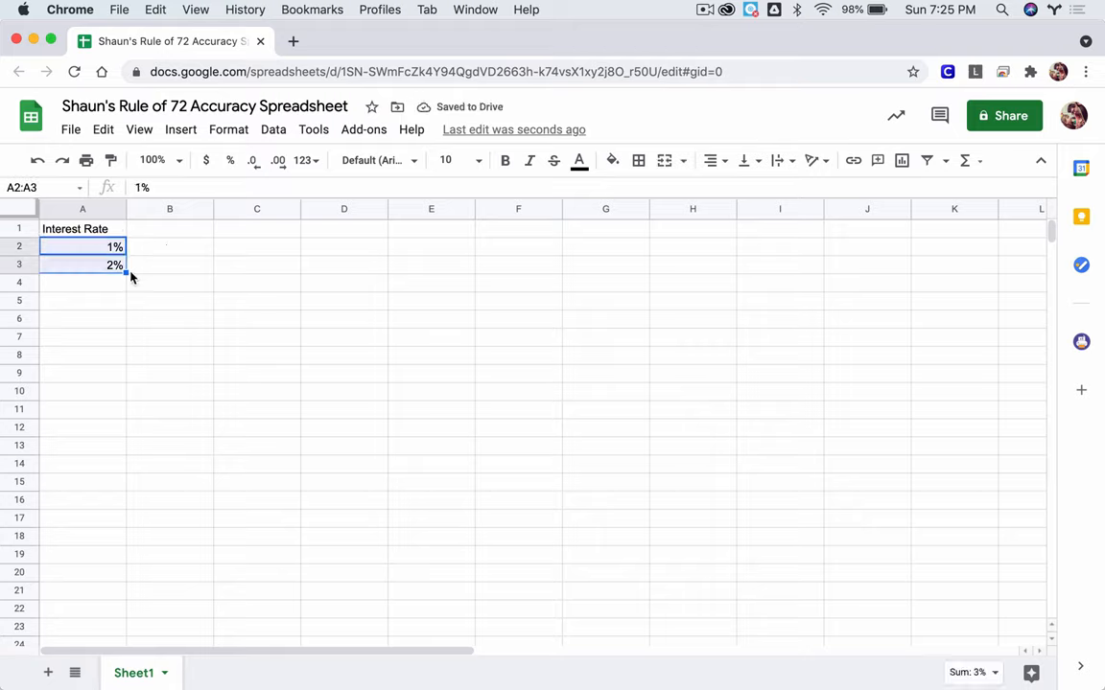
{"action": "scroll", "scroll_direction": "down", "scroll_amount": 3}
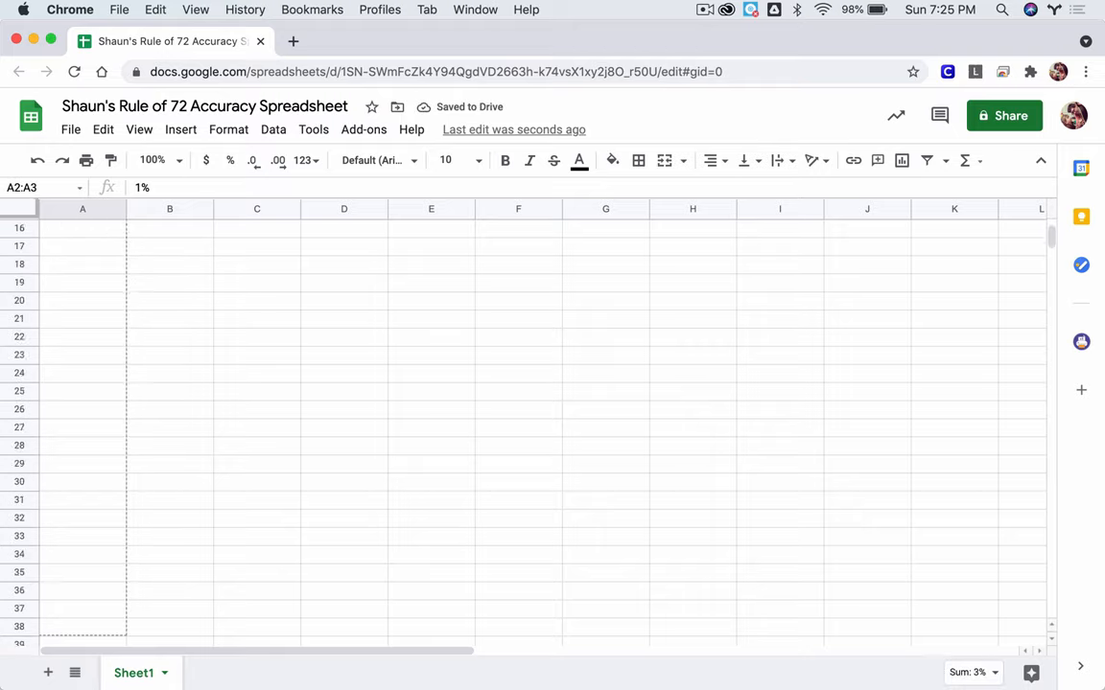
{"action": "scroll", "scroll_direction": "down", "scroll_amount": 3}
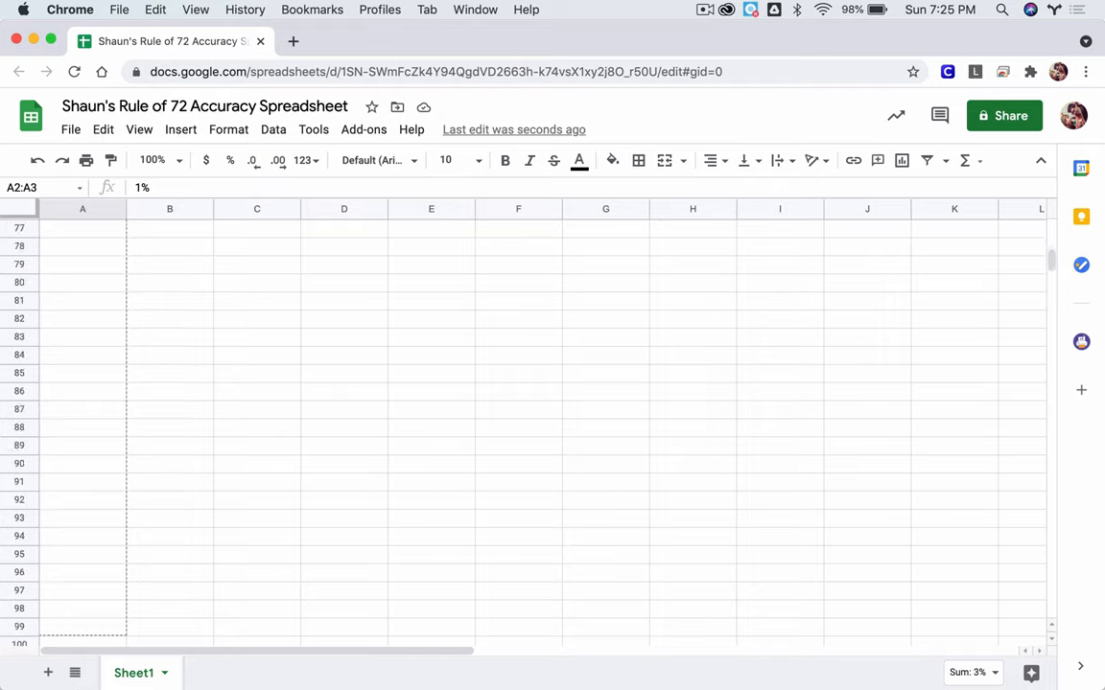
{"action": "scroll", "scroll_direction": "down", "scroll_amount": 3}
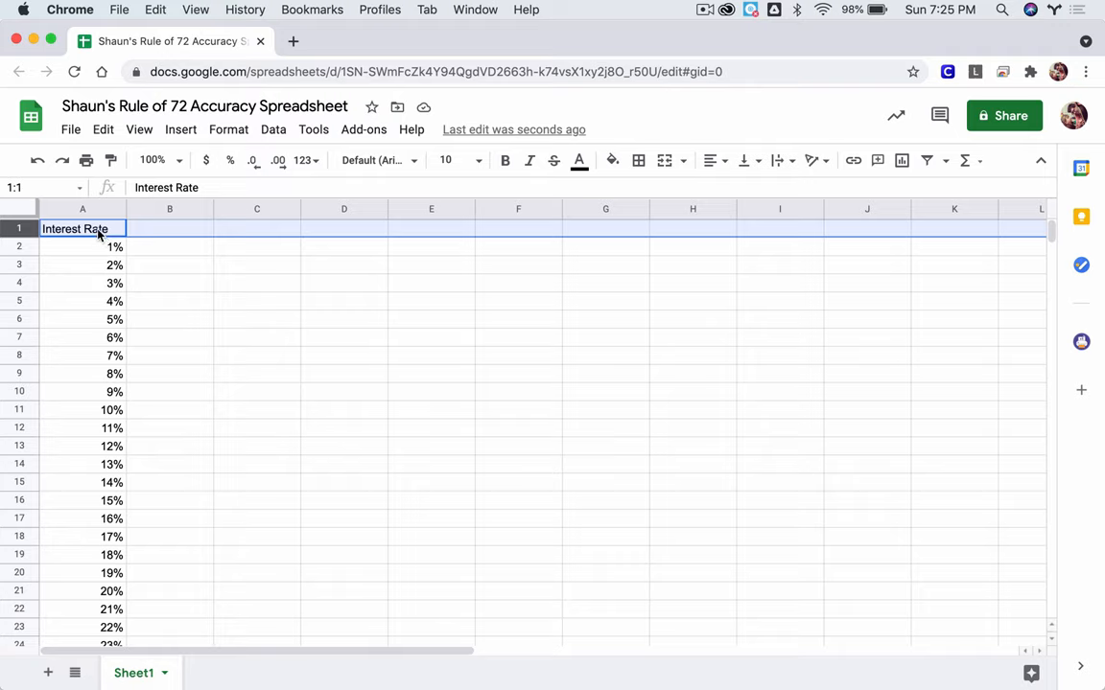
Step: Freeze row 1 so the Interest Rate header stays at the top
{"action": "left_click", "coordinate": [138, 131]}
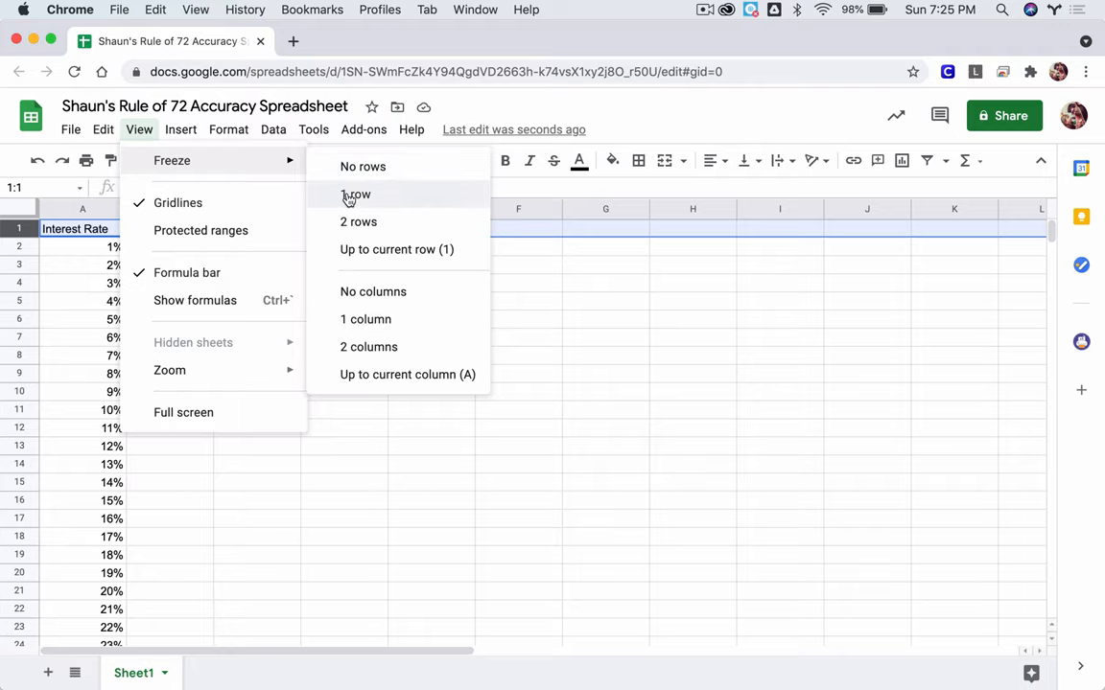
{"action": "left_click", "coordinate": [357, 195]}
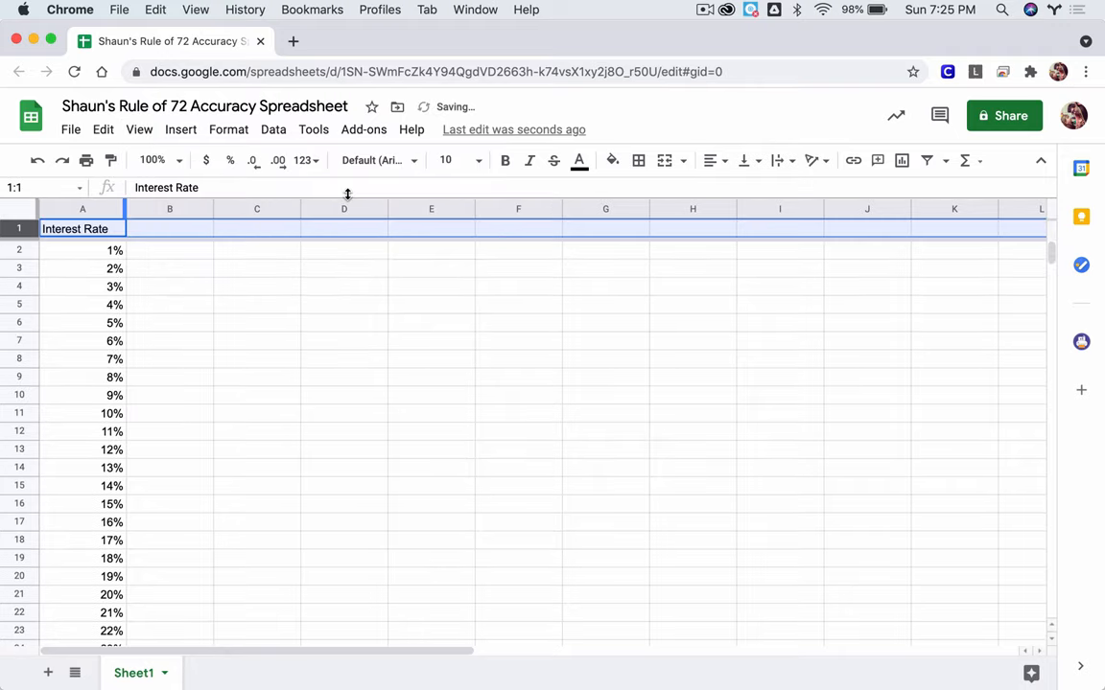
{"action": "left_click", "coordinate": [80, 207]}
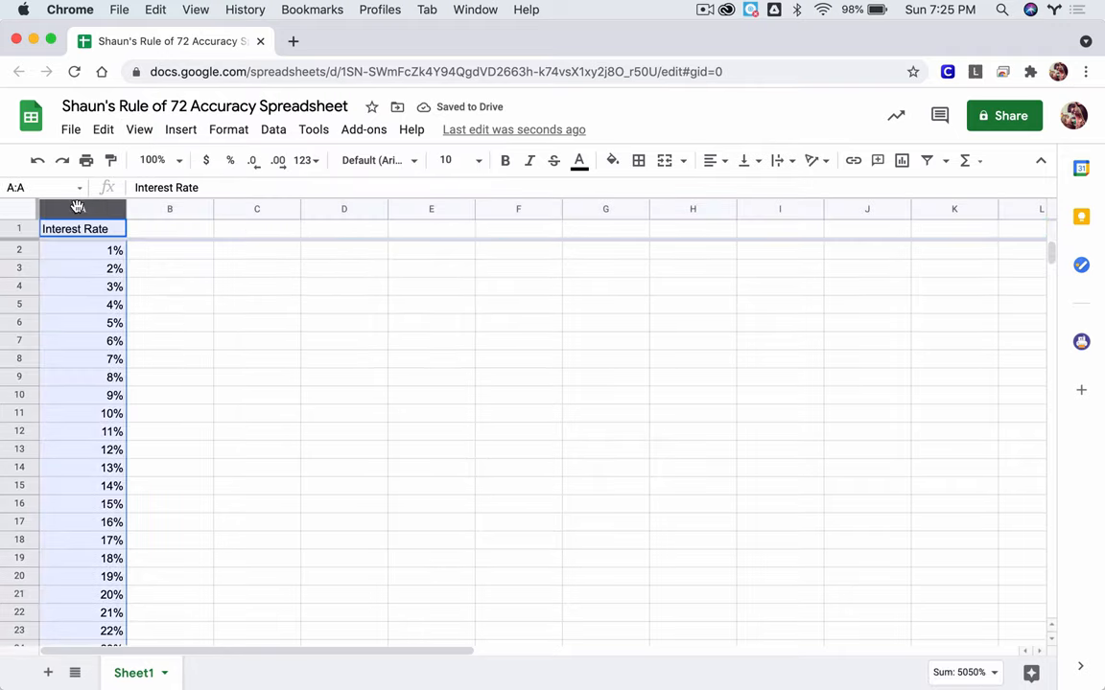
{"action": "left_click", "coordinate": [228, 131]}
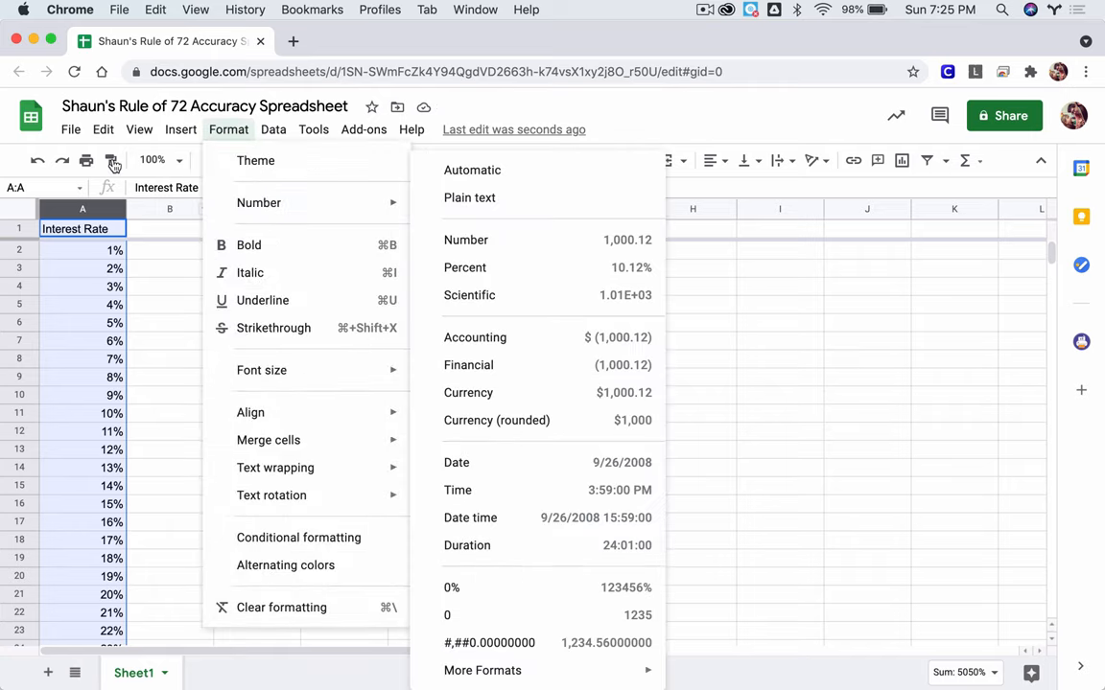
{"action": "left_click", "coordinate": [138, 130]}
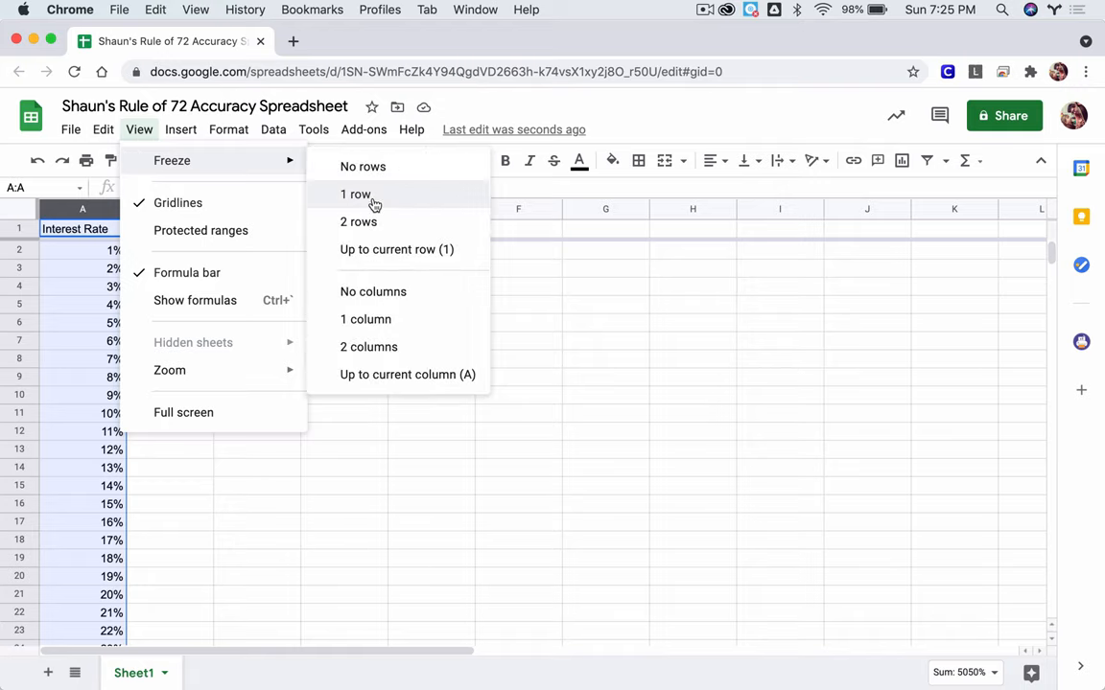
{"action": "left_click", "coordinate": [343, 429]}
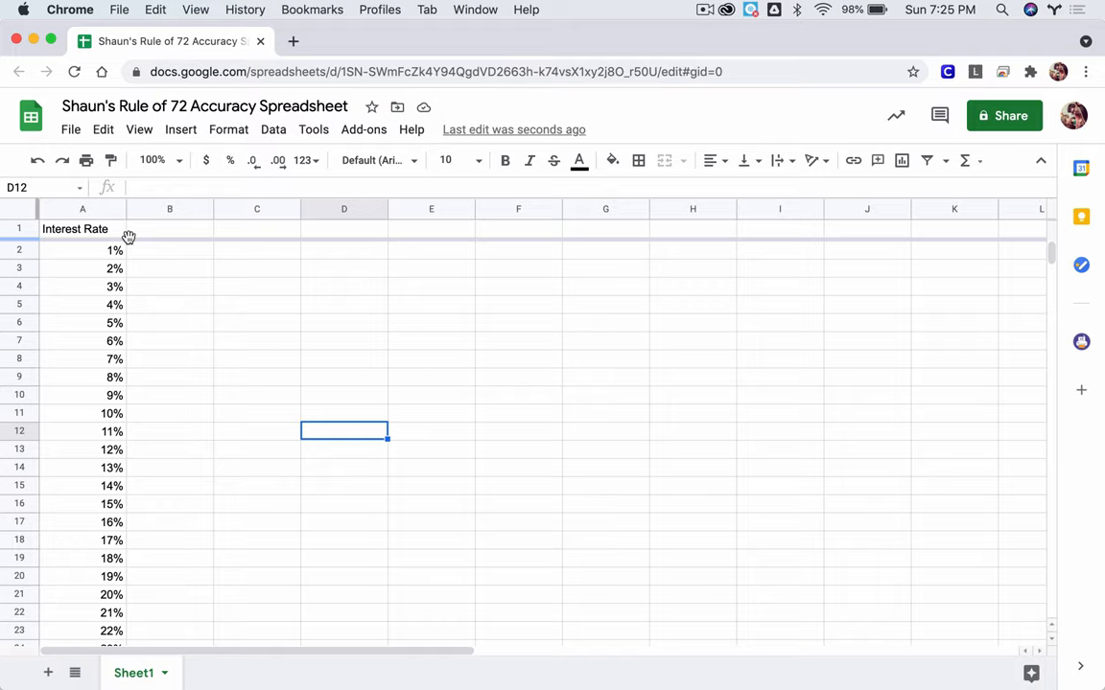
{"action": "mouse_move", "coordinate": [103, 414]}
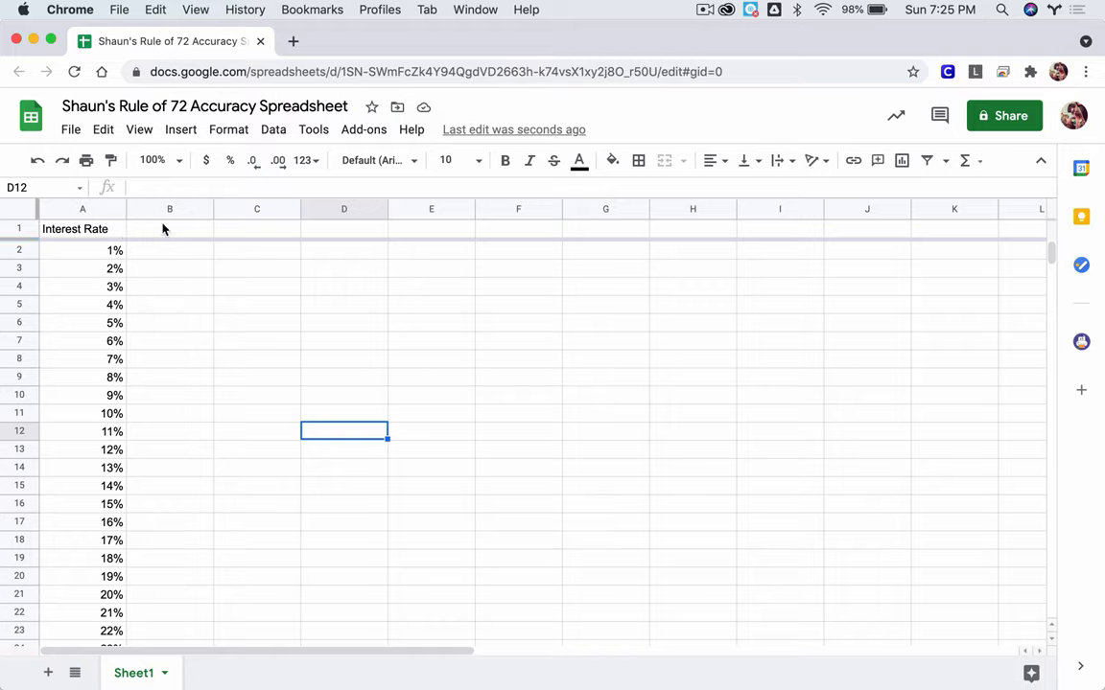
Step: Enter the heading 'Time it takes your money to double if it compounds once a year' in B1
{"action": "left_click", "coordinate": [257, 229]}
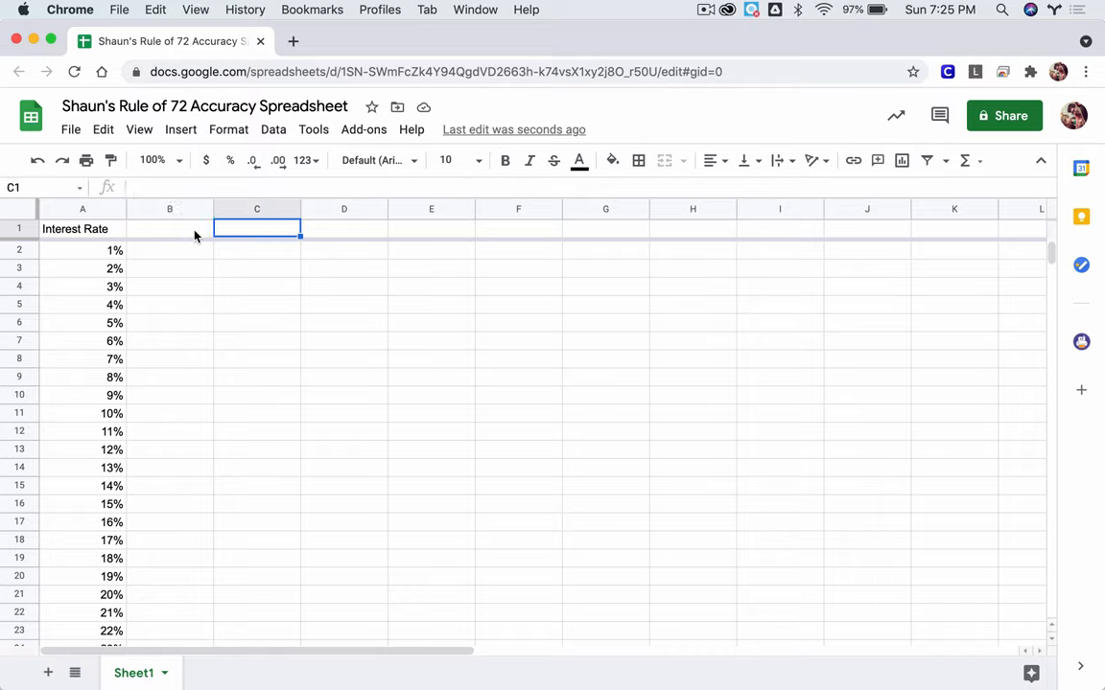
{"action": "left_click", "coordinate": [169, 228]}
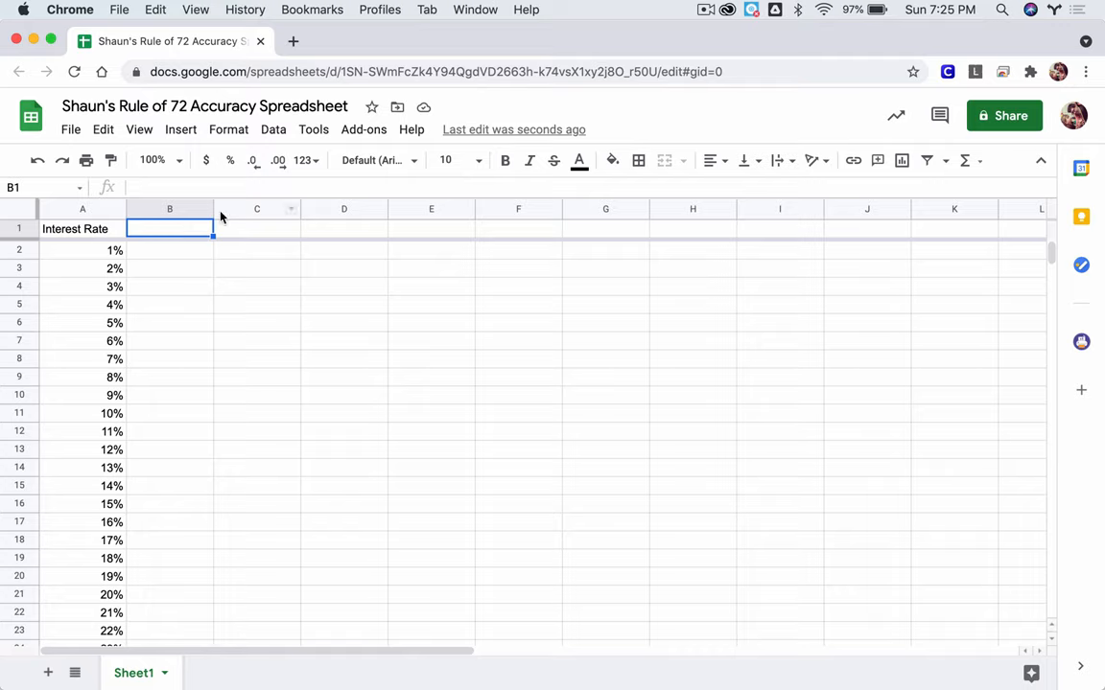
{"action": "type", "text": "Time it takes your money to"}
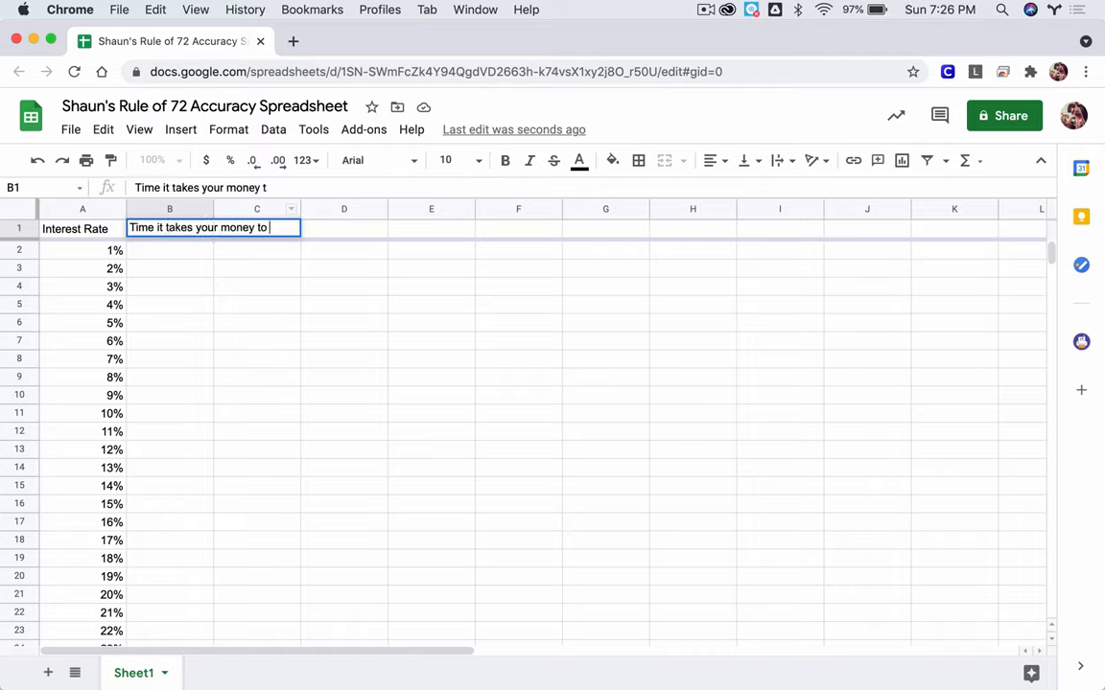
{"action": "type", "text": "double"}
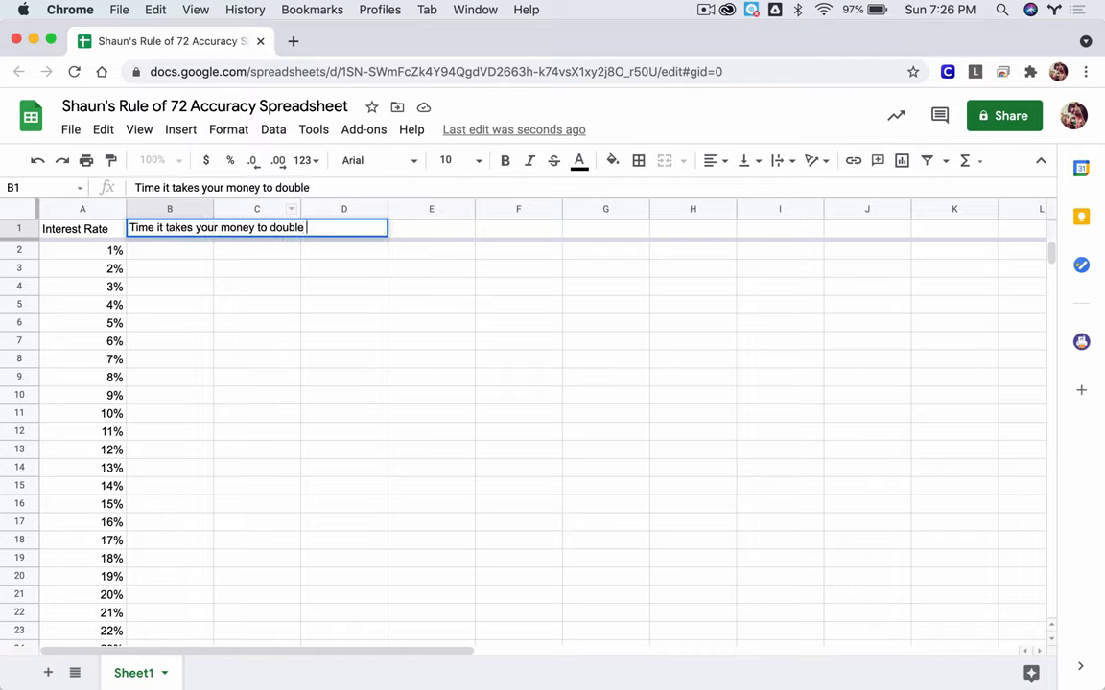
{"action": "type", "text": "if it compounds once a year"}
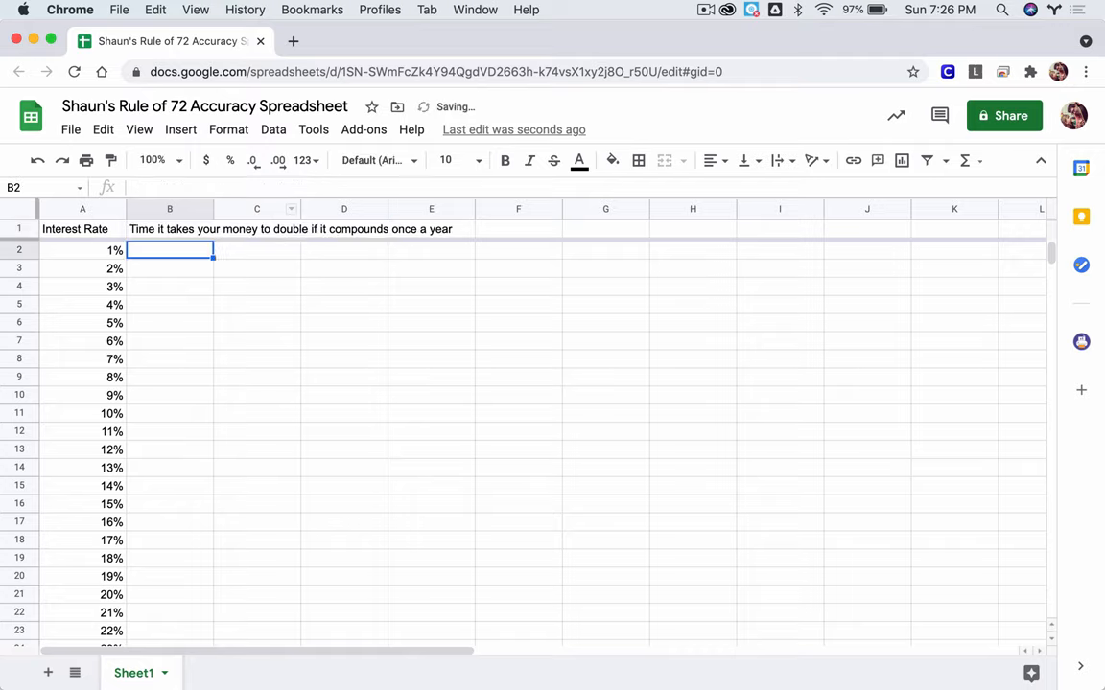
Step: Enter the heading 'Rule of 72 Estimate' in C1
{"action": "left_click", "coordinate": [257, 229]}
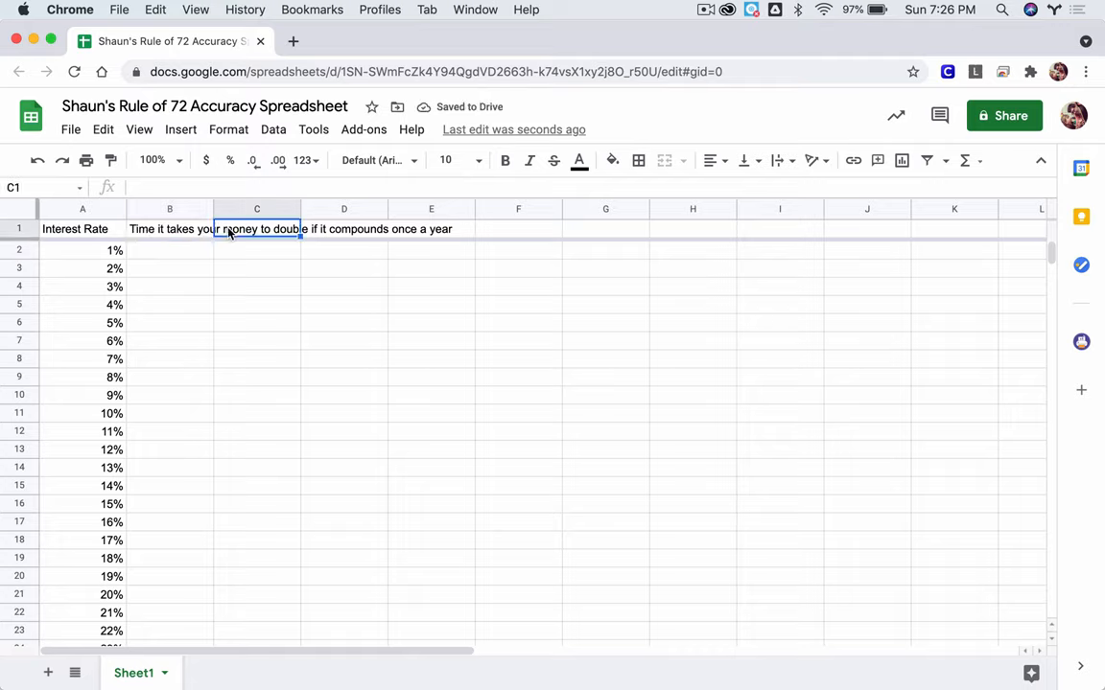
{"action": "type", "text": "Rule of 72 Estimate"}
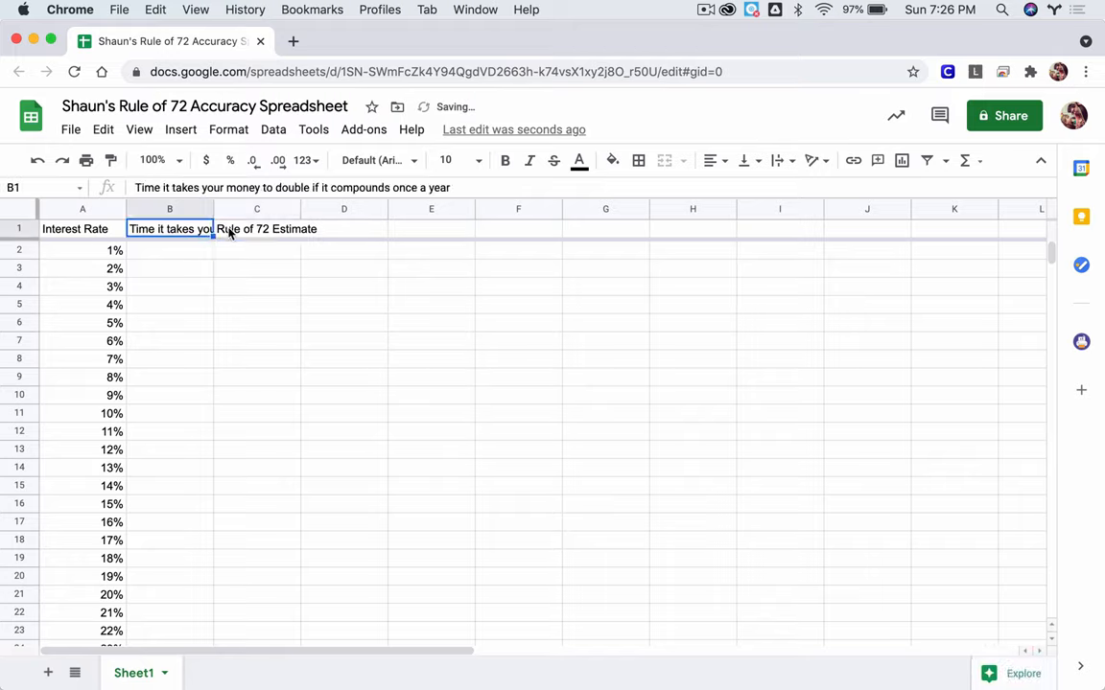
{"action": "left_click", "coordinate": [257, 228]}
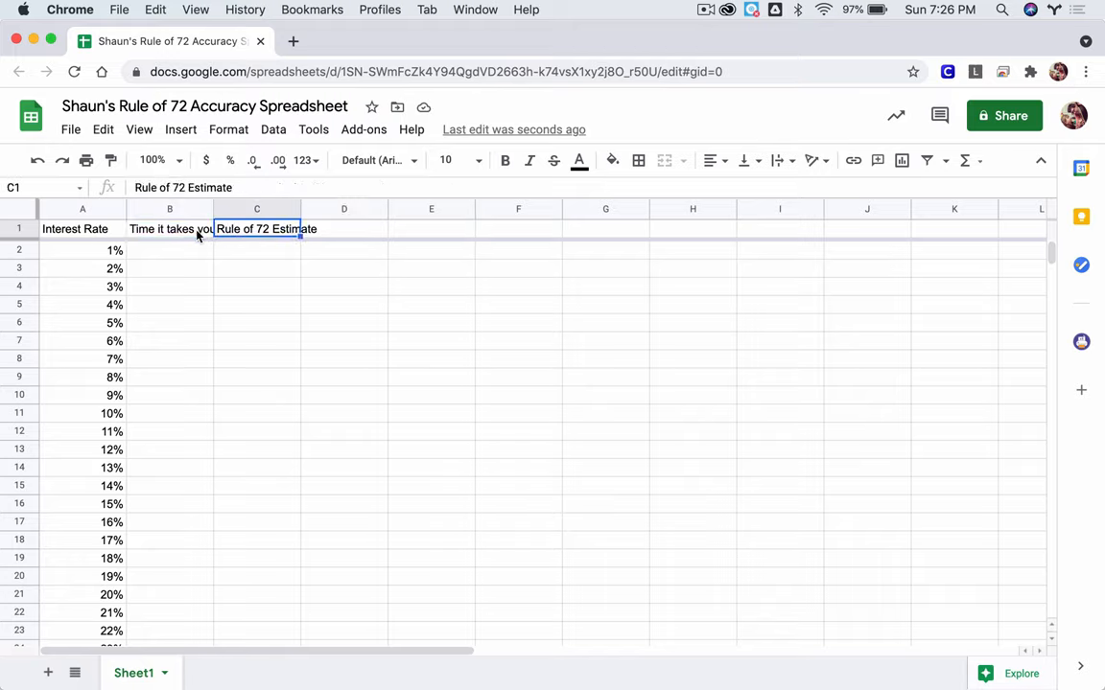
Step: Set all cells to wrap text and widen column B for its long heading
{"action": "left_click", "coordinate": [169, 228]}
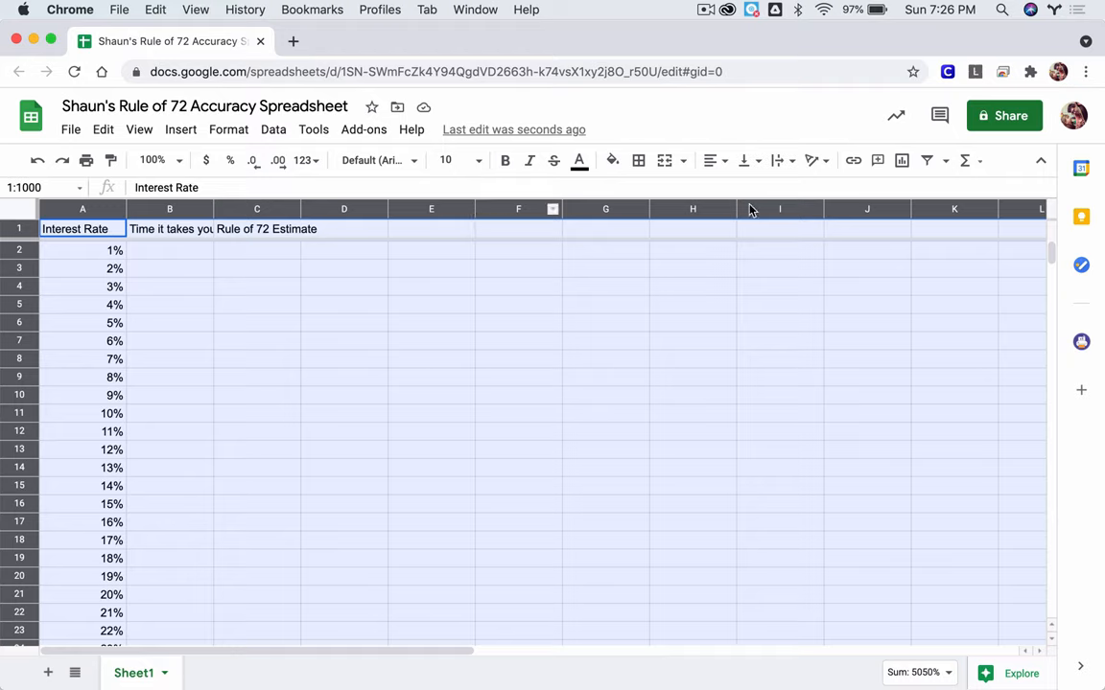
{"action": "left_click", "coordinate": [777, 161]}
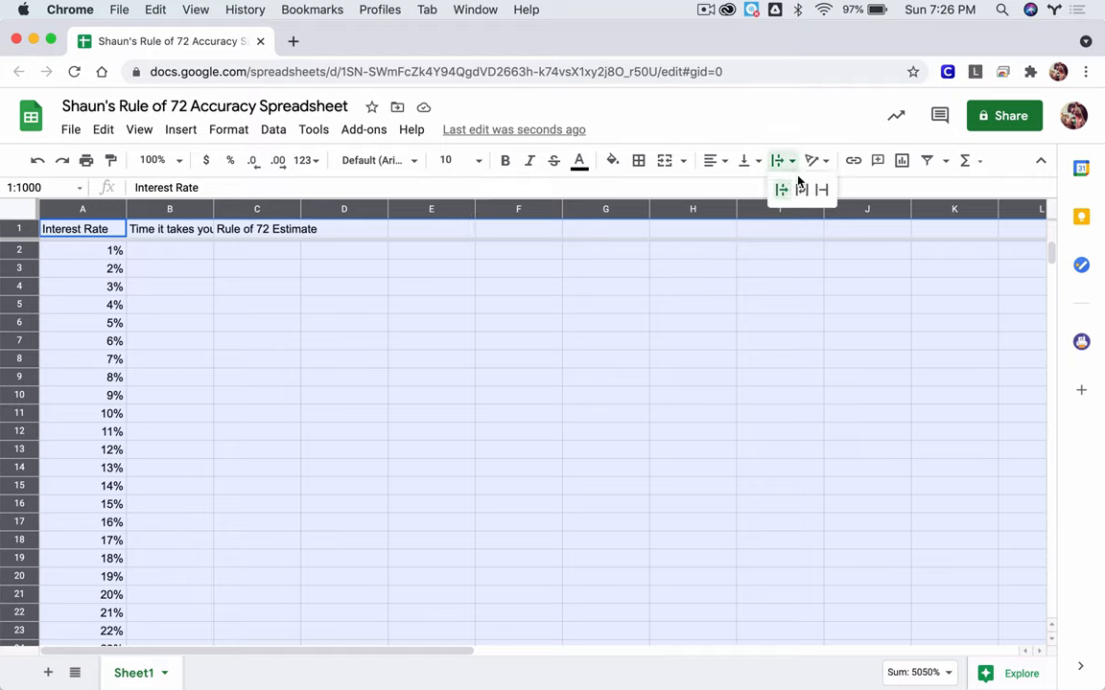
{"action": "mouse_move", "coordinate": [801, 190]}
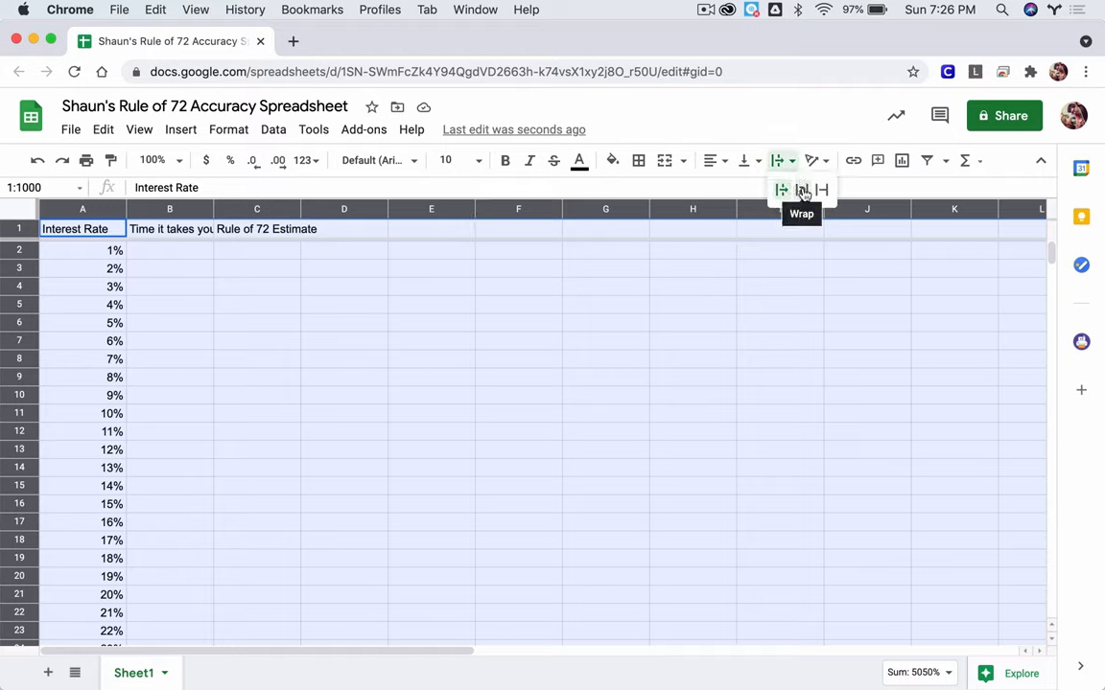
{"action": "left_click", "coordinate": [802, 190]}
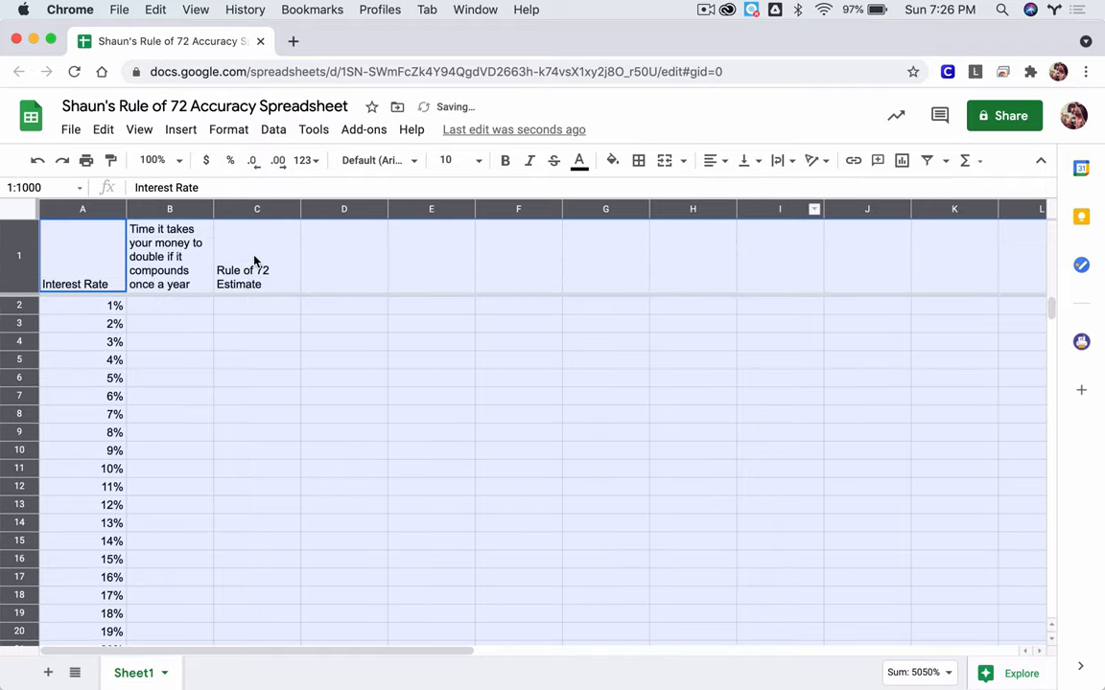
{"action": "left_click", "coordinate": [168, 257]}
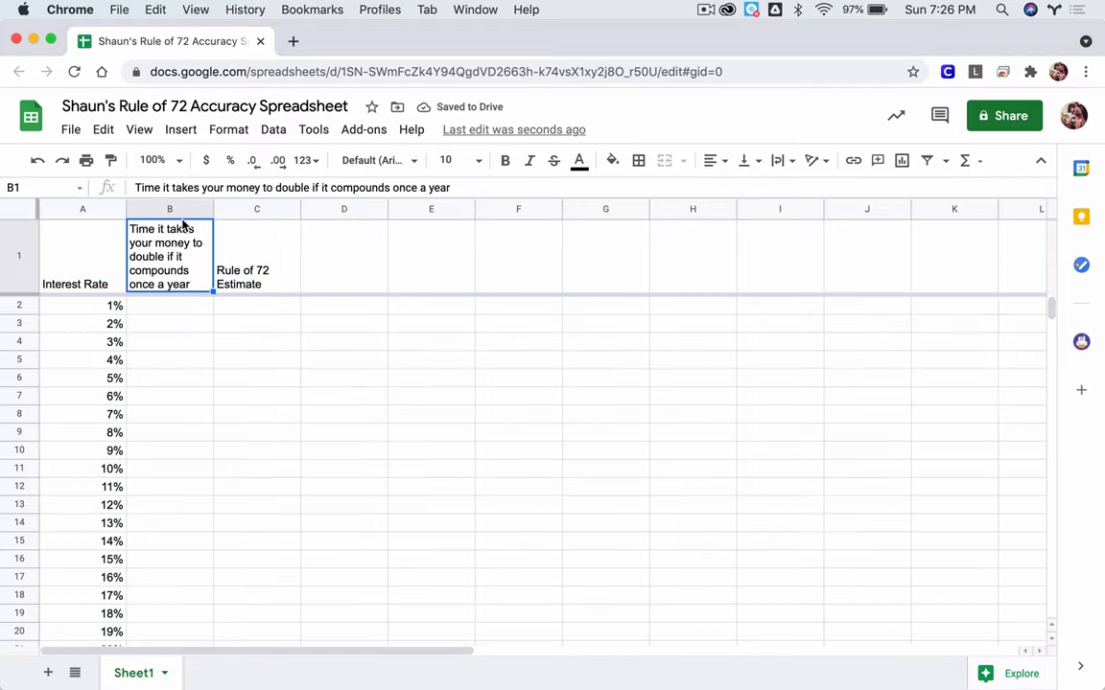
{"action": "left_click", "coordinate": [169, 208]}
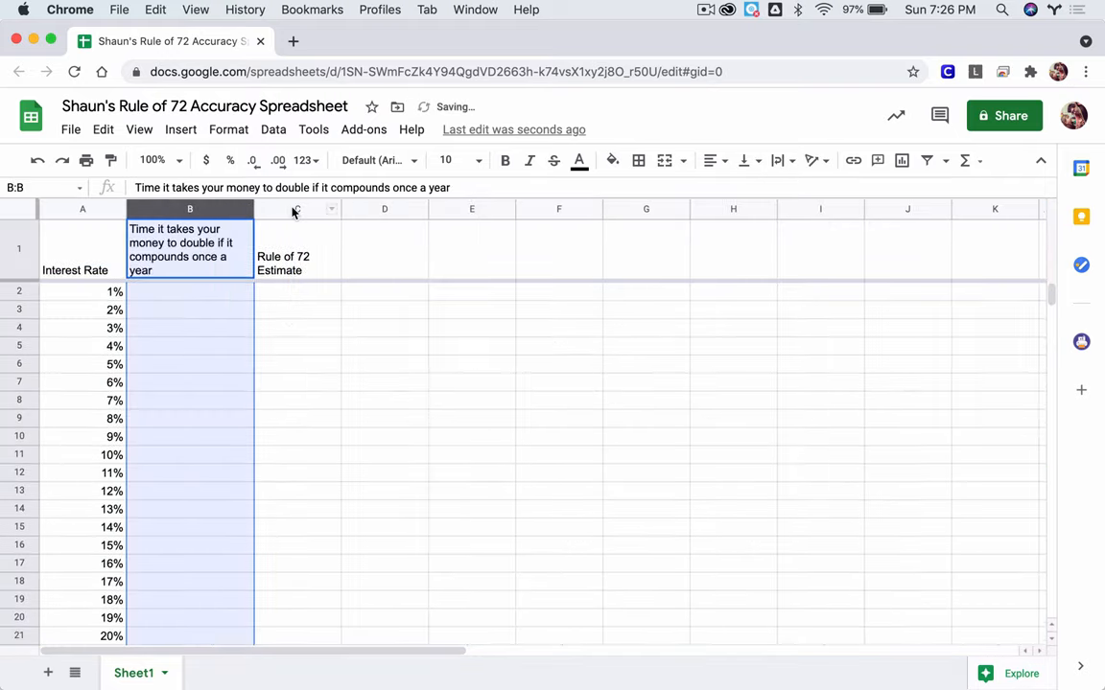
{"action": "left_click", "coordinate": [322, 209]}
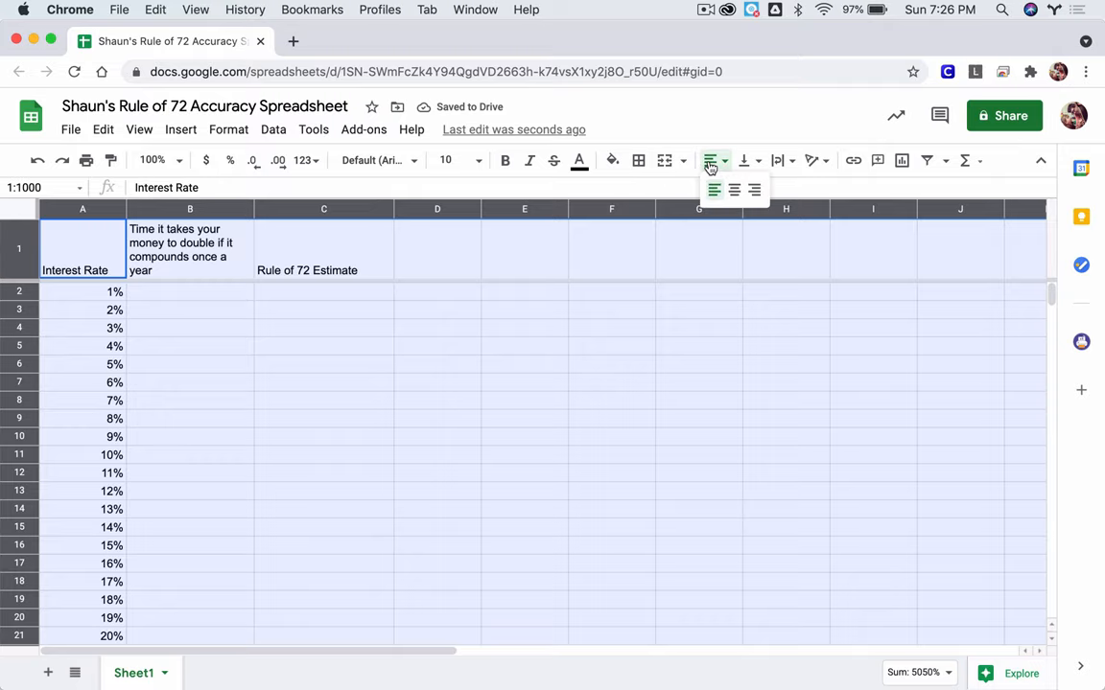
Step: Centre the cells horizontally and vertically so the B heading fits on two lines
{"action": "left_click", "coordinate": [744, 161]}
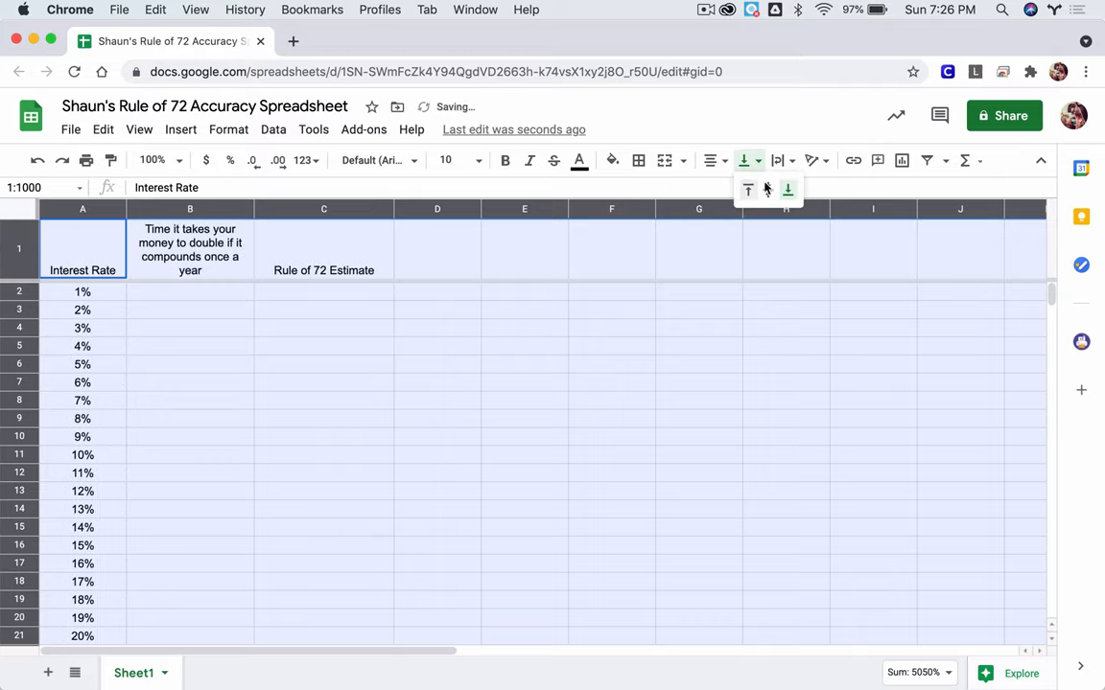
{"action": "left_click", "coordinate": [767, 190]}
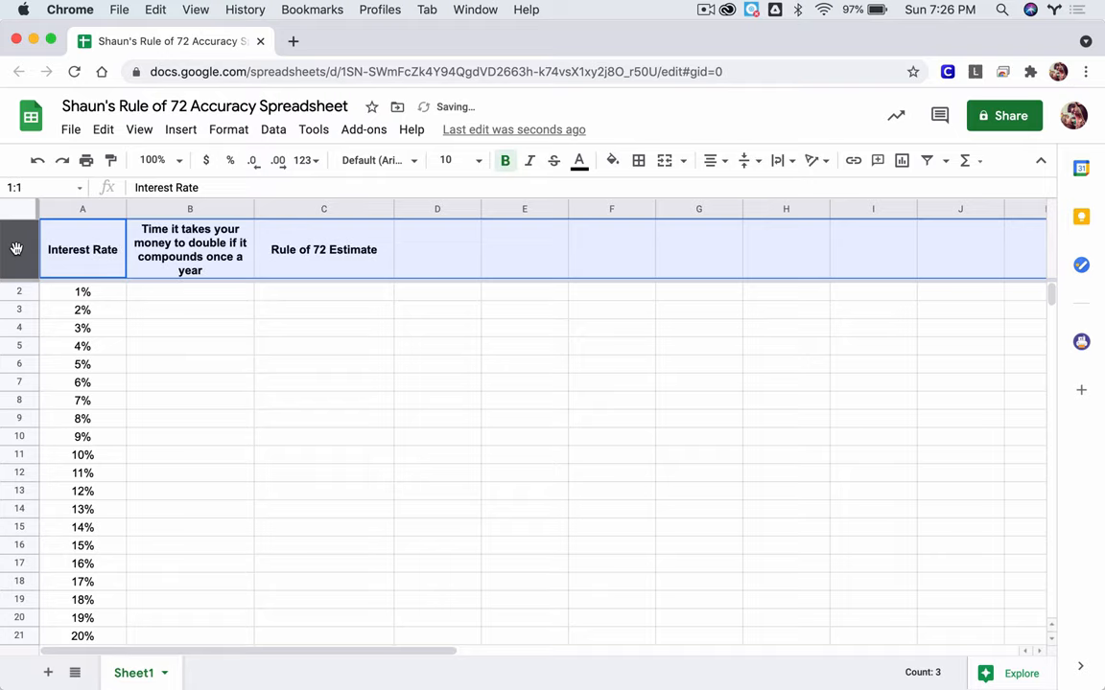
{"action": "left_click", "coordinate": [188, 208]}
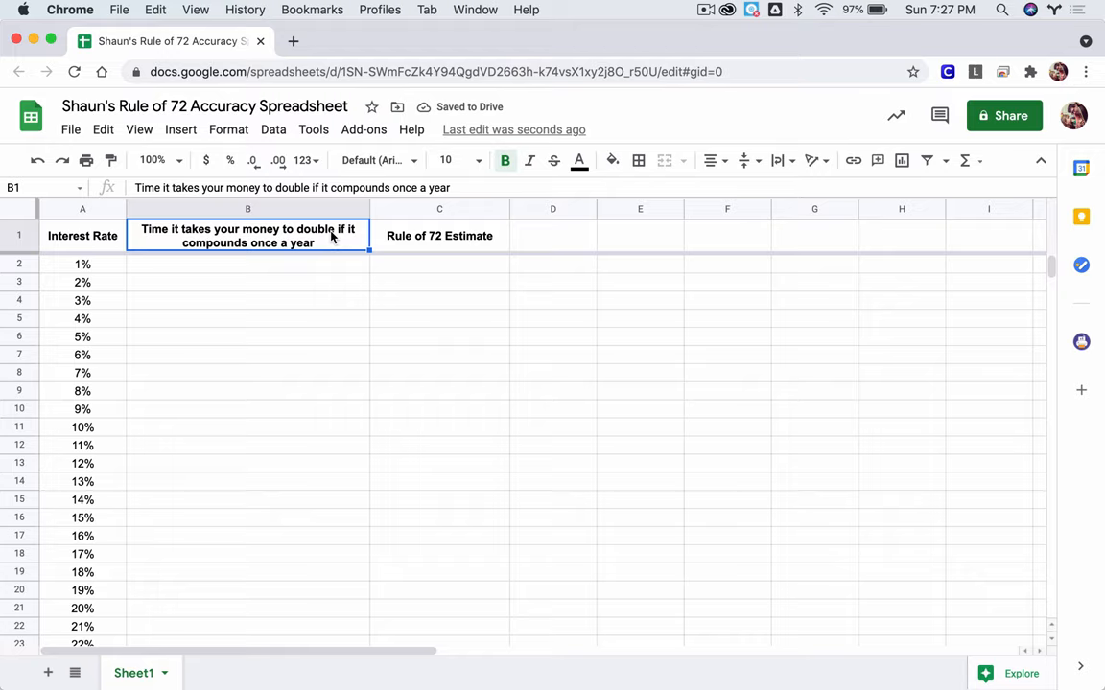
{"action": "mouse_move", "coordinate": [328, 267]}
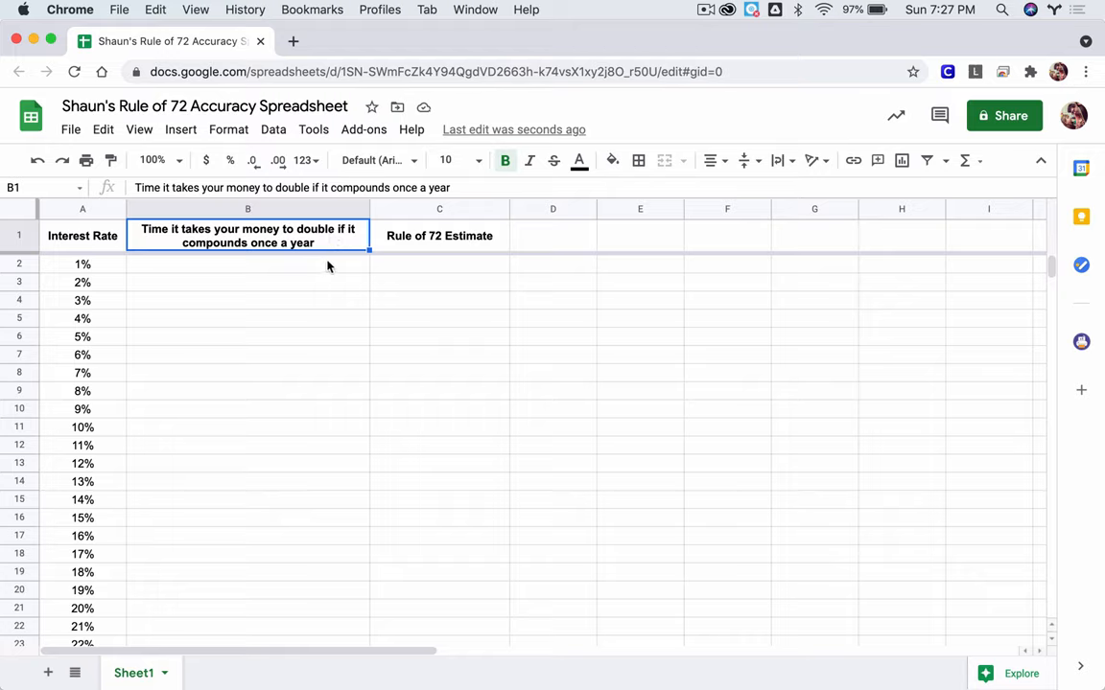
Step: Enter the doubling-time formula =LN(2)/LN(1+A2) in B2, giving 69.66071689, without autofilling
{"action": "left_click", "coordinate": [248, 265]}
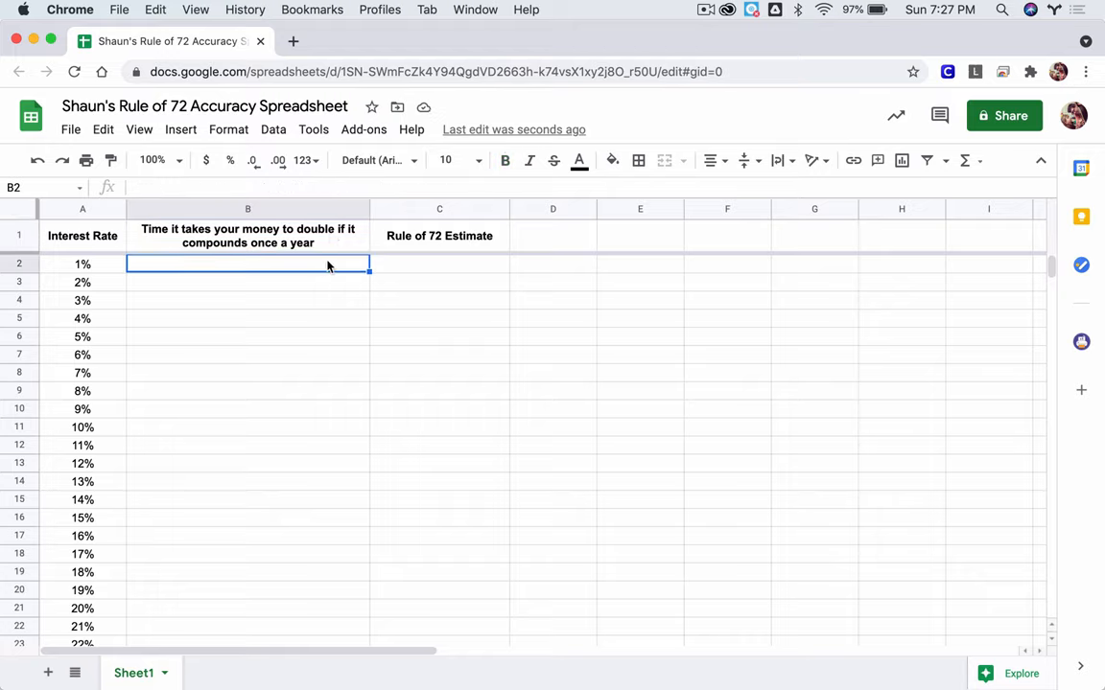
{"action": "mouse_move", "coordinate": [161, 238]}
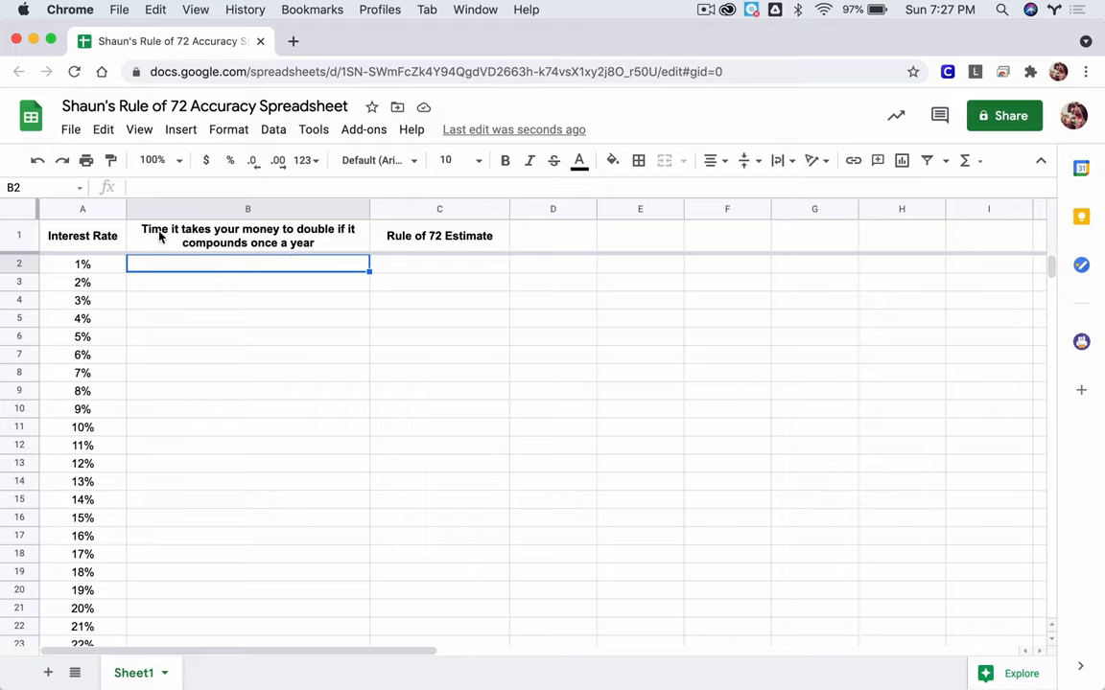
{"action": "mouse_move", "coordinate": [280, 278]}
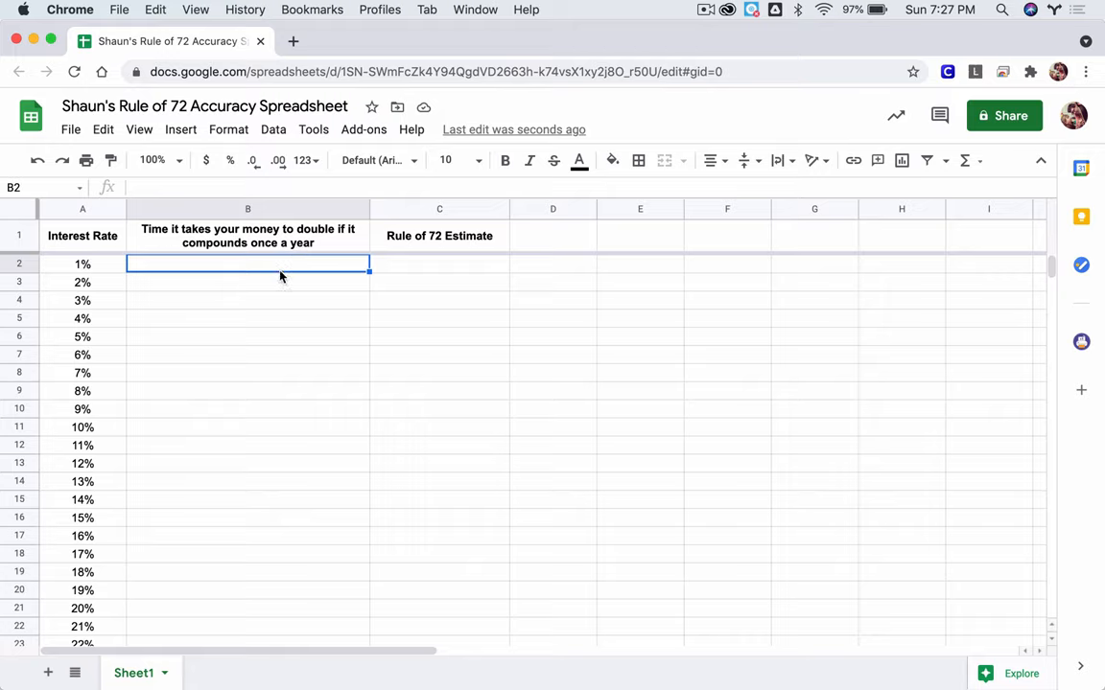
{"action": "type", "text": "="}
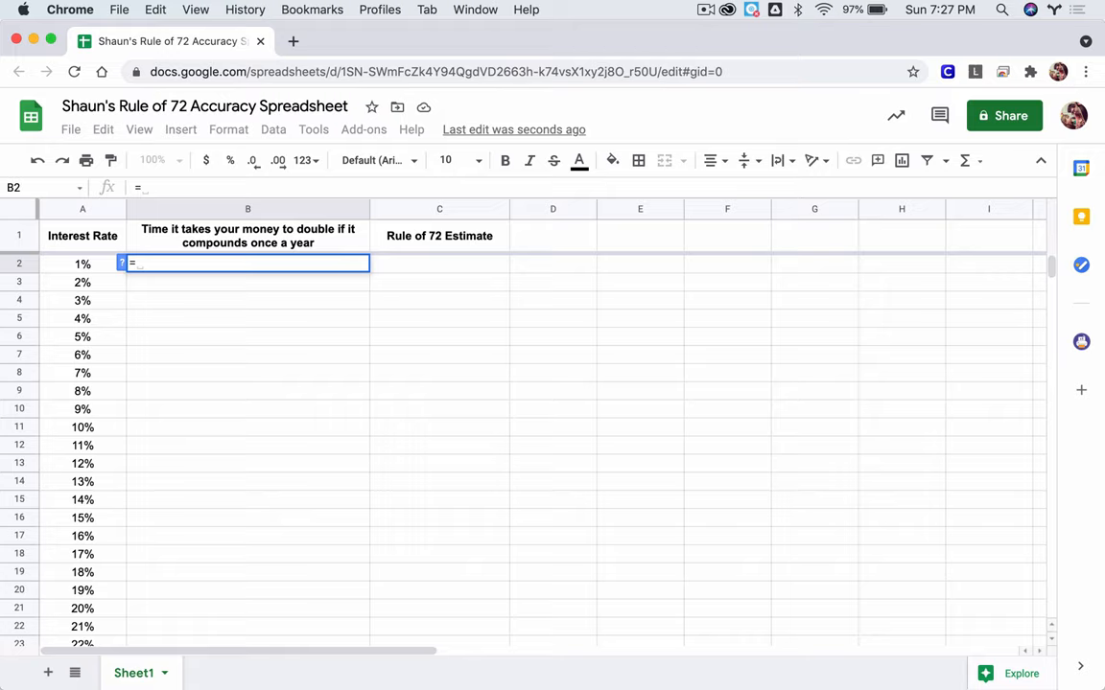
{"action": "type", "text": "LN("}
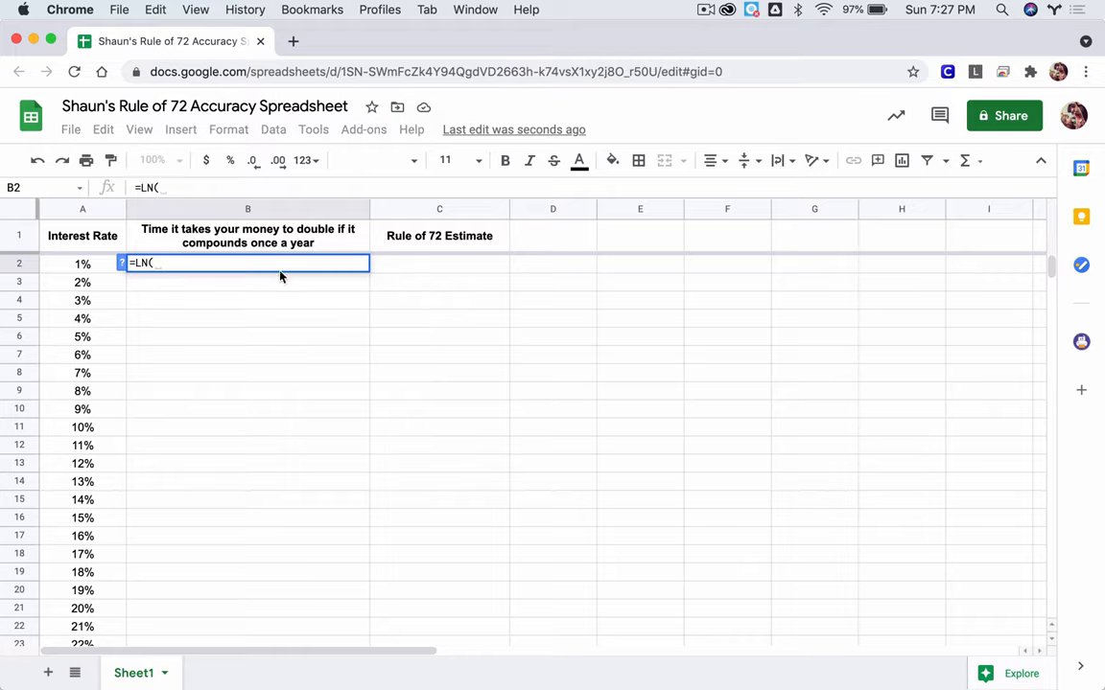
{"action": "type", "text": "2)"}
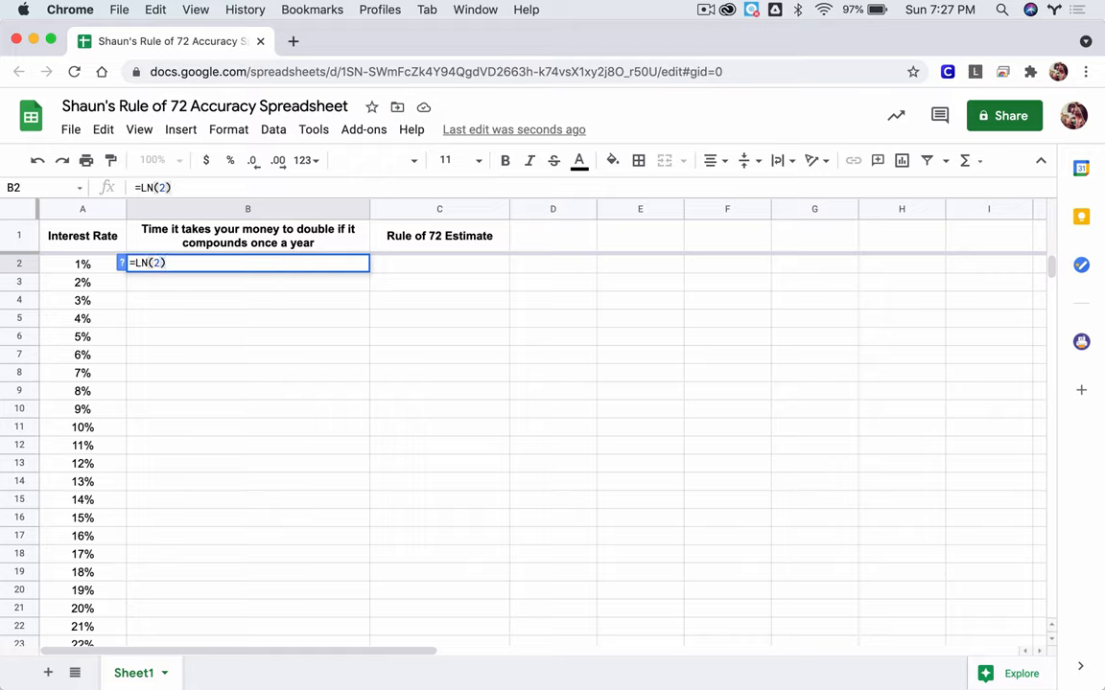
{"action": "type", "text": "/"}
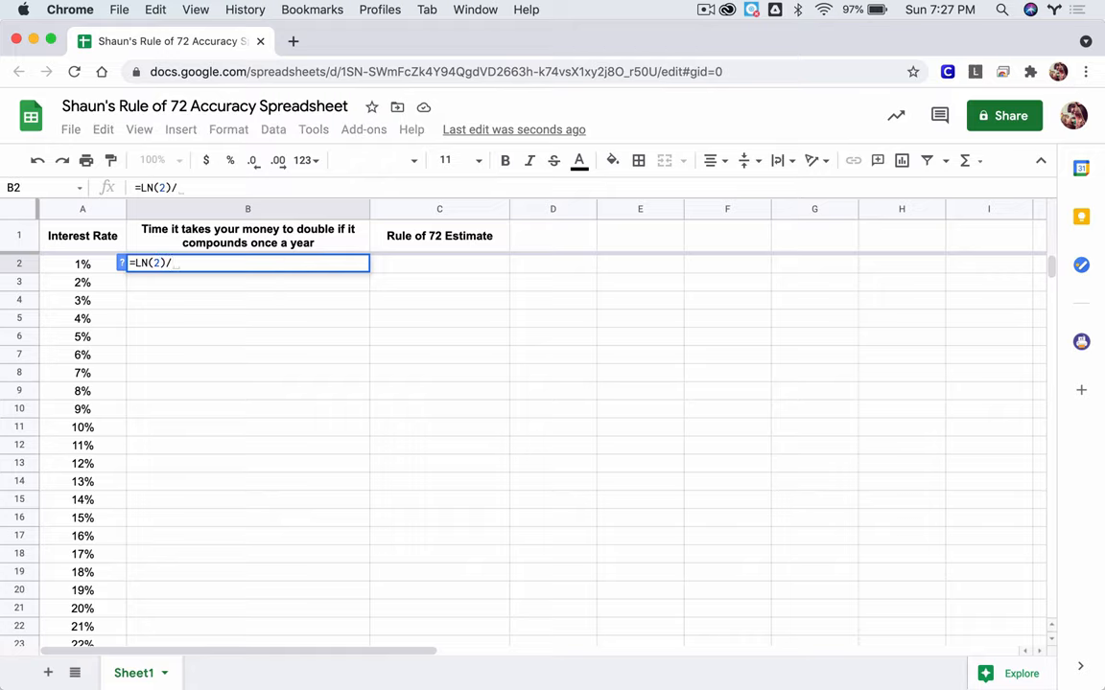
{"action": "type", "text": "LN("}
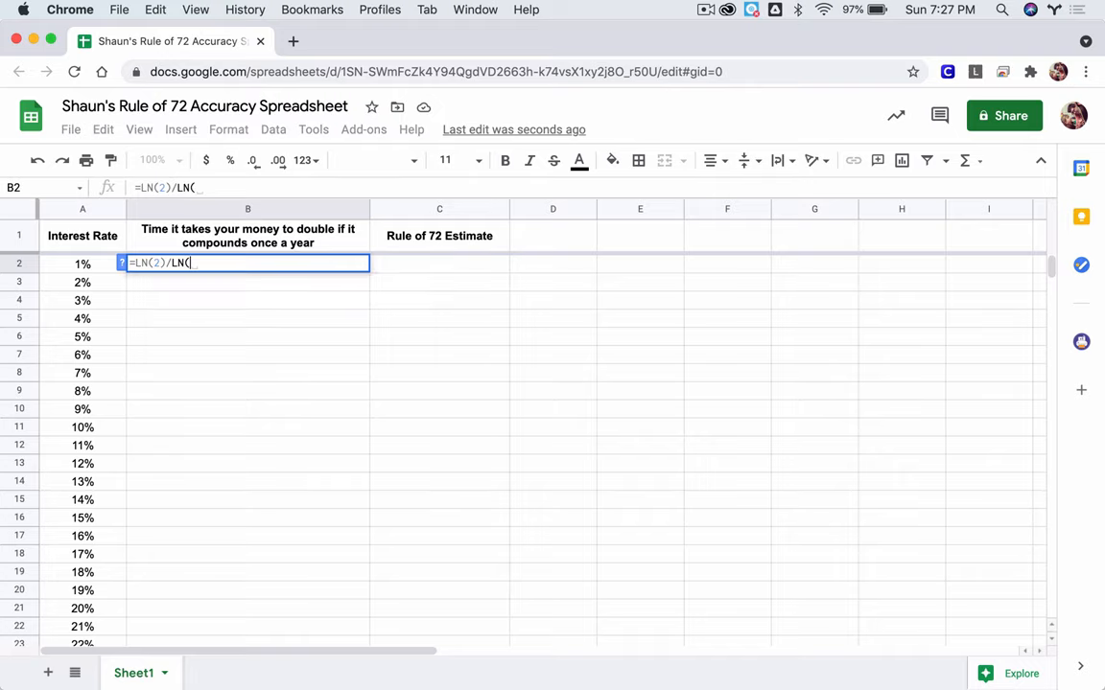
{"action": "type", "text": "1"}
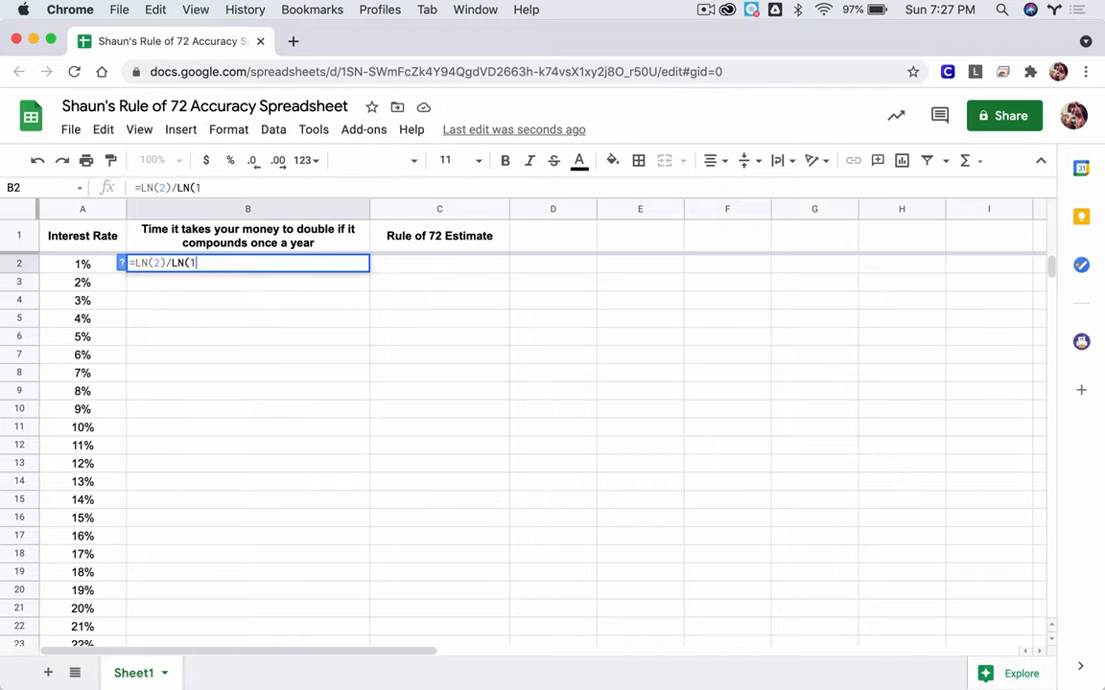
{"action": "left_click", "coordinate": [82, 264]}
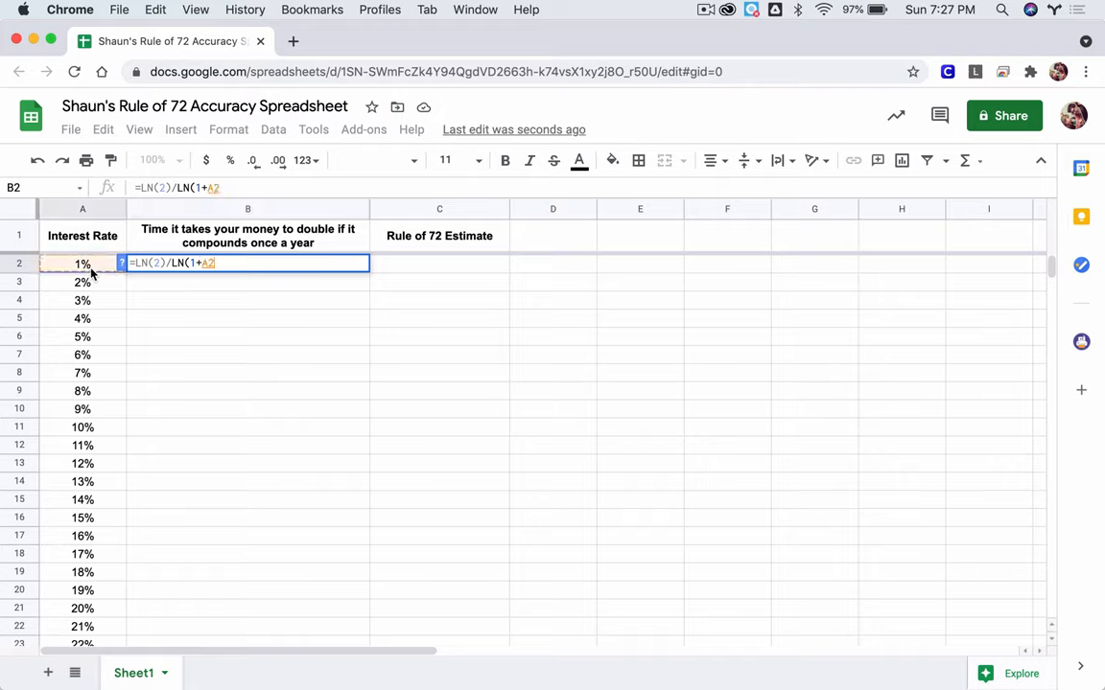
{"action": "type", "text": ")"}
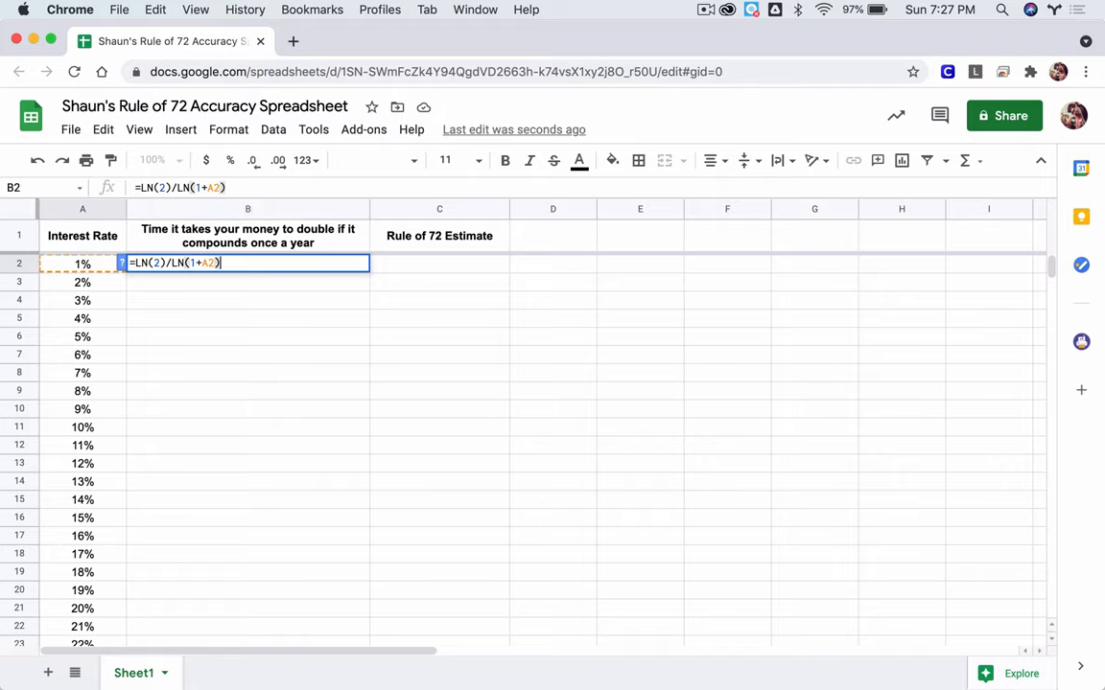
{"action": "key", "text": "enter"}
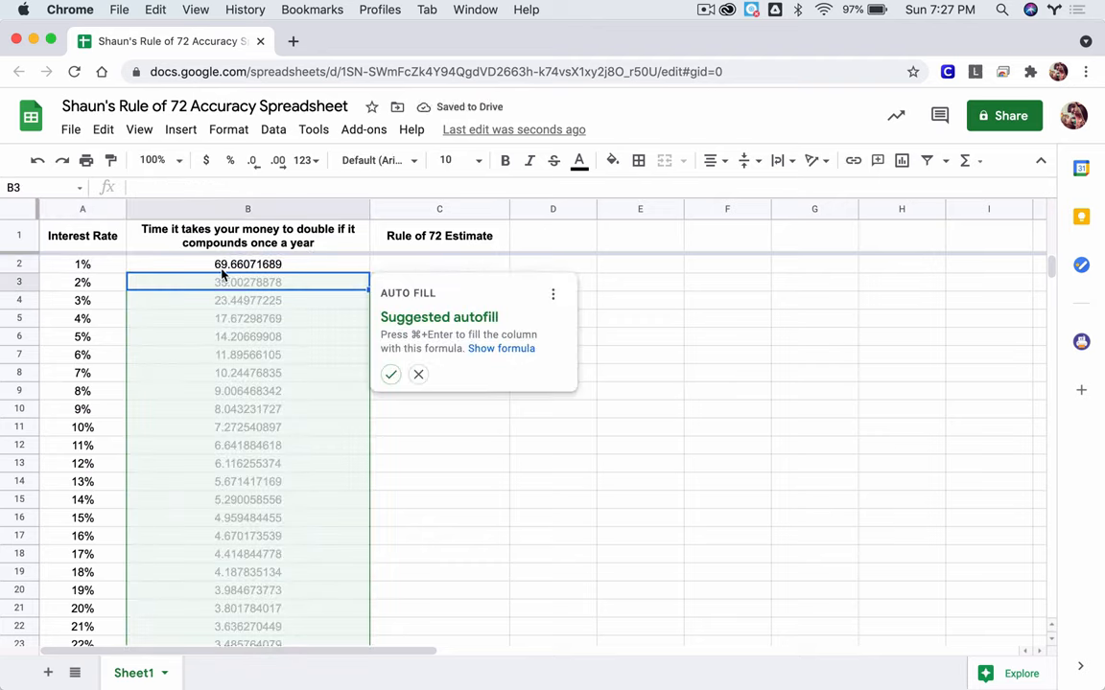
{"action": "mouse_move", "coordinate": [397, 343]}
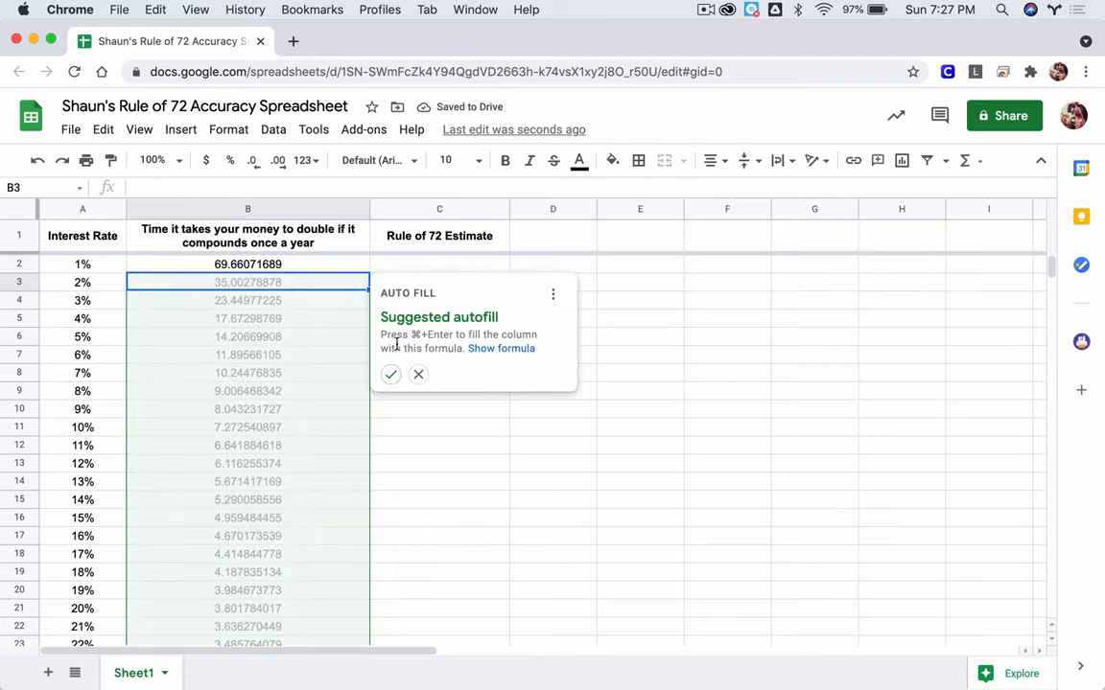
{"action": "left_click", "coordinate": [418, 374]}
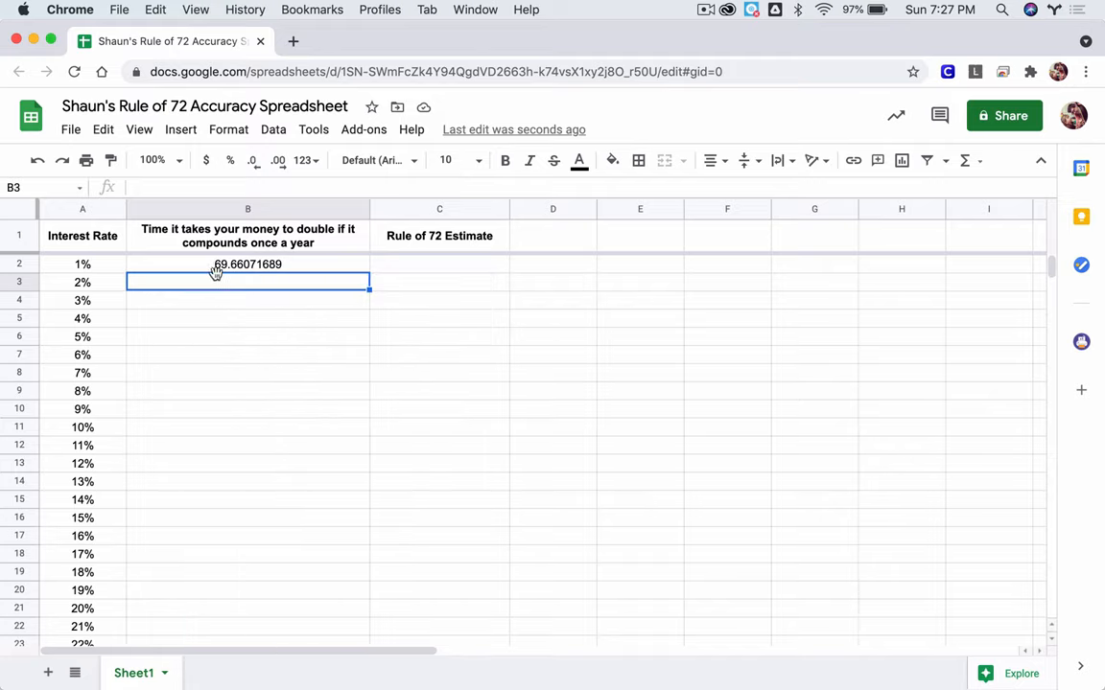
{"action": "left_click", "coordinate": [248, 265]}
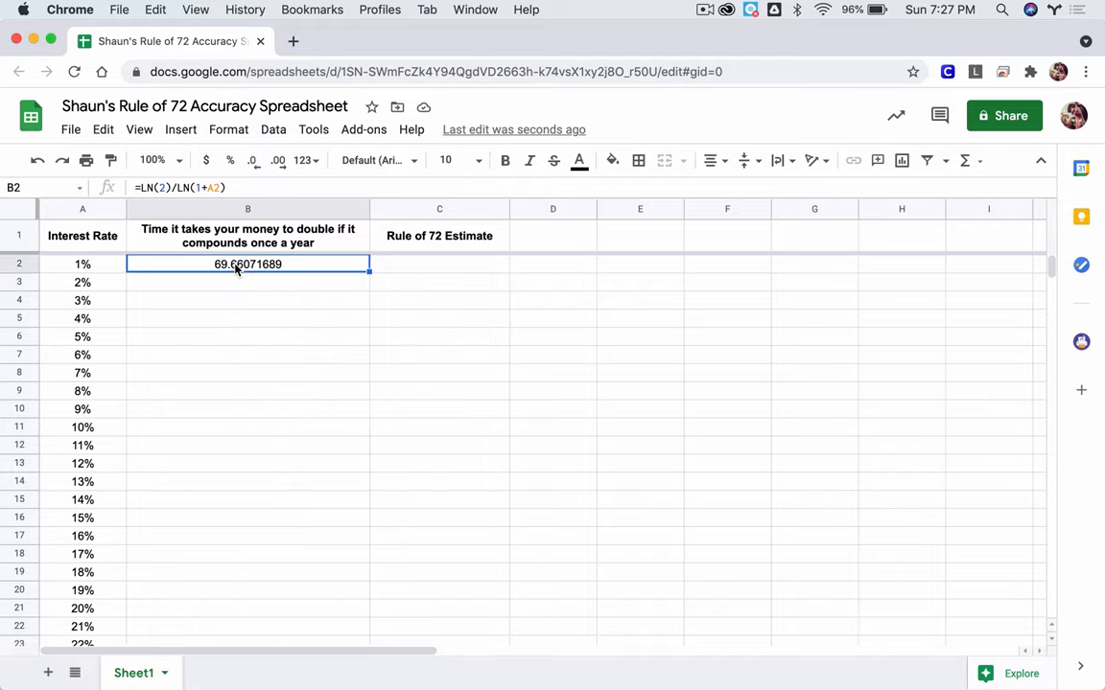
Step: Enter the Rule of 72 estimate =72/(A2*100) in C2, giving 72, without autofilling
{"action": "left_click", "coordinate": [439, 265]}
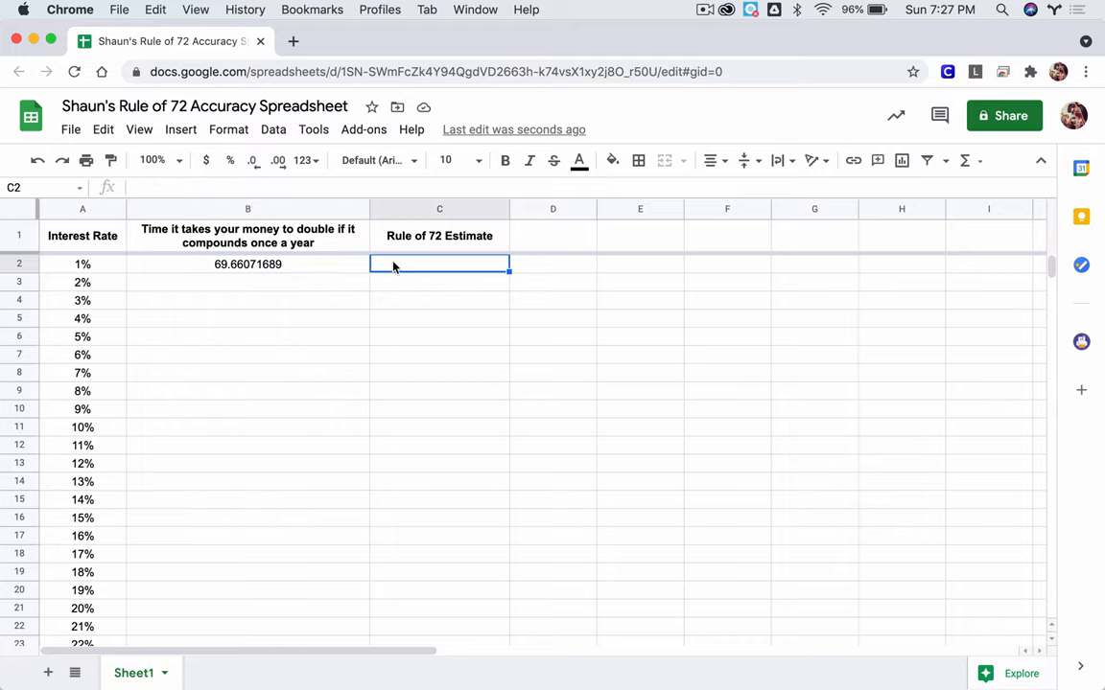
{"action": "type", "text": "="}
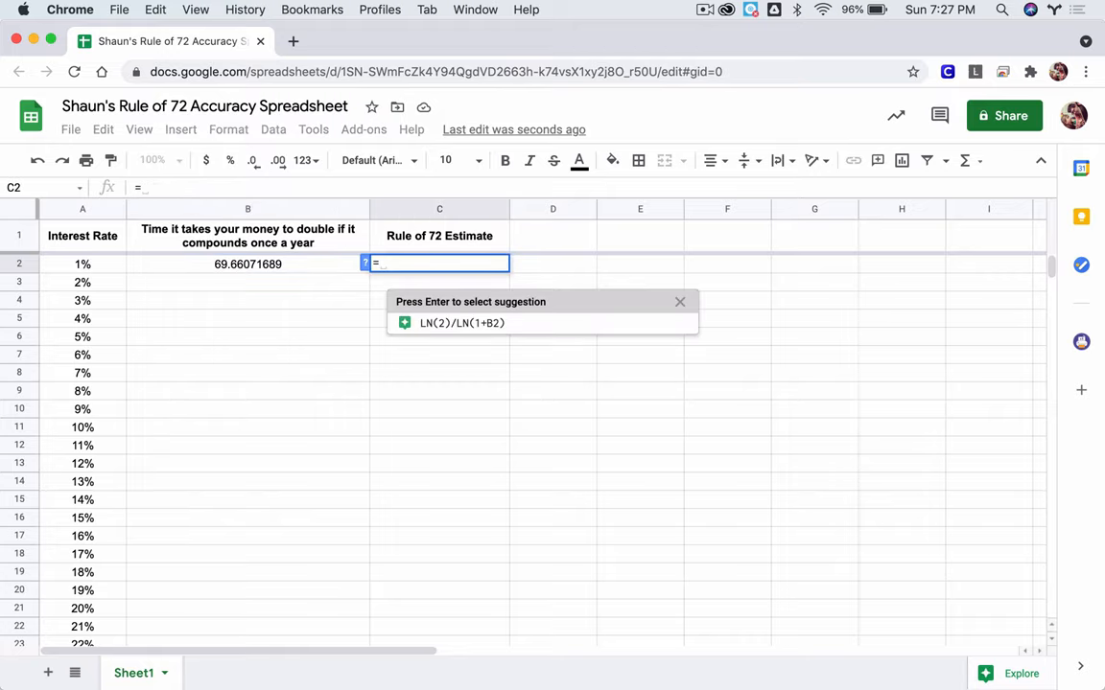
{"action": "type", "text": "72/B2"}
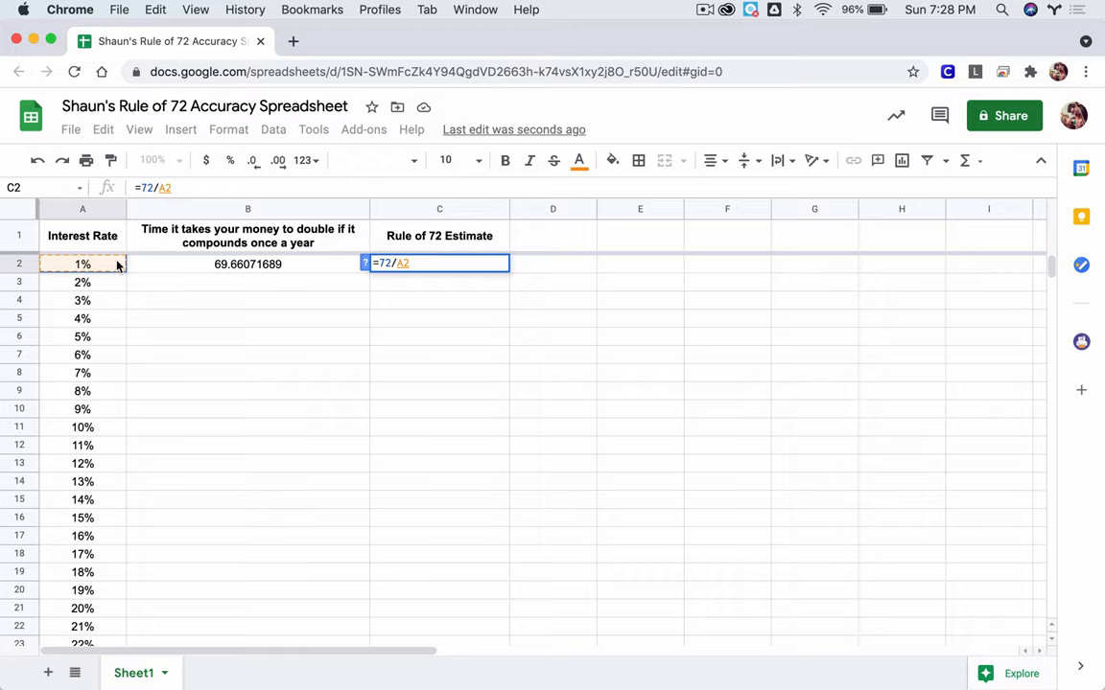
{"action": "mouse_move", "coordinate": [92, 277]}
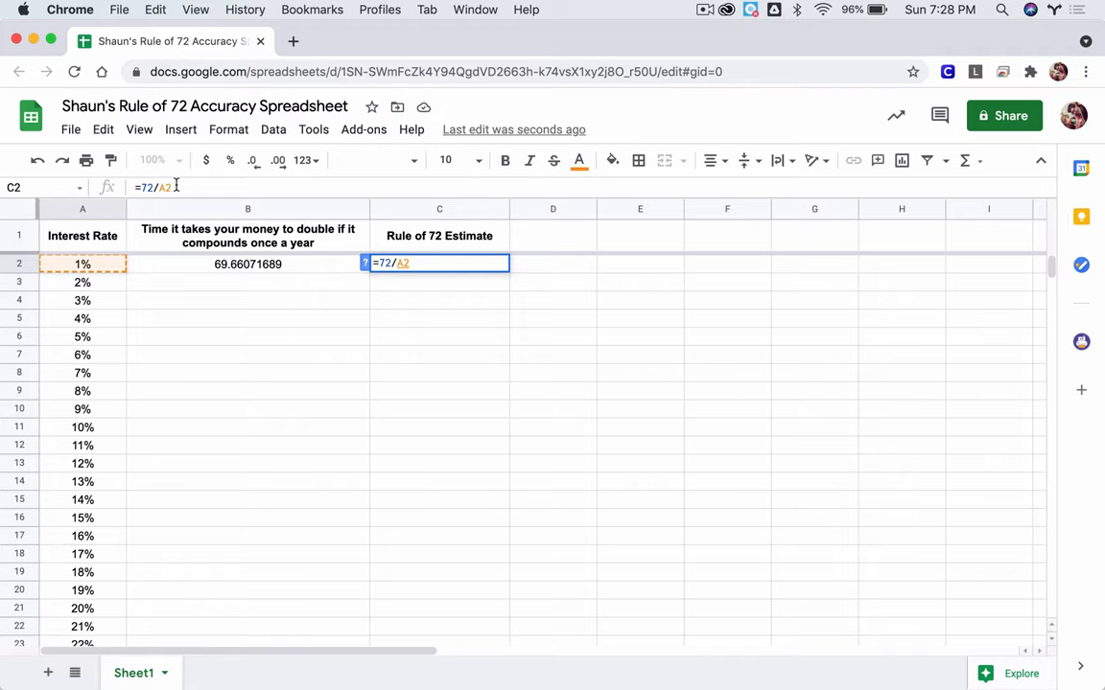
{"action": "type", "text": "("}
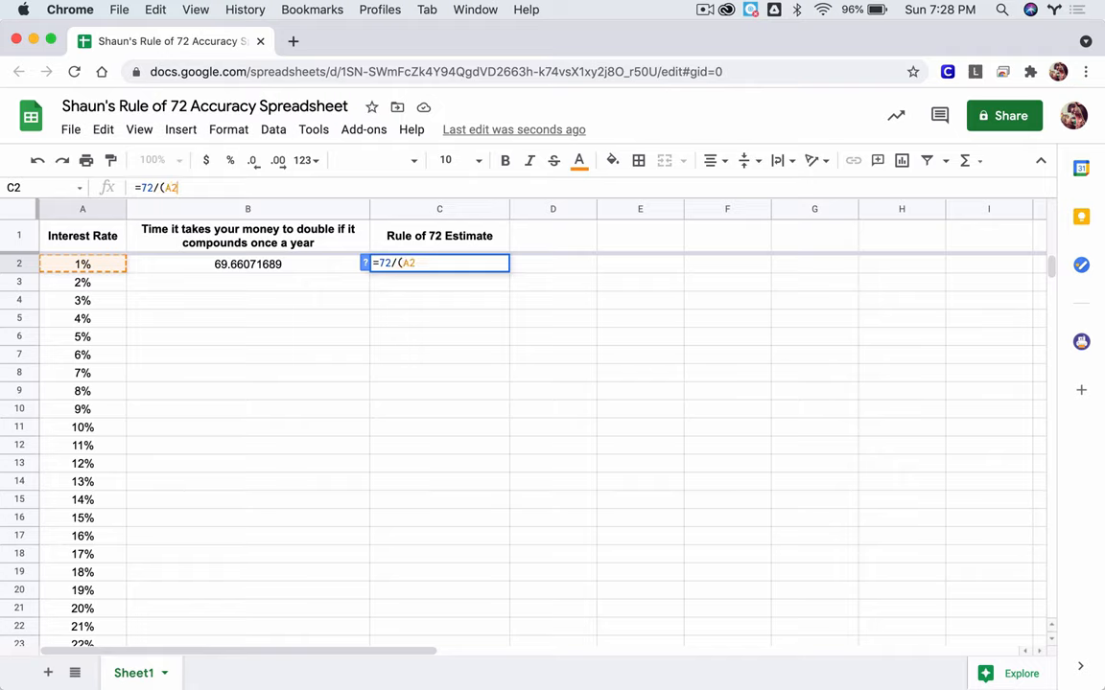
{"action": "type", "text": "*"}
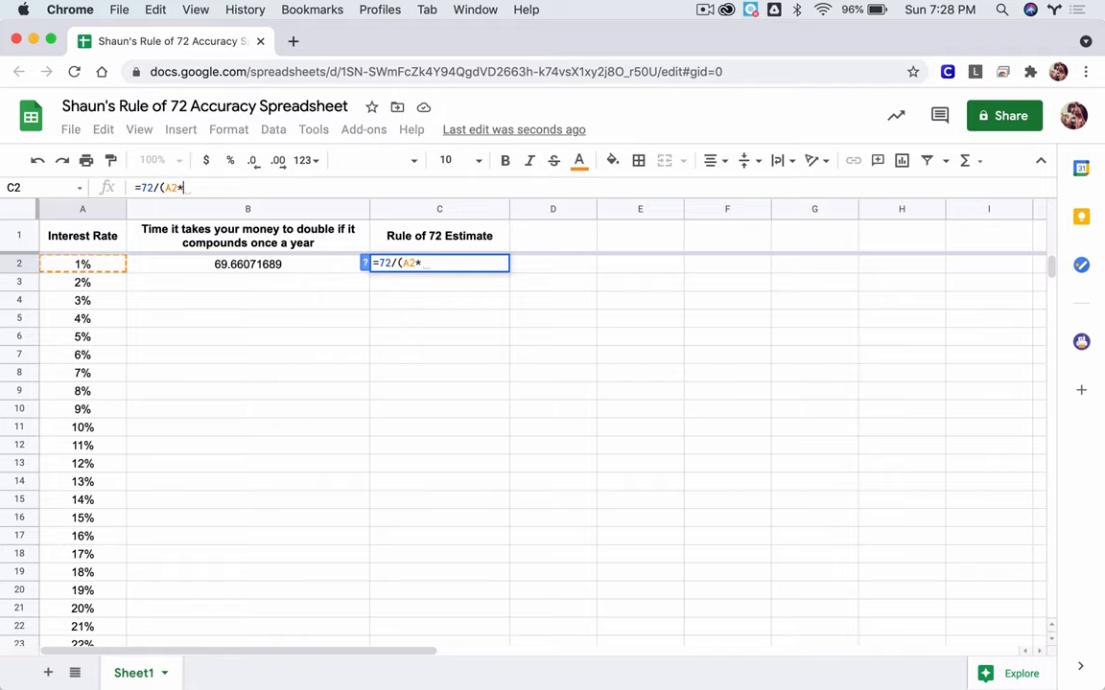
{"action": "type", "text": "100)"}
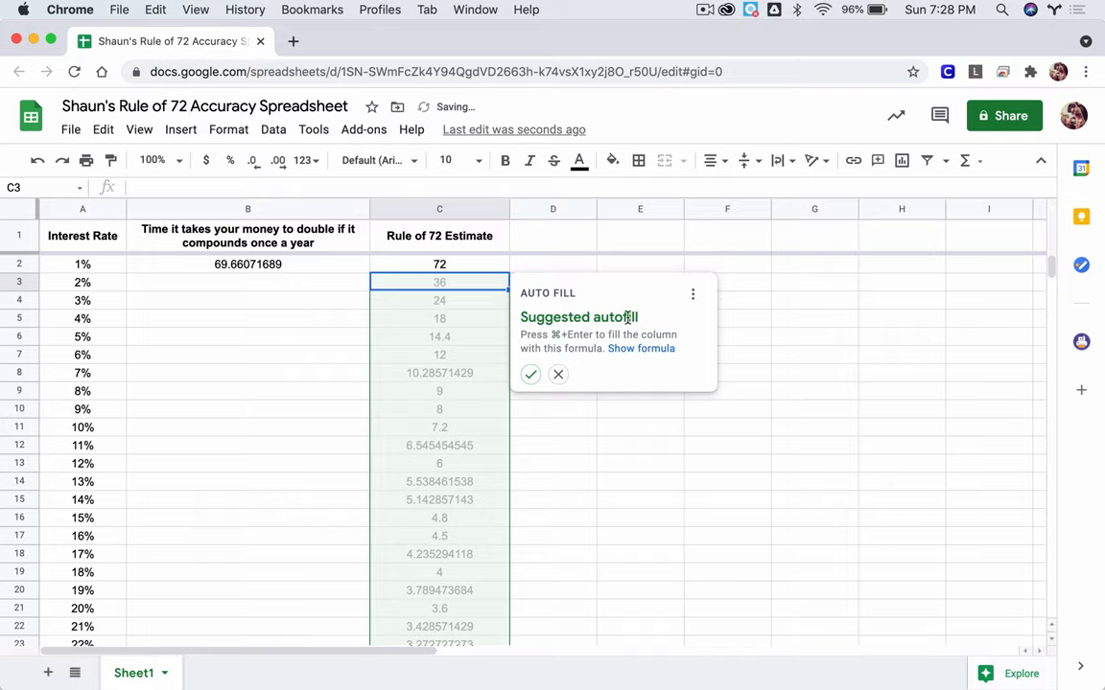
{"action": "left_click", "coordinate": [558, 374]}
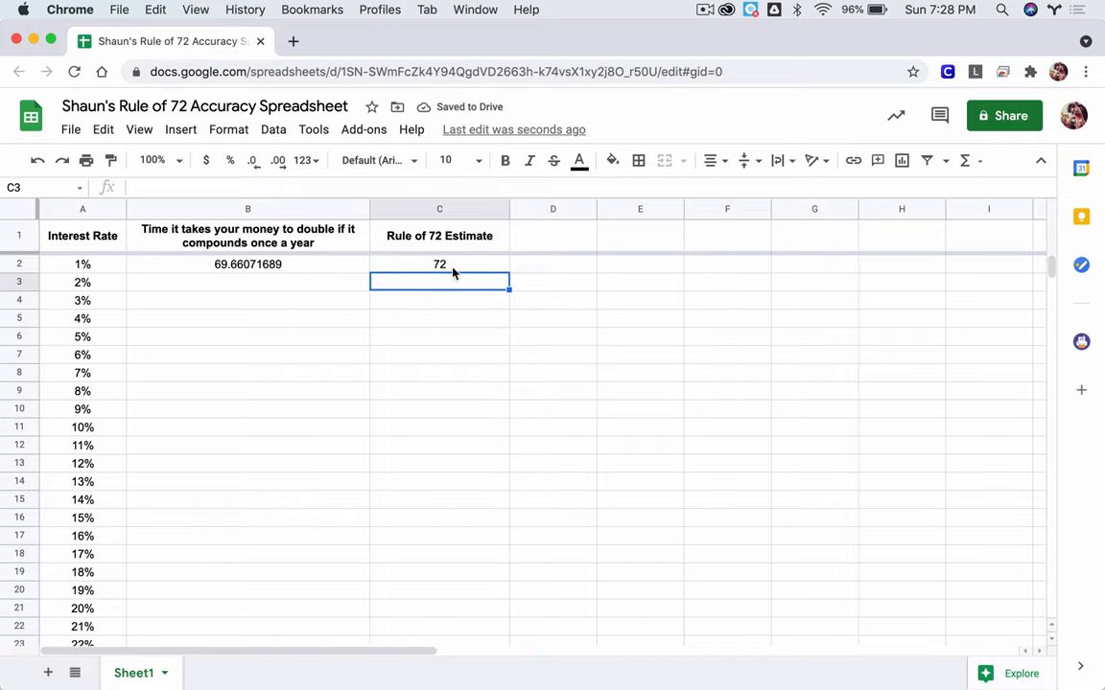
{"action": "left_click", "coordinate": [439, 265]}
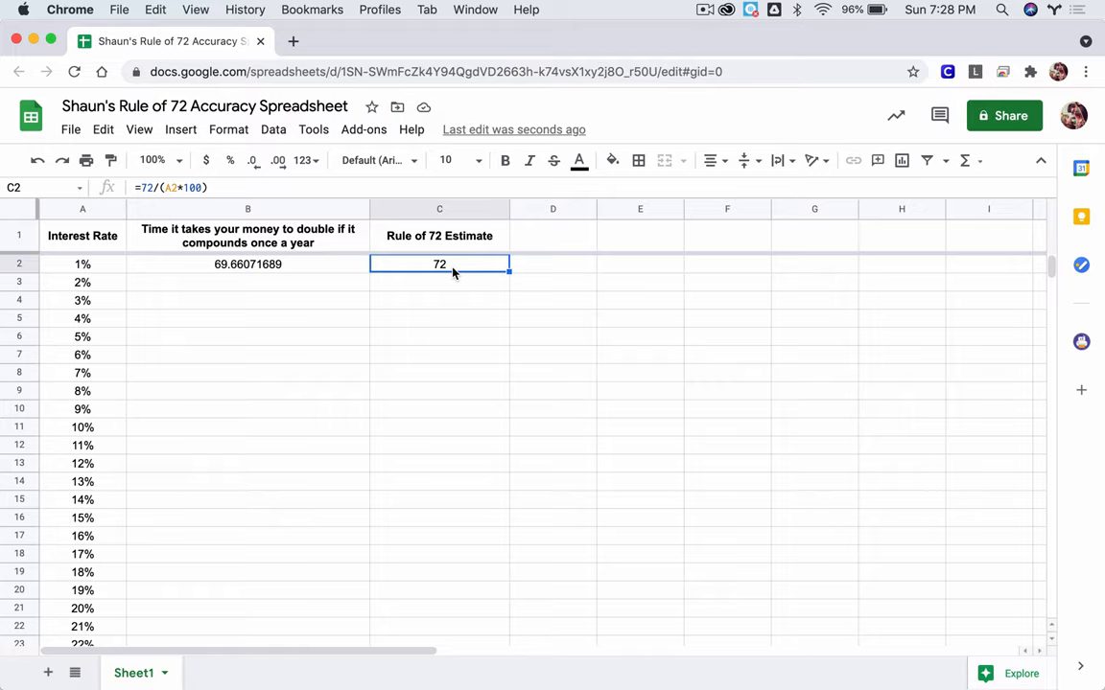
{"action": "mouse_move", "coordinate": [311, 272]}
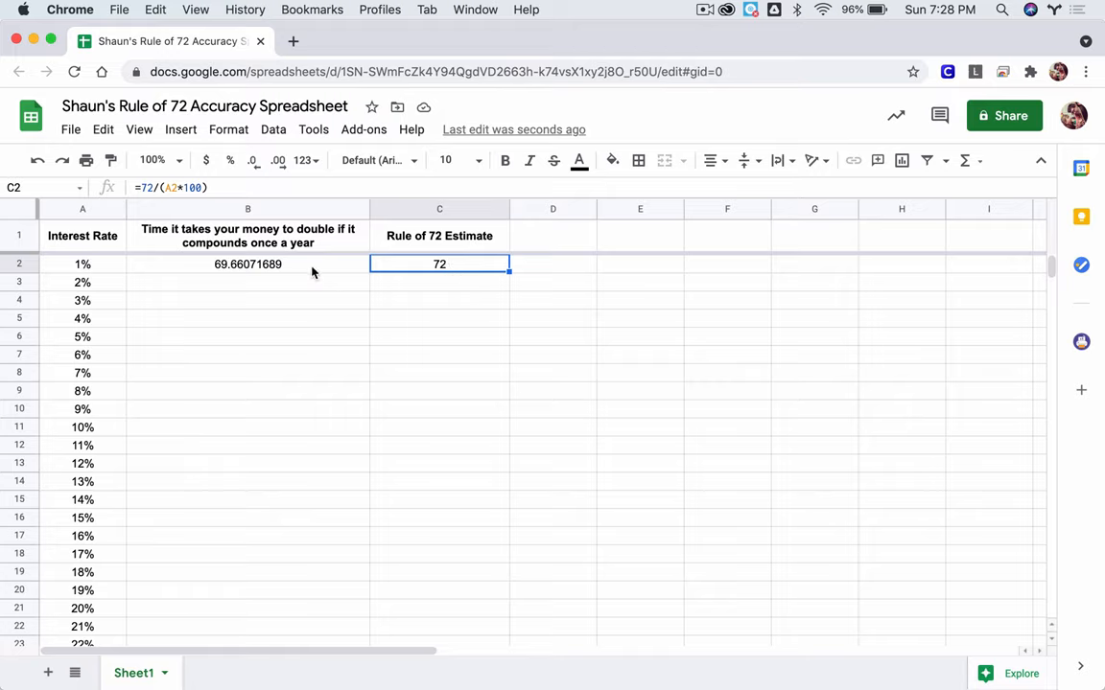
{"action": "left_click", "coordinate": [247, 265]}
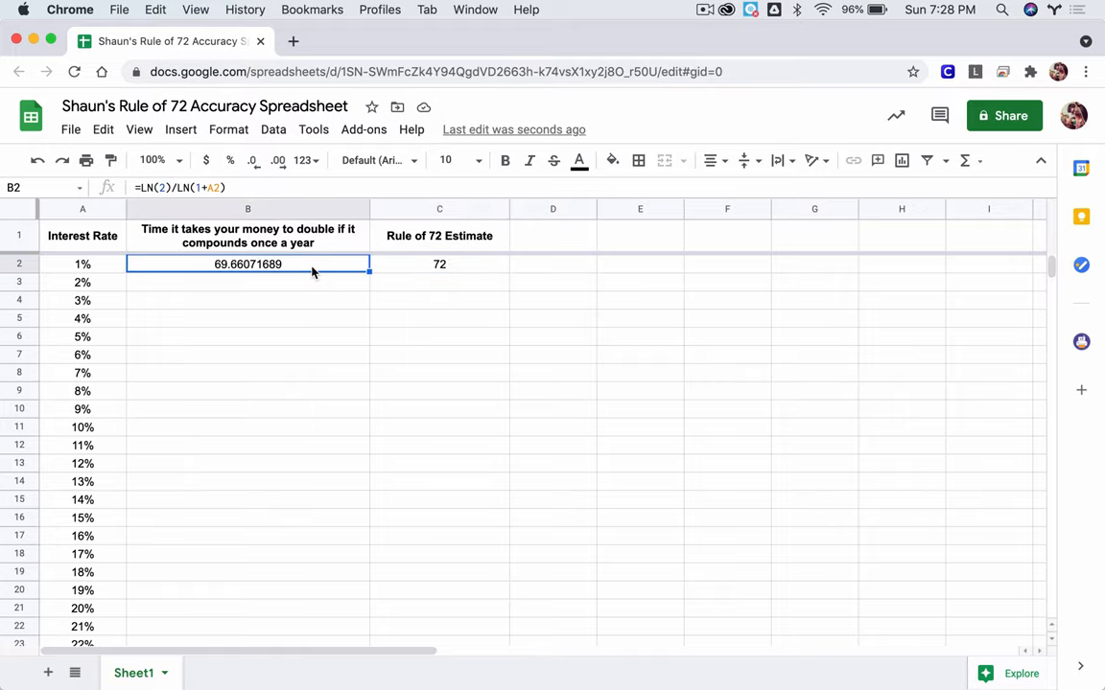
{"action": "left_click", "coordinate": [439, 265]}
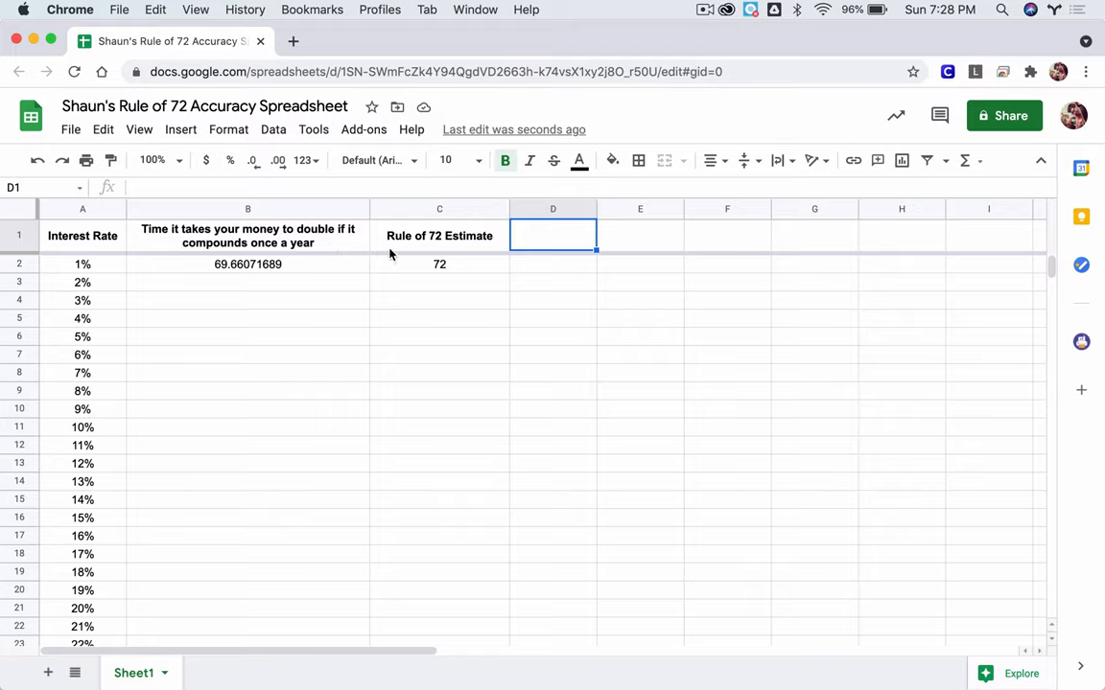
{"action": "mouse_move", "coordinate": [441, 259]}
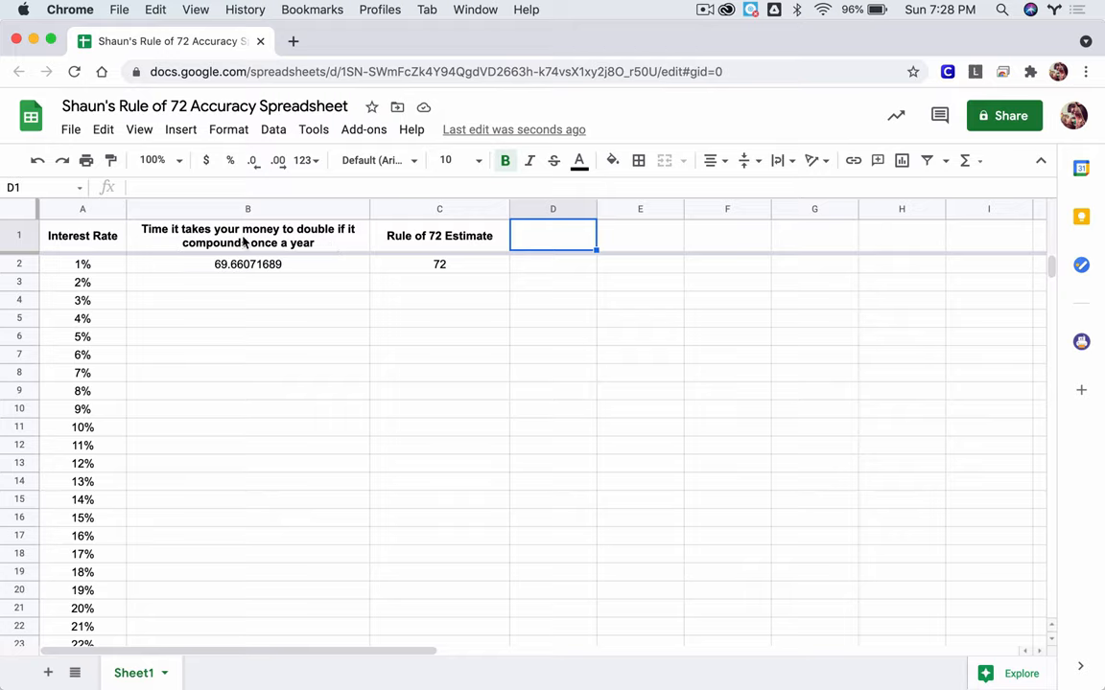
{"action": "mouse_move", "coordinate": [719, 317]}
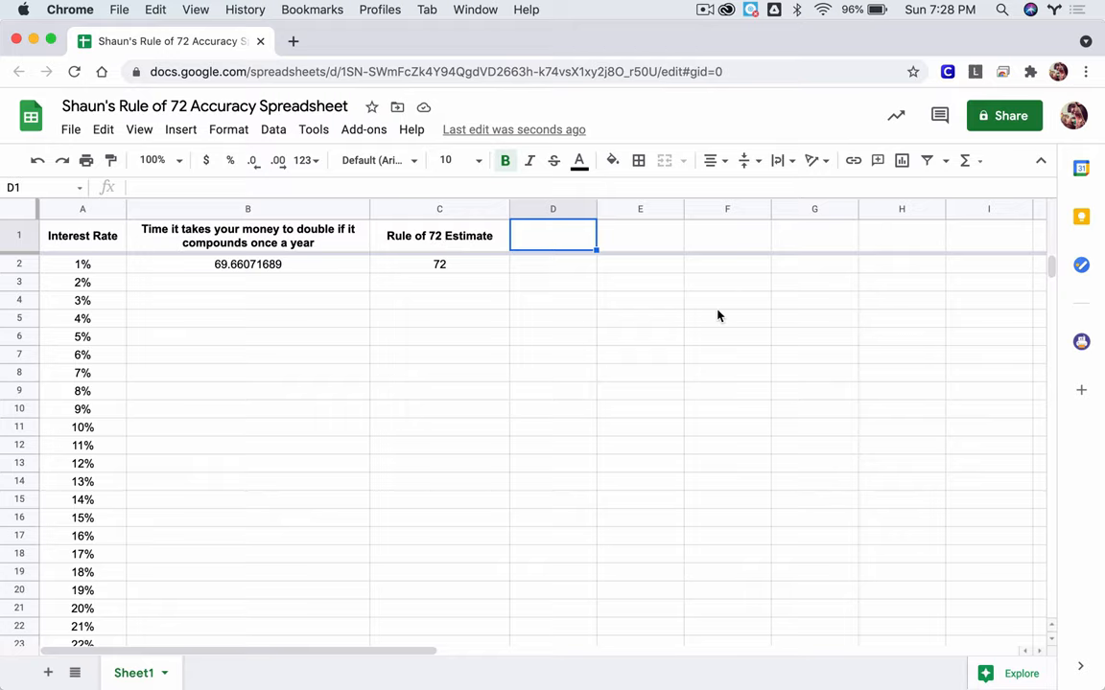
Step: Add a 'Difference in years' header and enter =abs(C2-B2) in D2, giving 2.339283106
{"action": "type", "text": "T"}
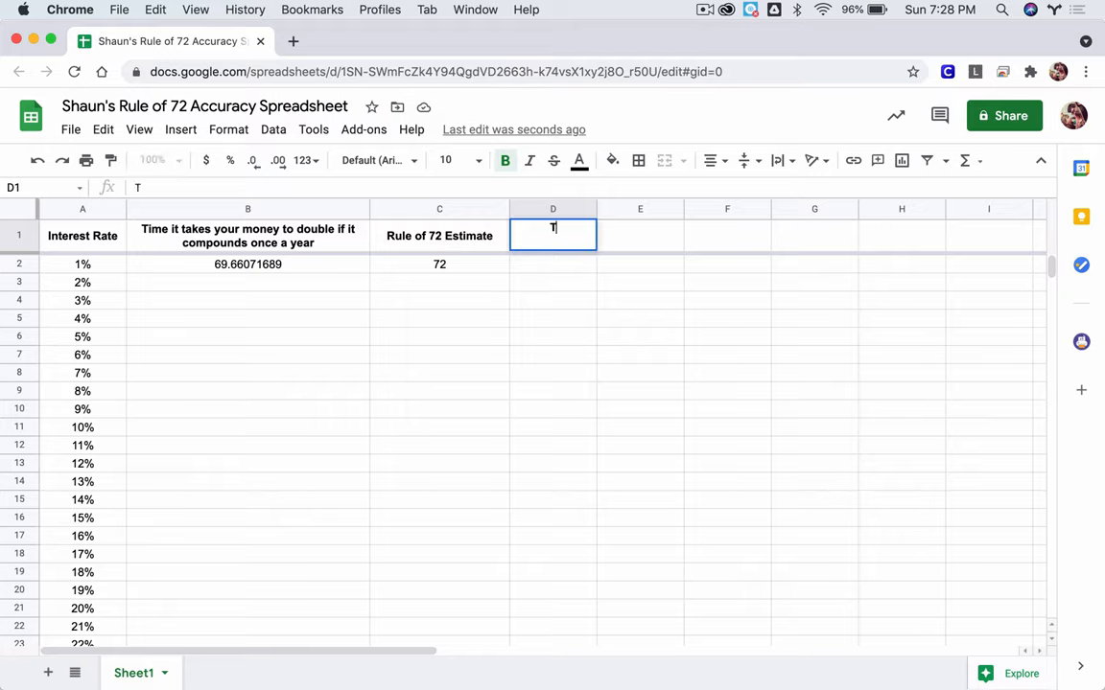
{"action": "type", "text": "Difference in years"}
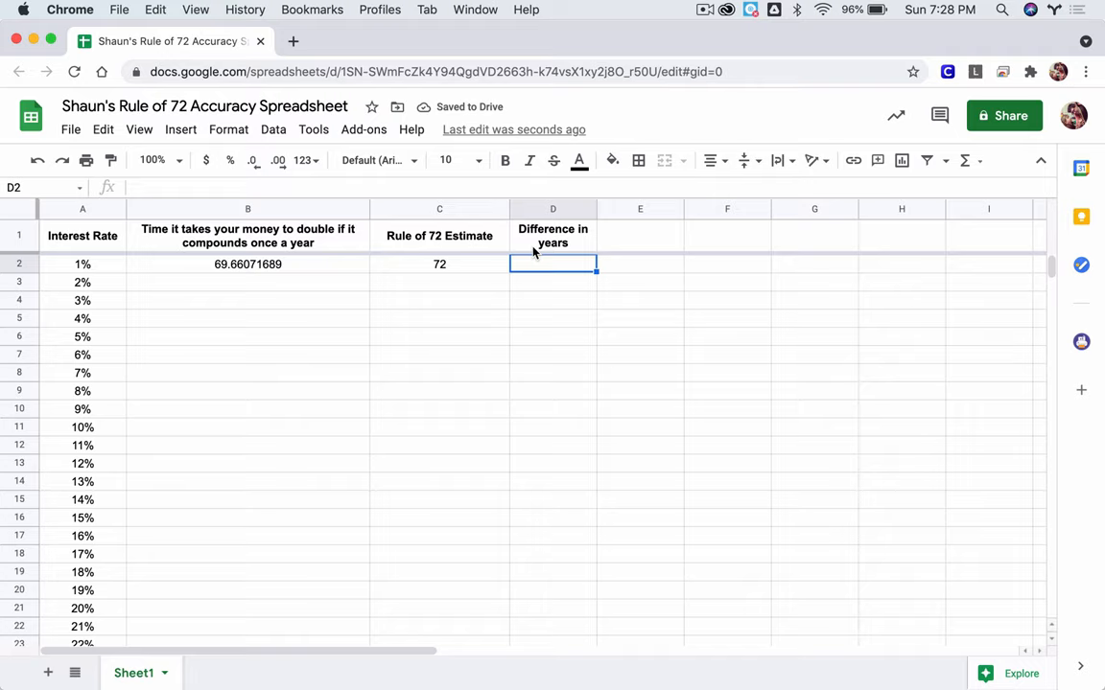
{"action": "type", "text": "=abs"}
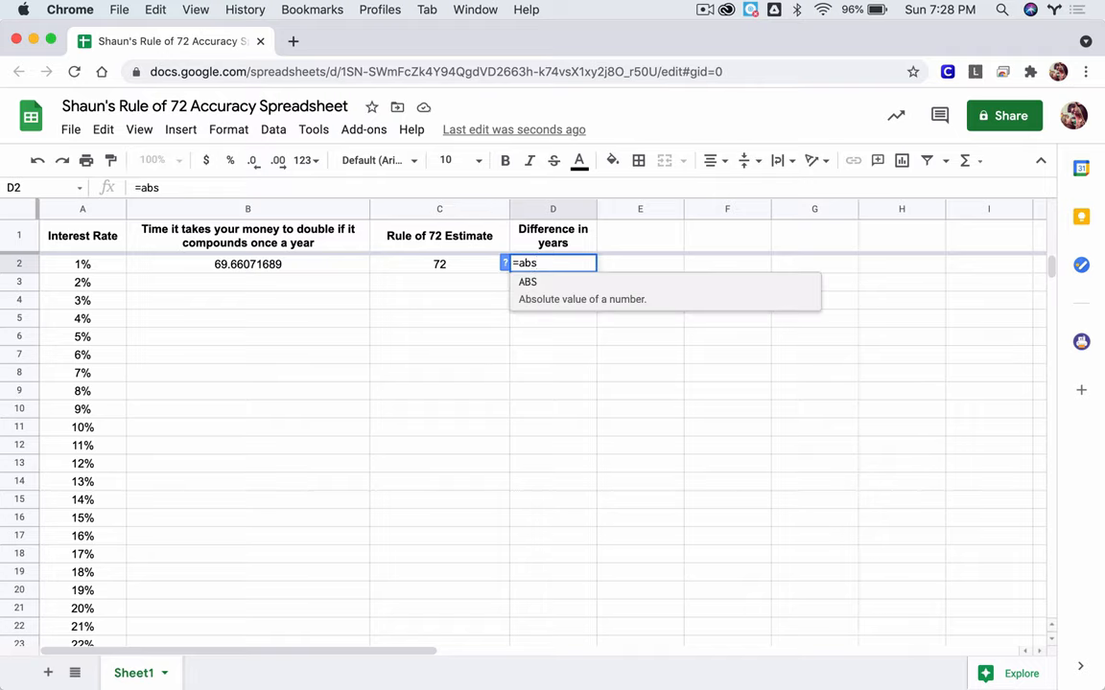
{"action": "type", "text": "("}
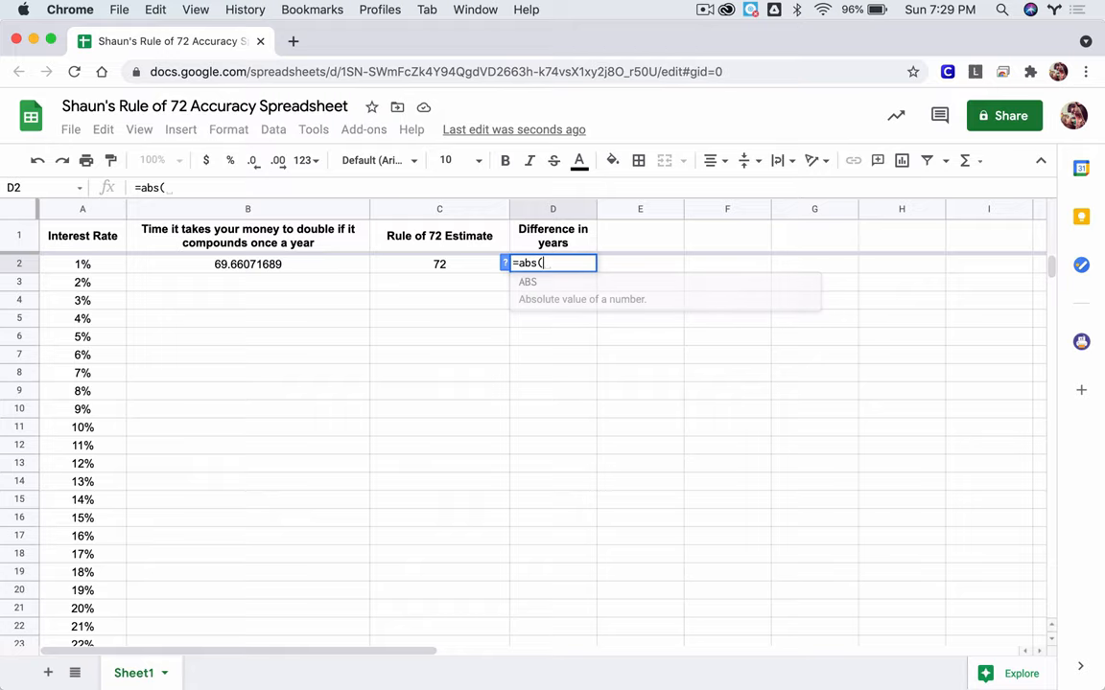
{"action": "left_click", "coordinate": [439, 265]}
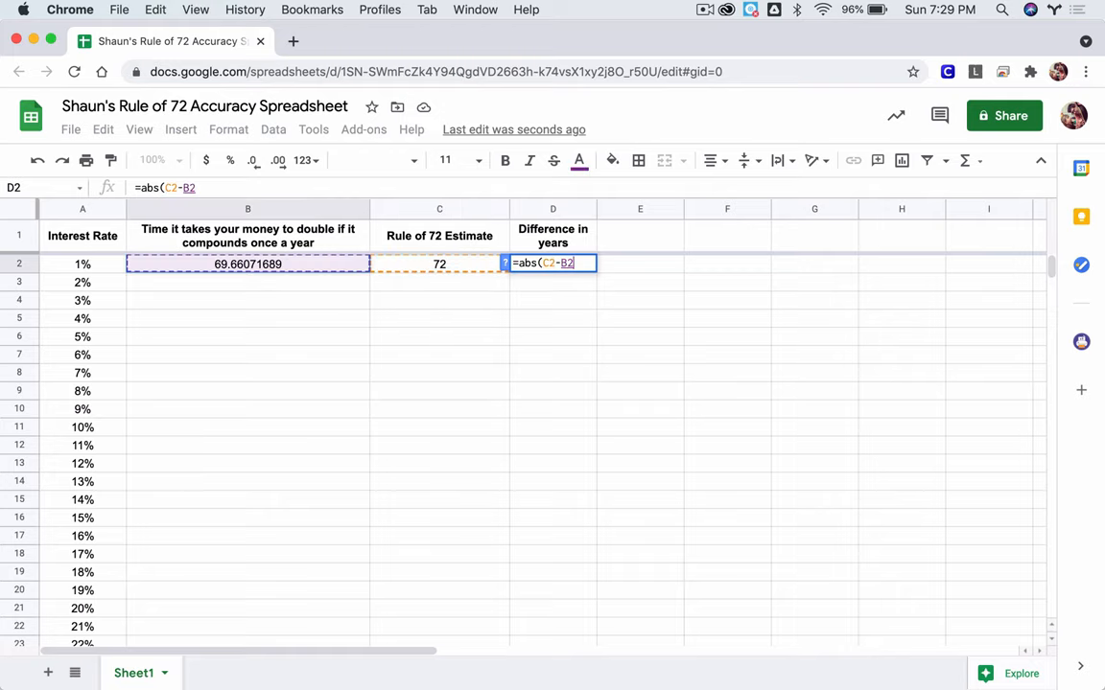
{"action": "type", "text": ")"}
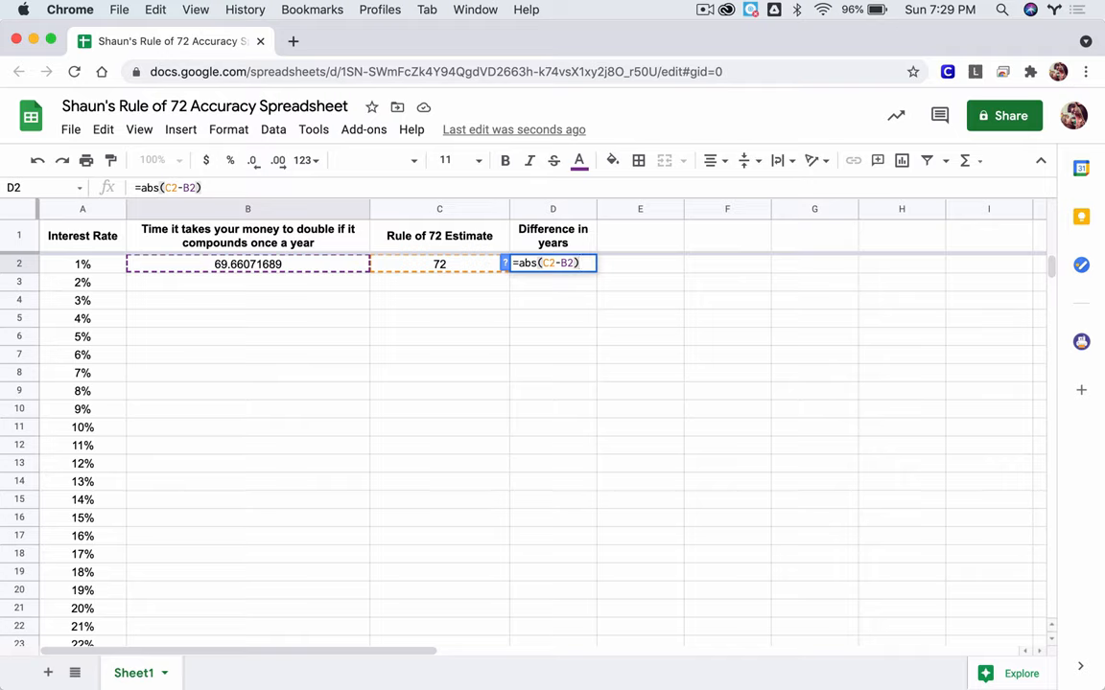
{"action": "key", "text": "enter"}
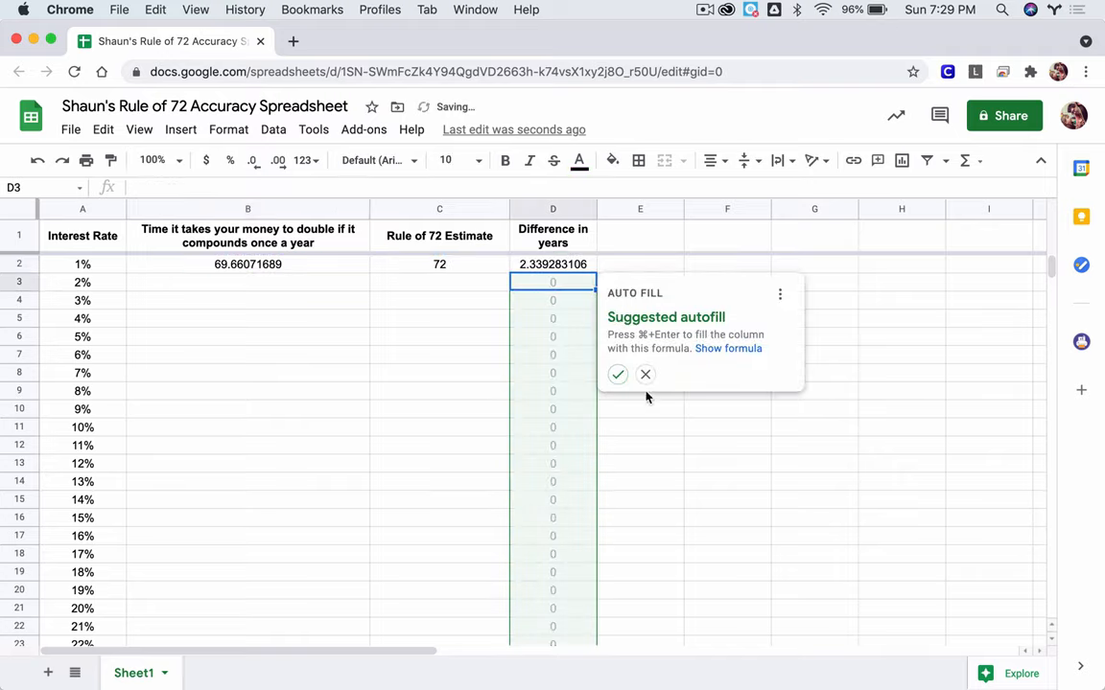
{"action": "left_click", "coordinate": [645, 374]}
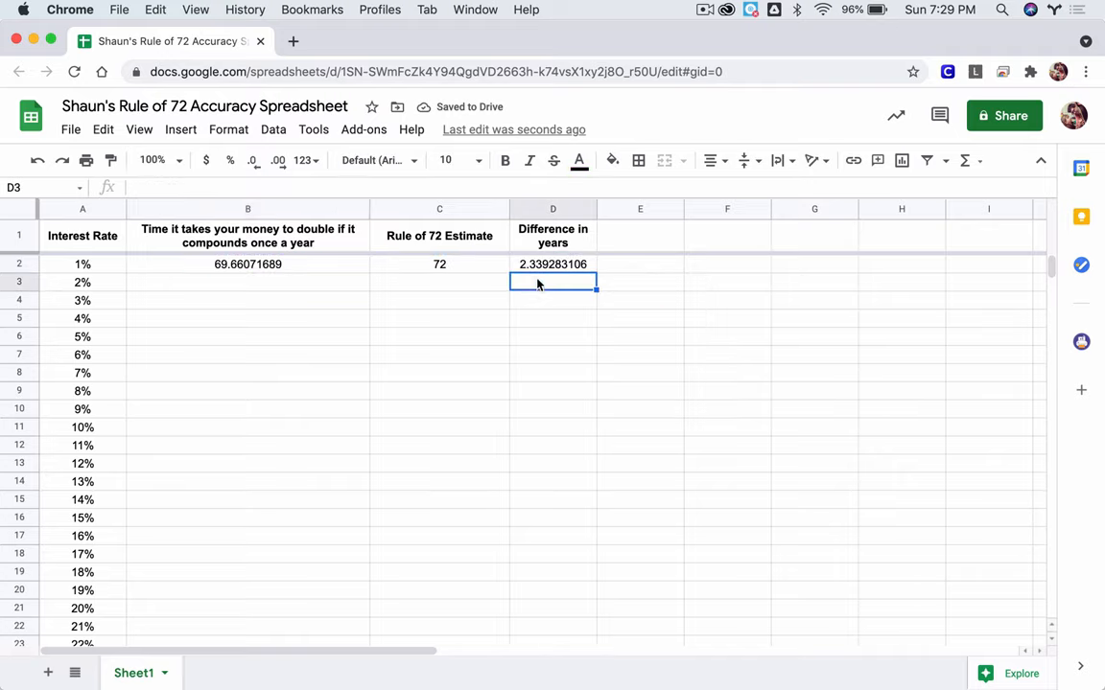
{"action": "left_click", "coordinate": [552, 264]}
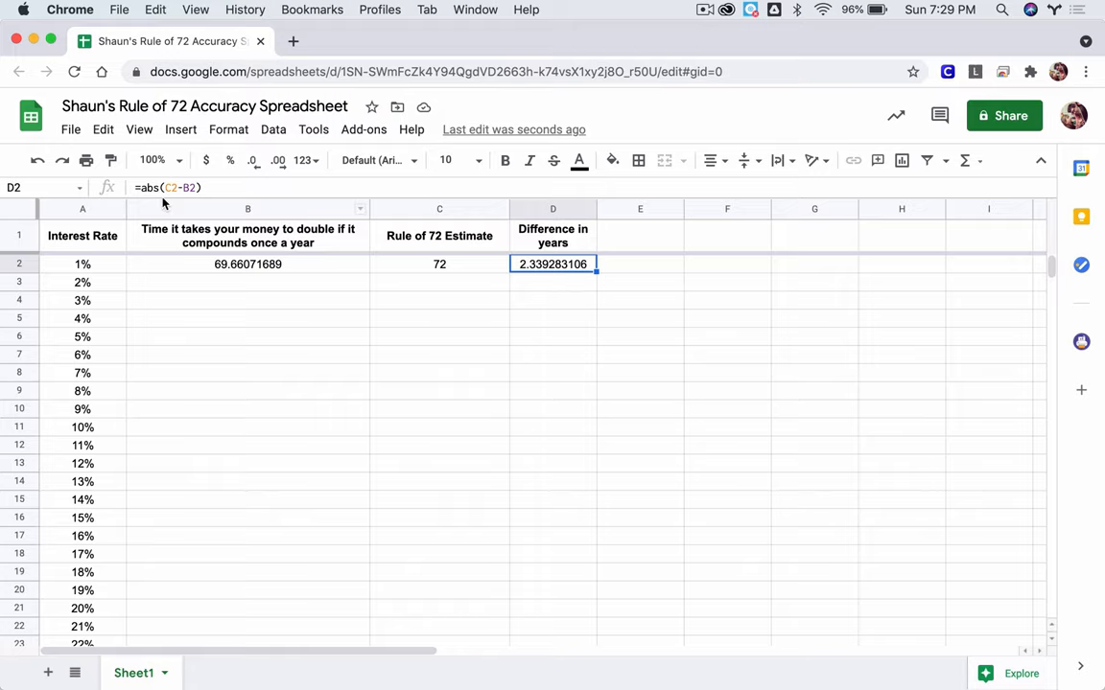
{"action": "mouse_move", "coordinate": [384, 265]}
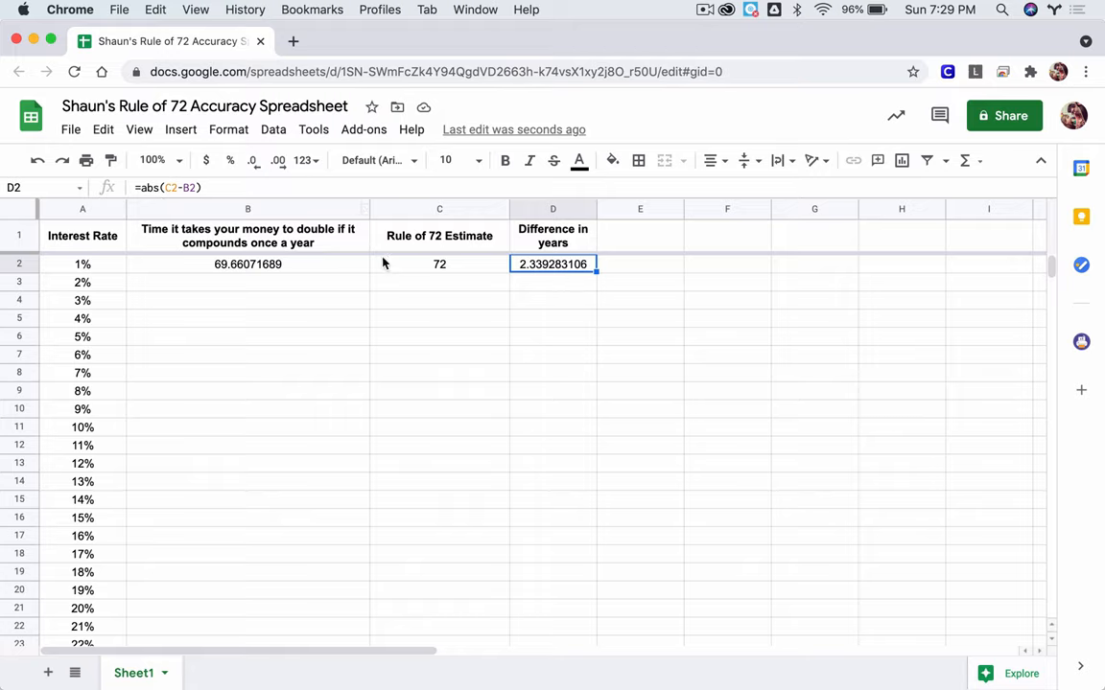
{"action": "left_click", "coordinate": [439, 264]}
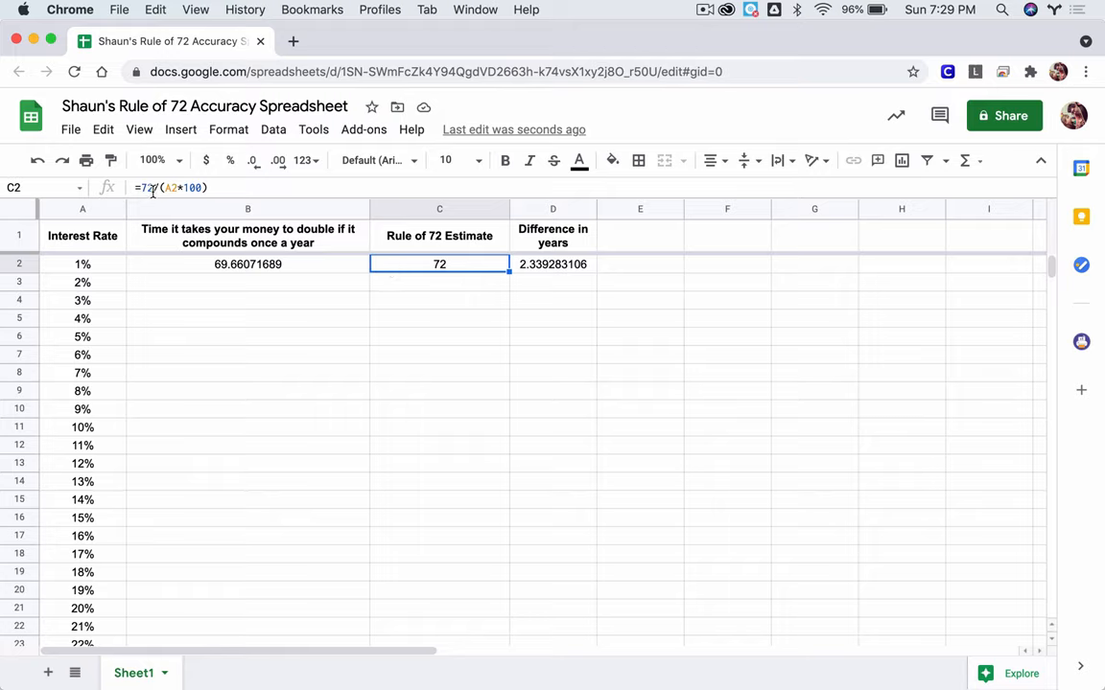
{"action": "mouse_move", "coordinate": [220, 266]}
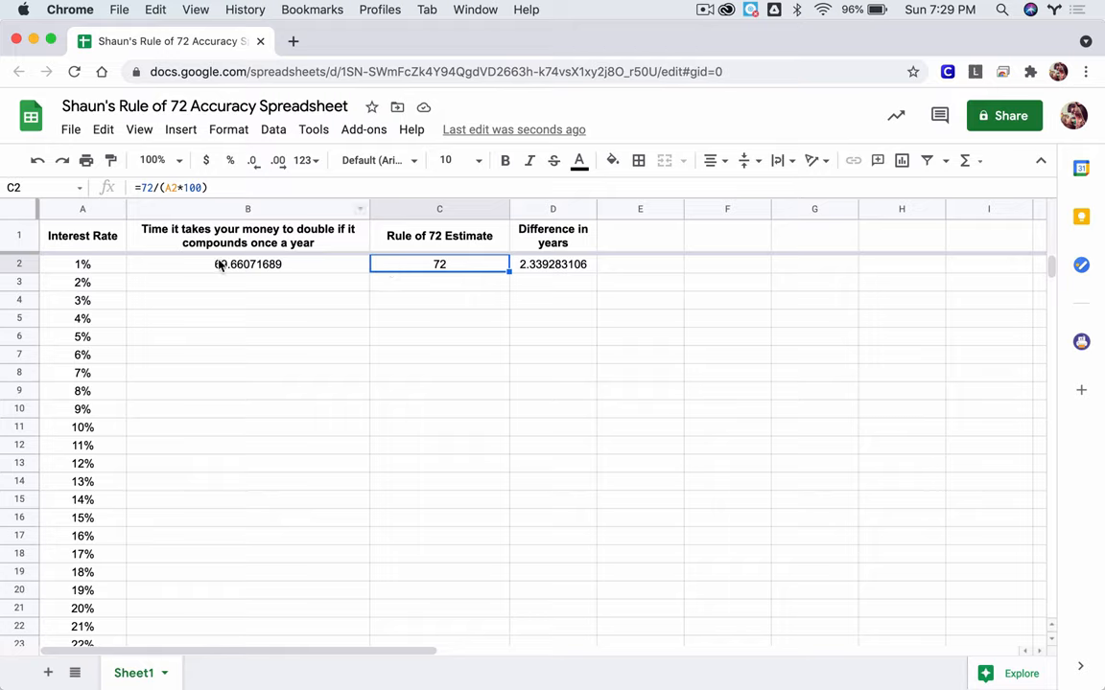
{"action": "left_click", "coordinate": [247, 265]}
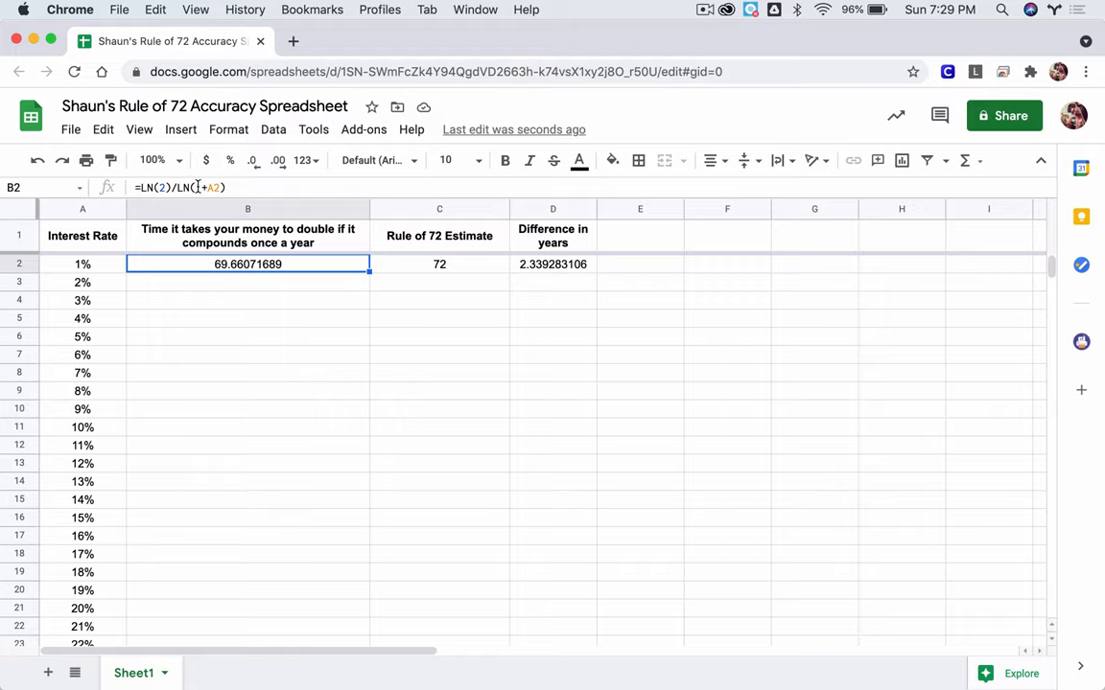
{"action": "type", "text": "1+"}
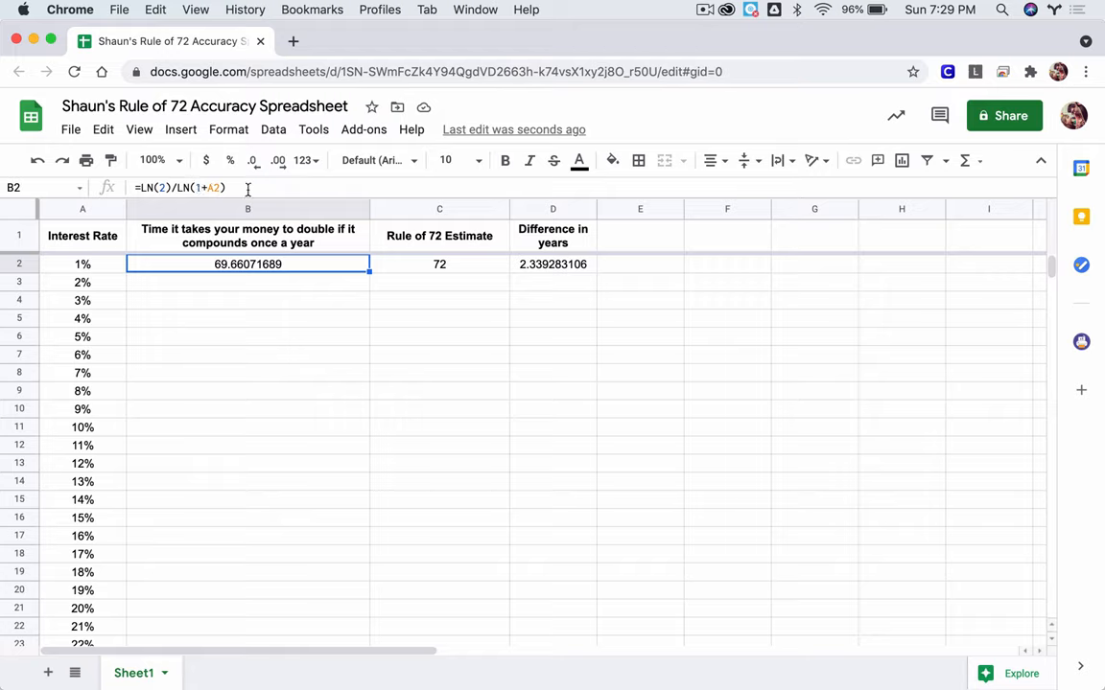
{"action": "mouse_move", "coordinate": [257, 213]}
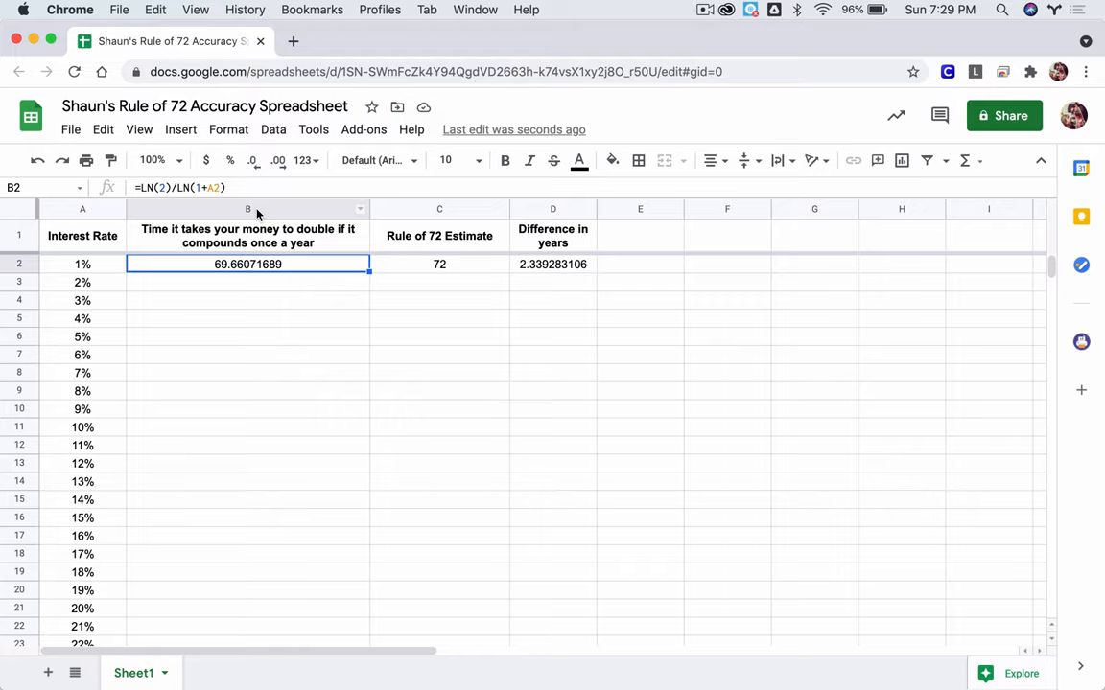
{"action": "mouse_move", "coordinate": [299, 319]}
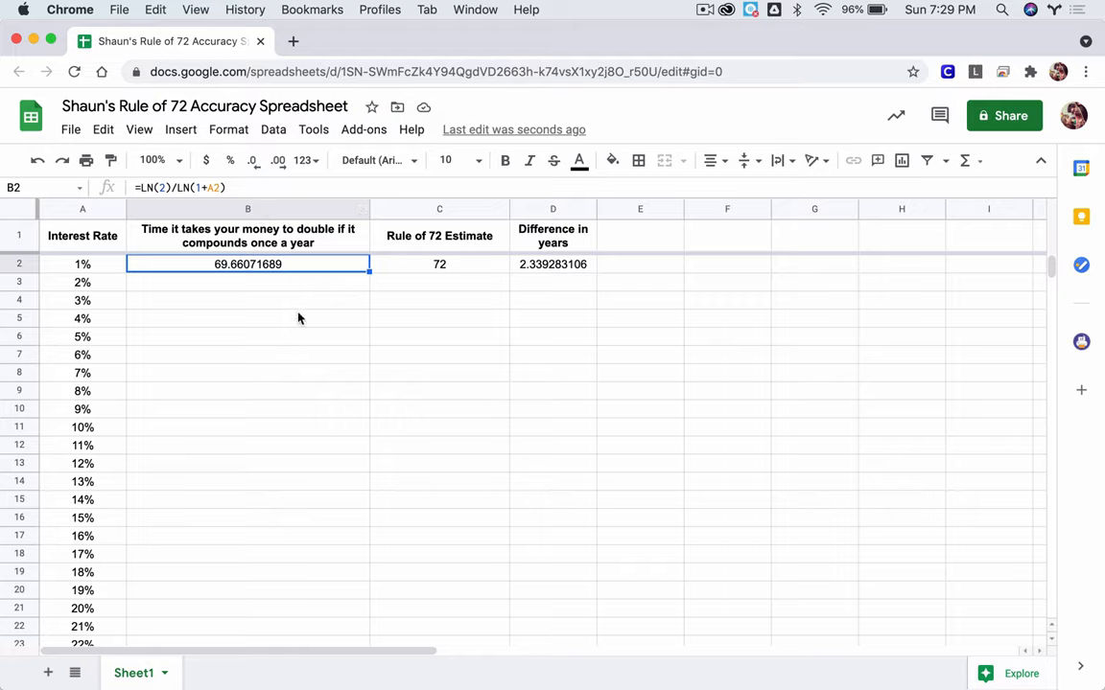
{"action": "mouse_move", "coordinate": [372, 316]}
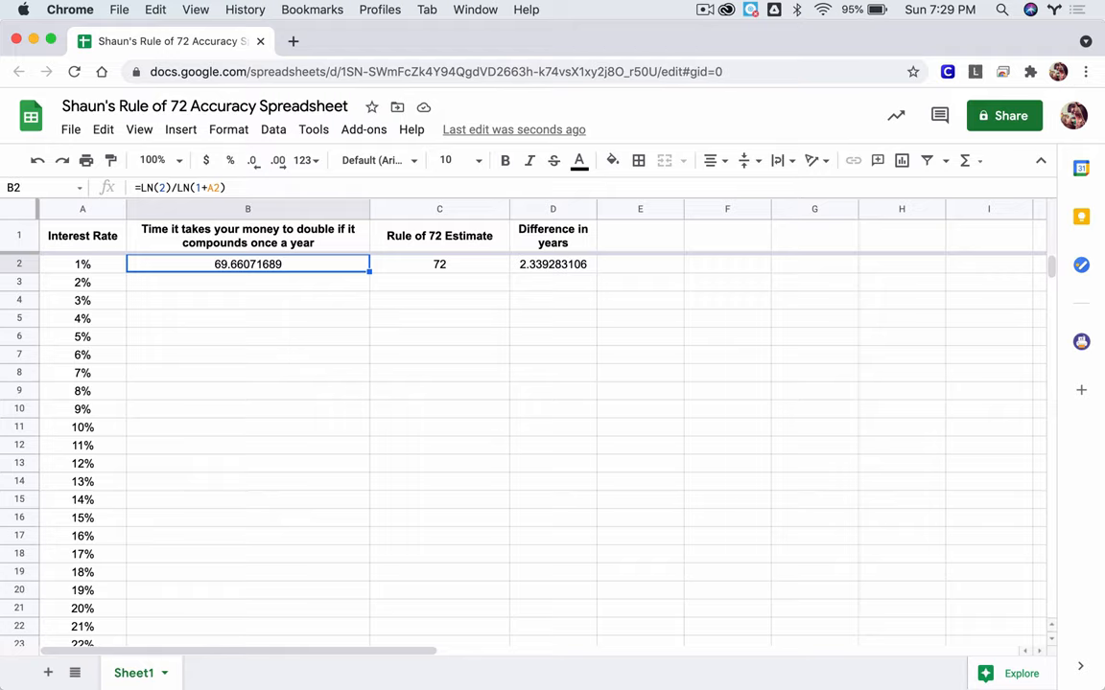
Step: Fill the row-2 doubling time, Rule of 72 and difference formulas from B2:D2 down to row 101
{"action": "left_click_drag", "start_coordinate": [247, 265], "coordinate": [552, 264]}
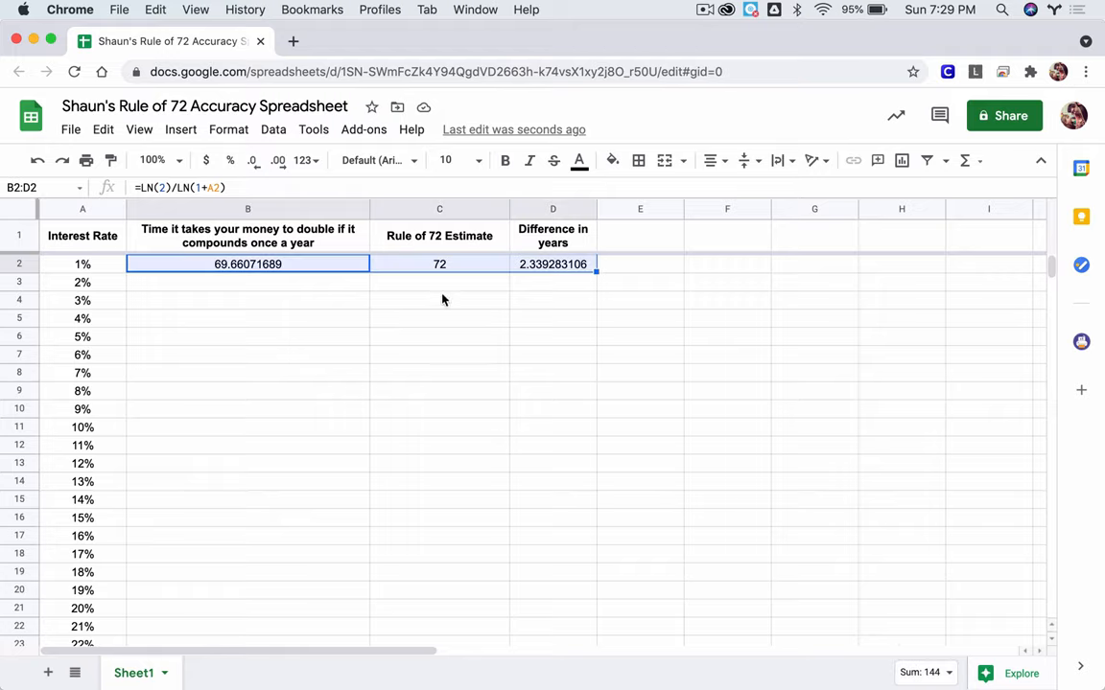
{"action": "mouse_move", "coordinate": [592, 293]}
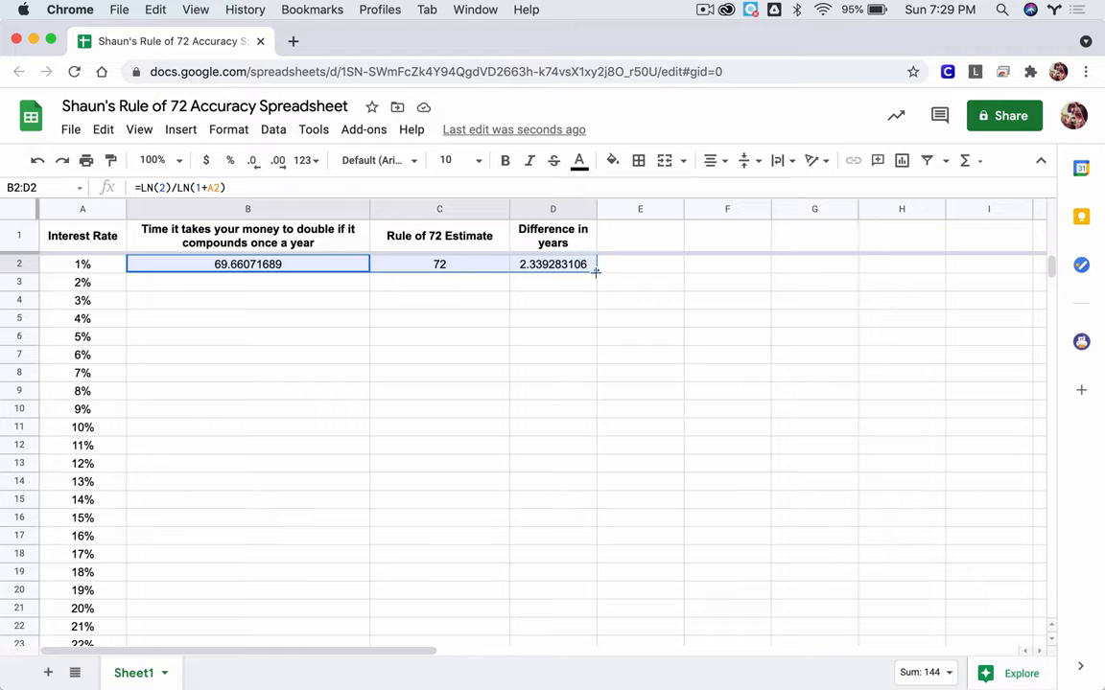
{"action": "left_click_drag", "start_coordinate": [594, 273], "coordinate": [593, 382]}
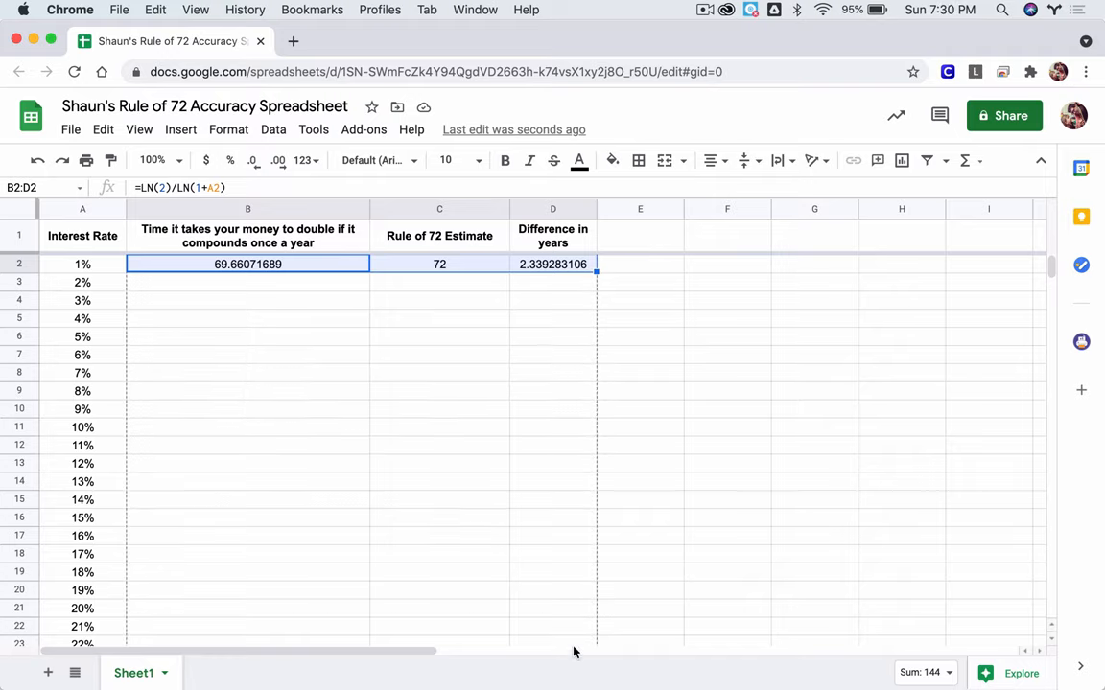
{"action": "scroll", "scroll_direction": "down", "scroll_amount": 3}
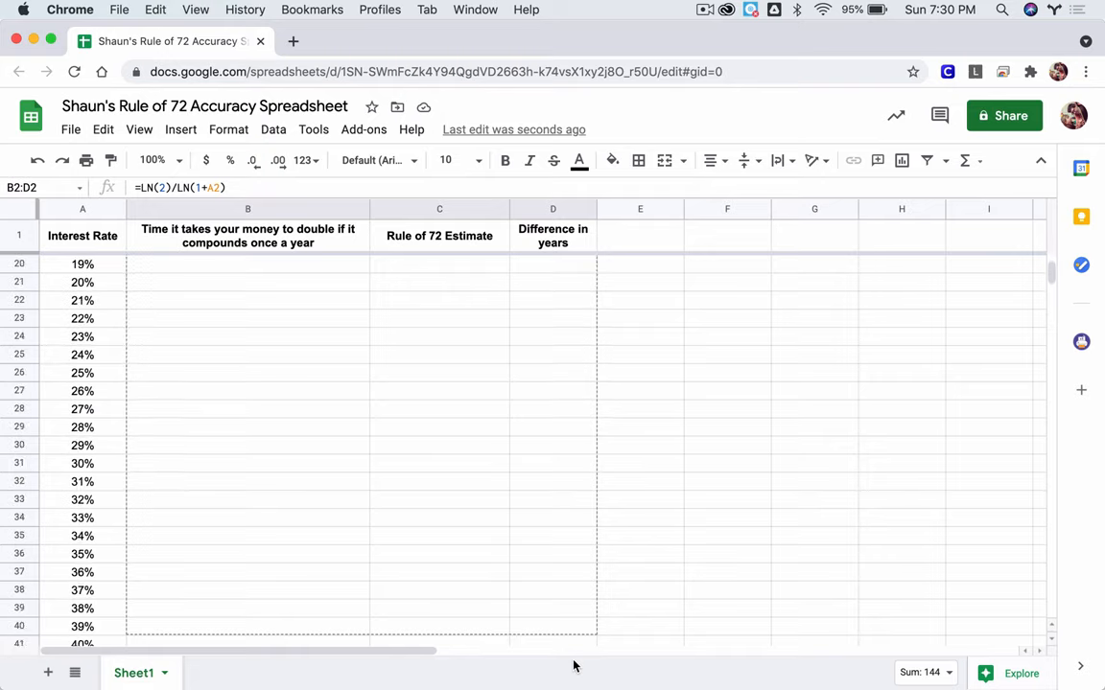
{"action": "scroll", "scroll_direction": "down", "scroll_amount": 3}
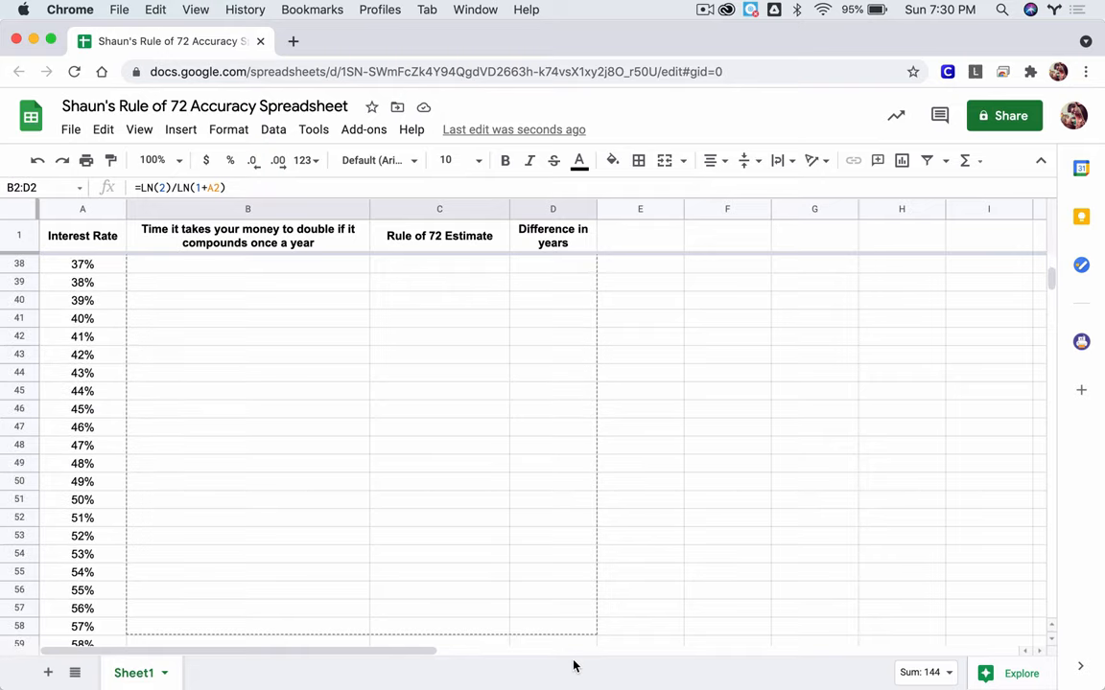
{"action": "scroll", "scroll_direction": "down", "scroll_amount": 3}
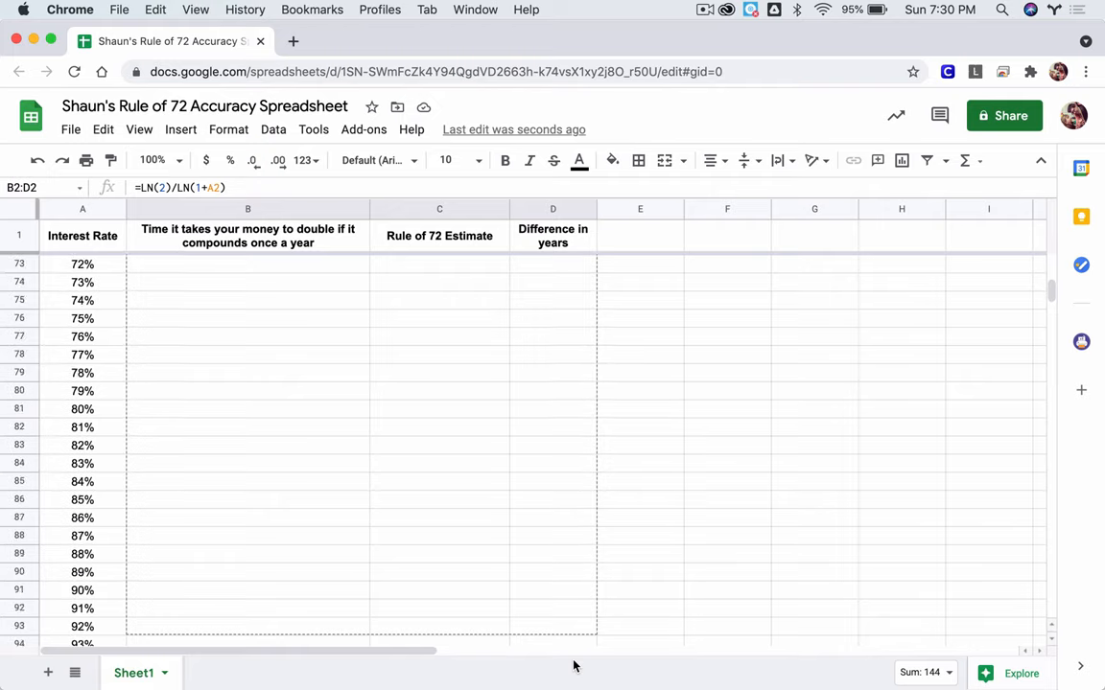
{"action": "scroll", "scroll_direction": "down", "scroll_amount": 3}
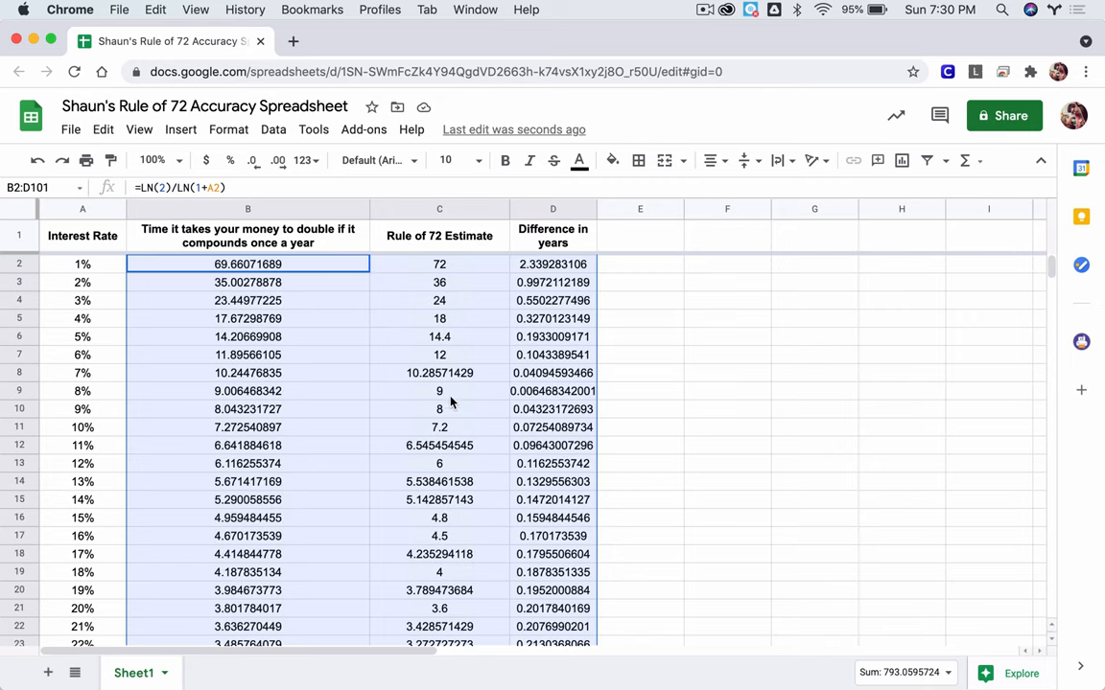
Step: Spot-check the =abs(C-B) difference formulas in D2, D3, D8 and below, then select column D
{"action": "left_click", "coordinate": [552, 264]}
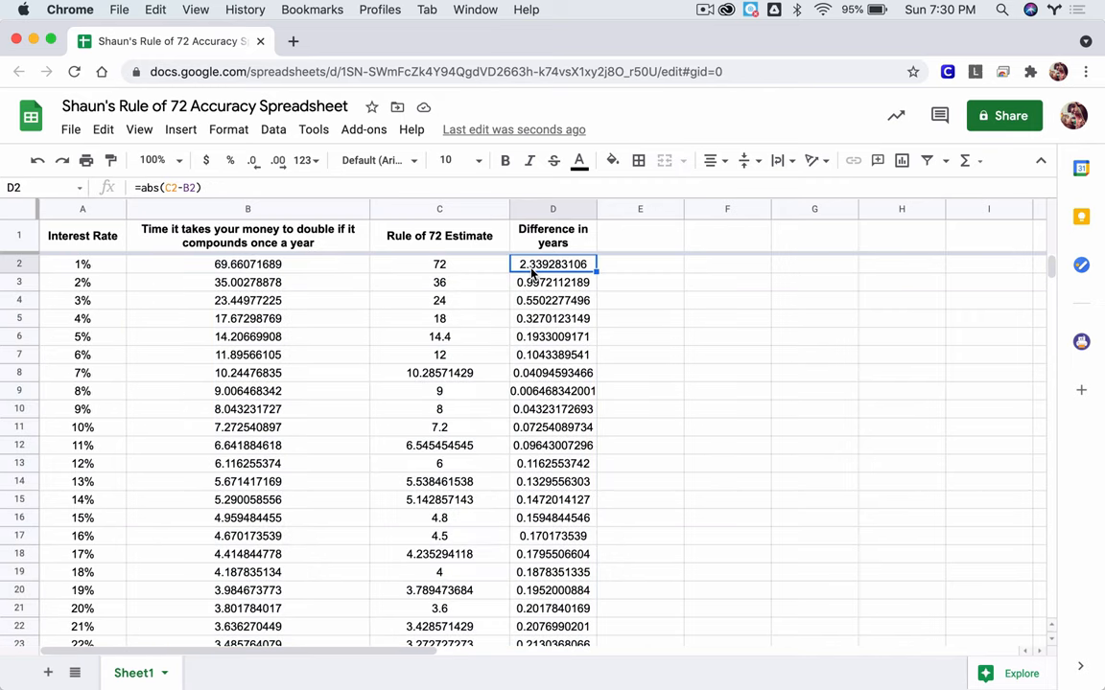
{"action": "left_click", "coordinate": [552, 282]}
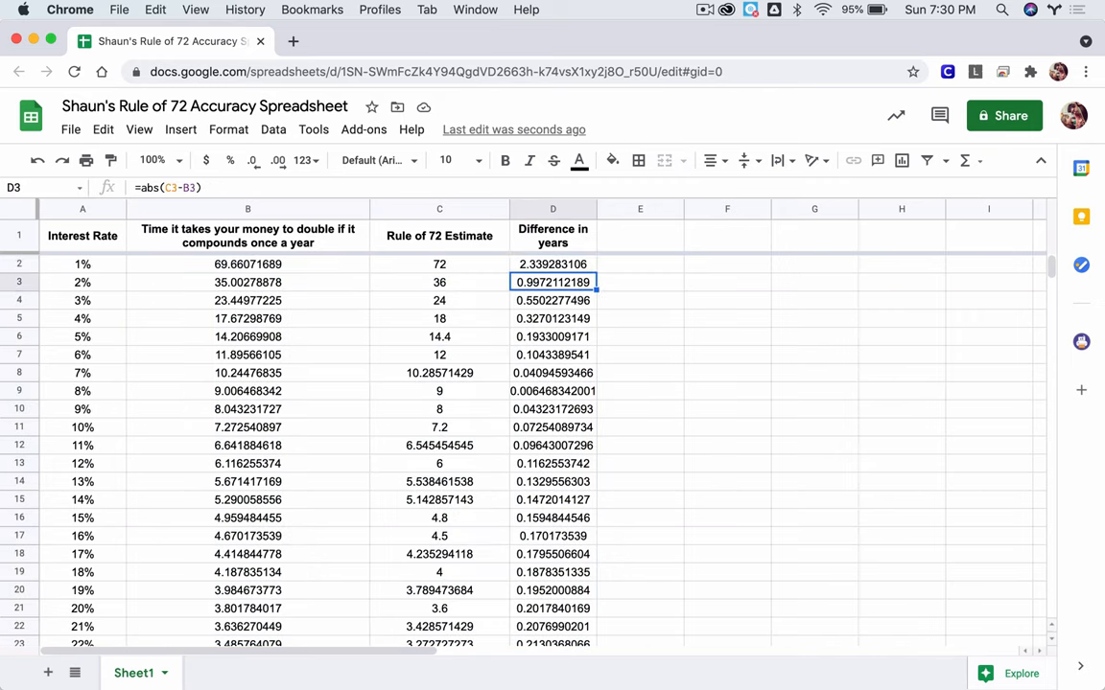
{"action": "left_click", "coordinate": [553, 373]}
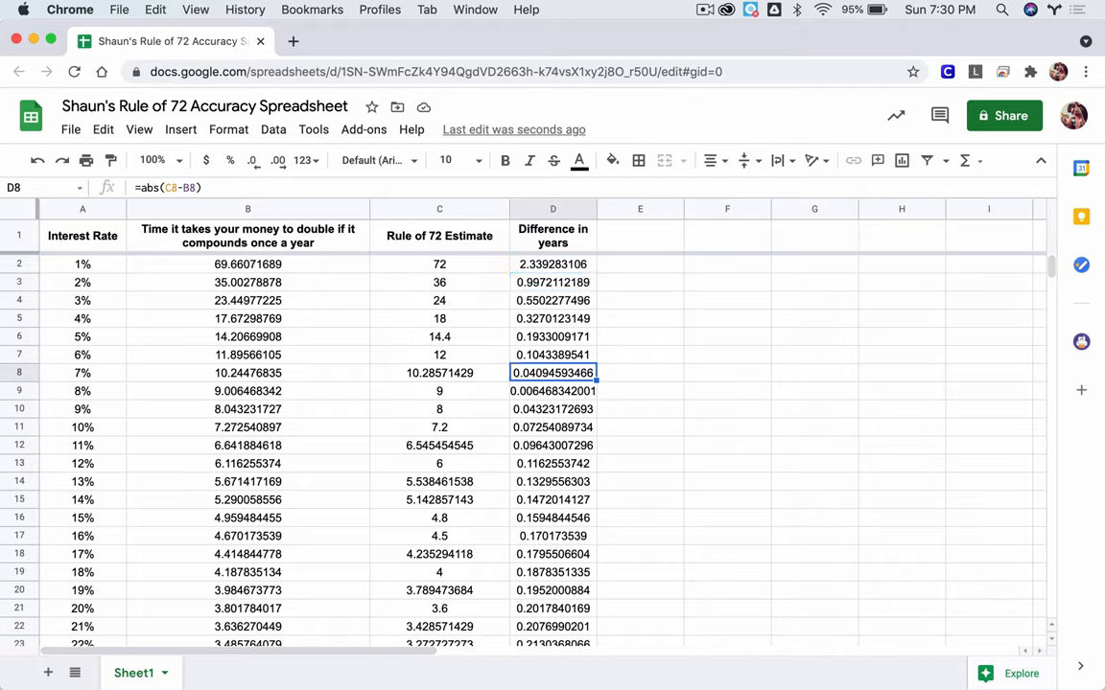
{"action": "left_click", "coordinate": [553, 518]}
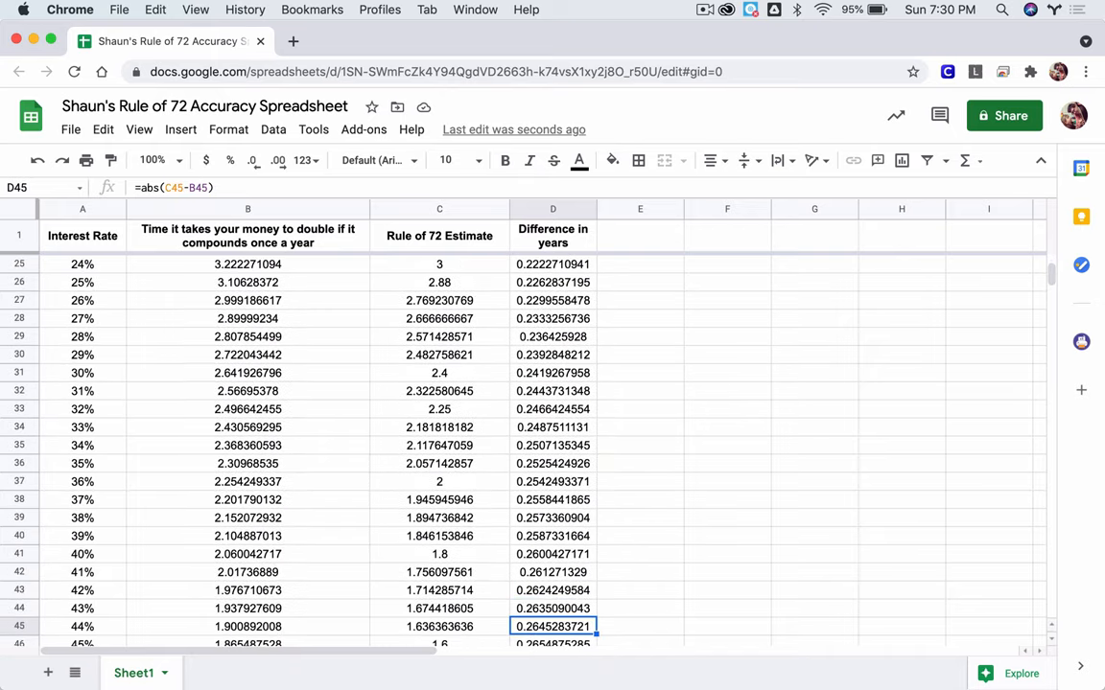
{"action": "scroll", "scroll_direction": "down", "scroll_amount": 3}
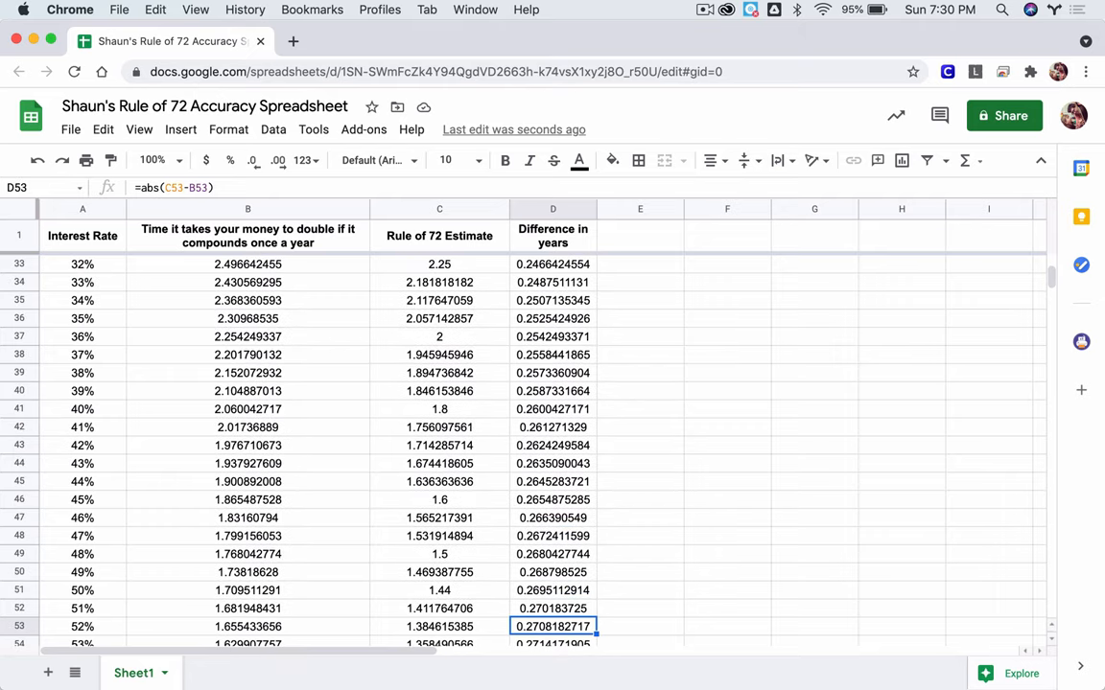
{"action": "scroll", "scroll_direction": "down", "scroll_amount": 3}
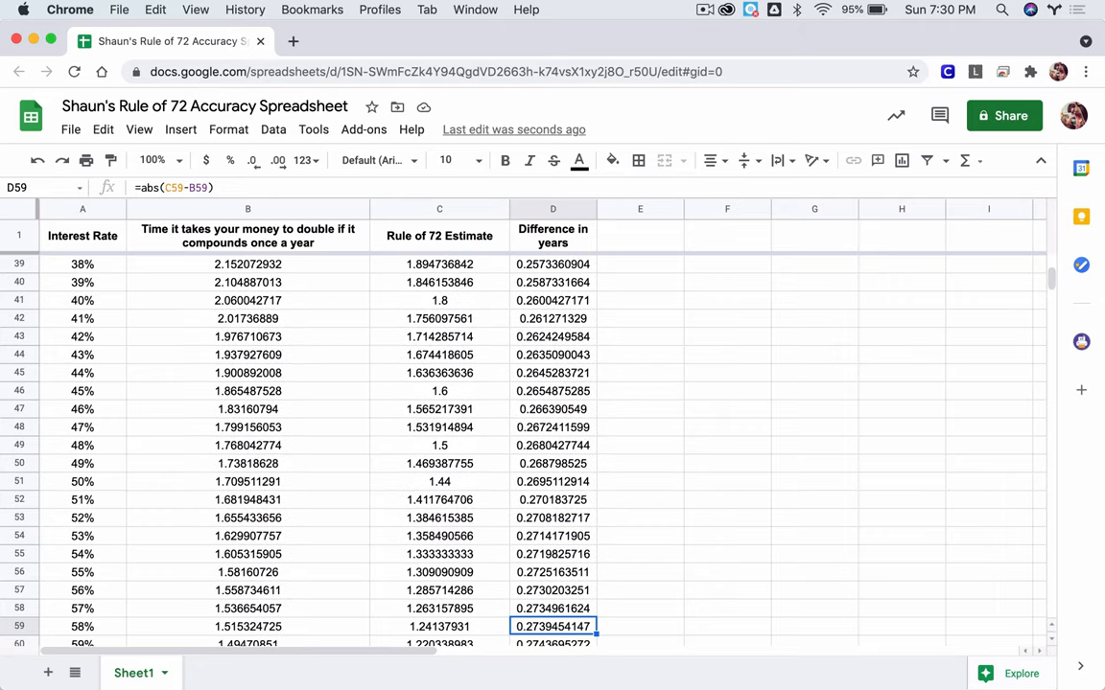
{"action": "scroll", "scroll_direction": "down", "scroll_amount": 3}
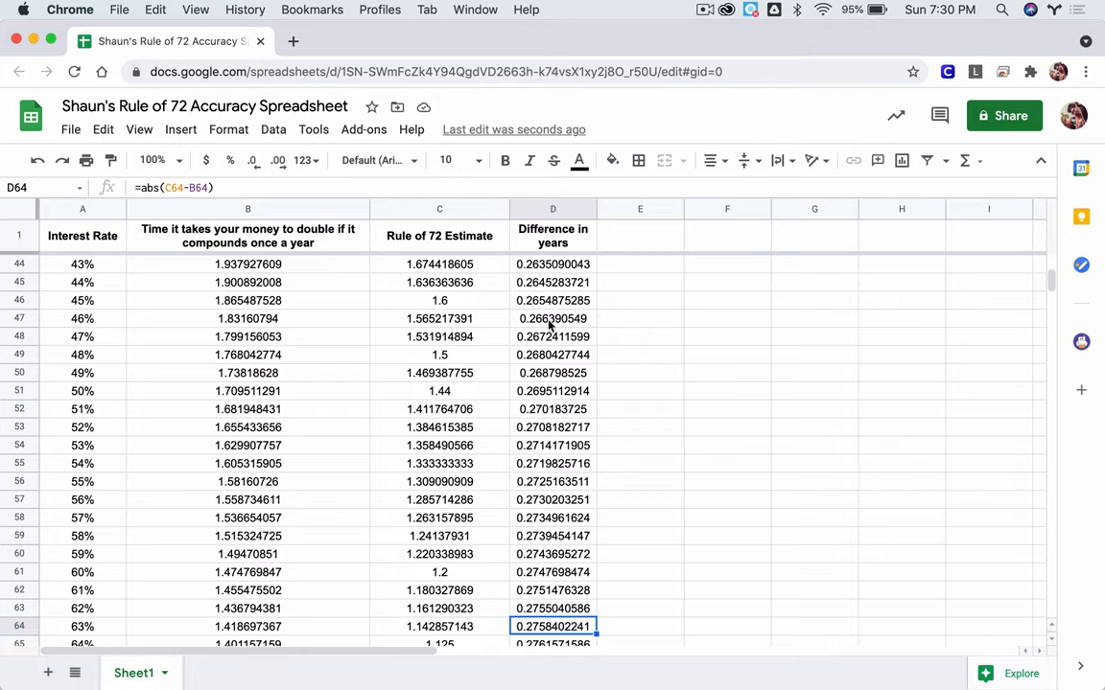
{"action": "left_click", "coordinate": [552, 207]}
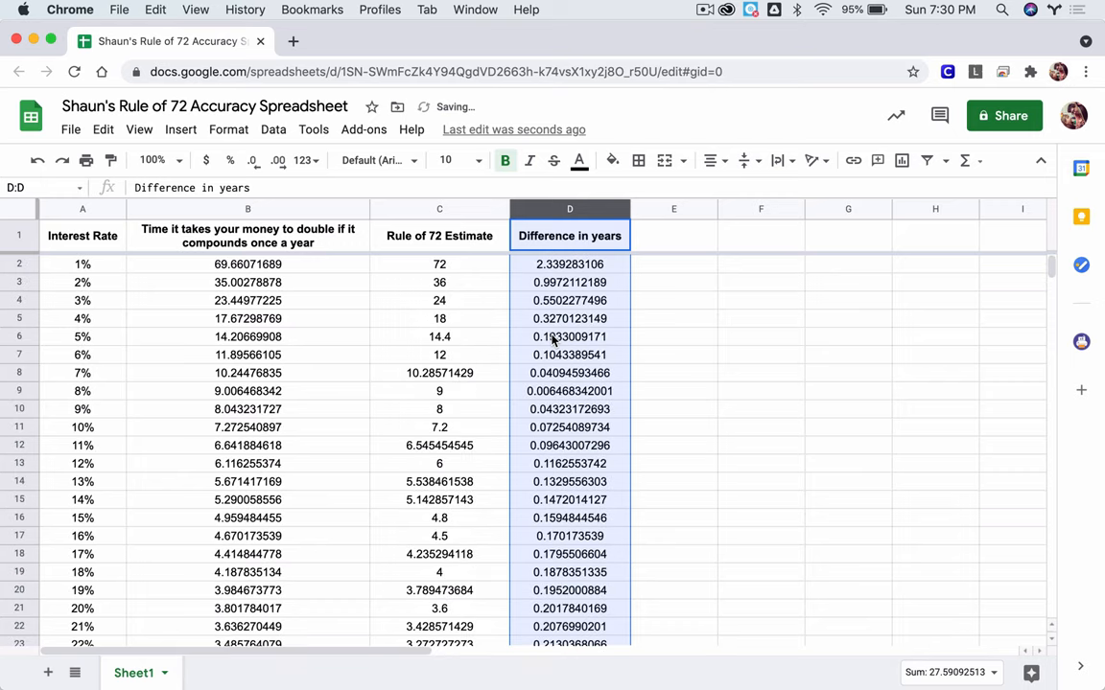
Step: Select the Interest Rate column A together with the Difference in years column D as chart data
{"action": "left_click", "coordinate": [82, 209]}
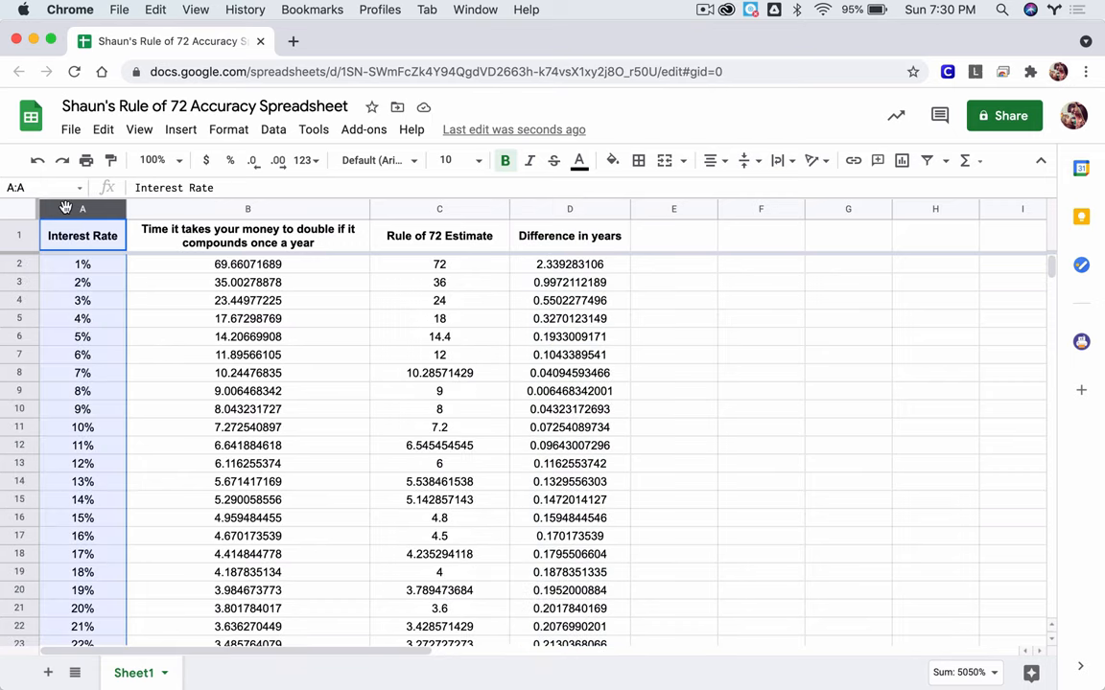
{"action": "left_click", "coordinate": [570, 209]}
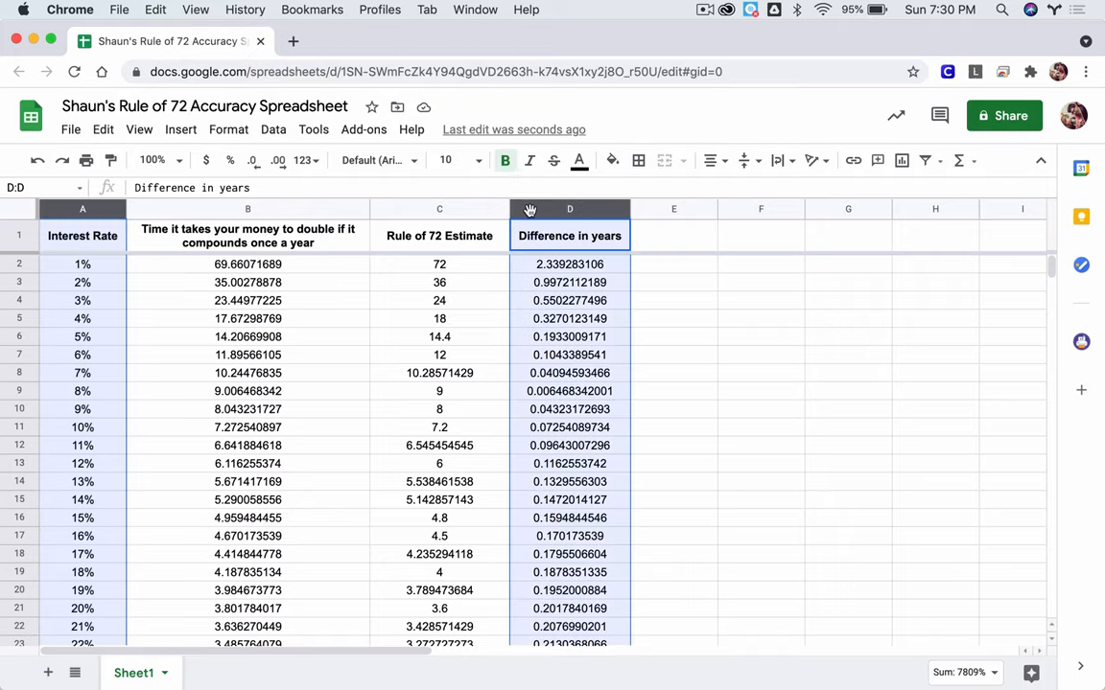
{"action": "mouse_move", "coordinate": [184, 278]}
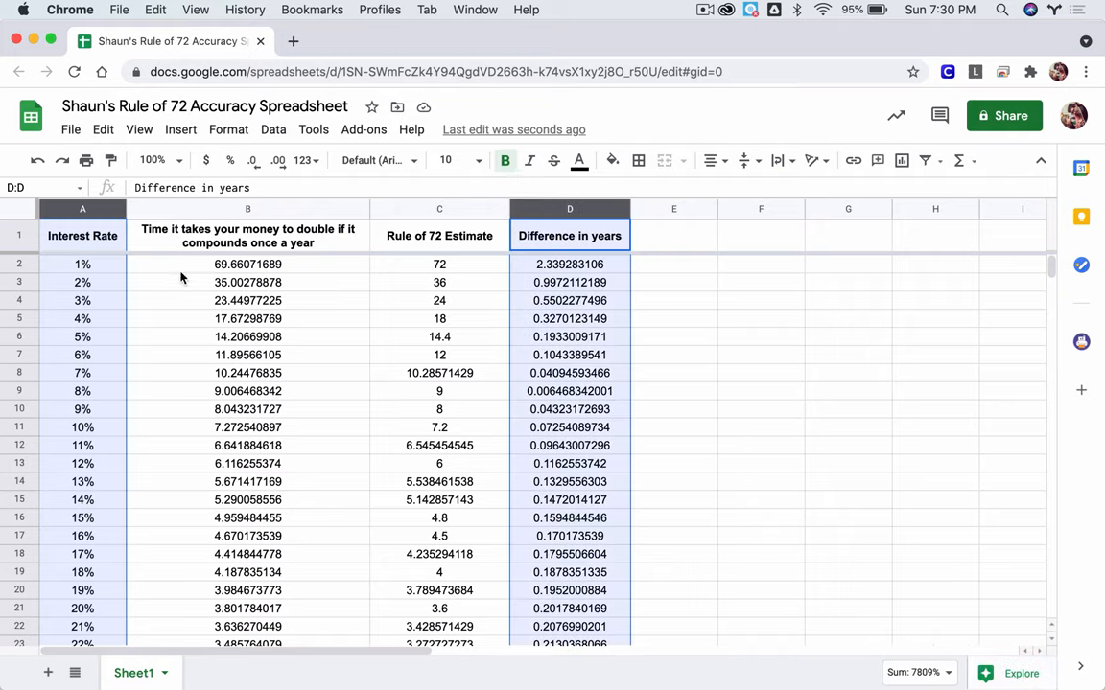
{"action": "left_click", "coordinate": [82, 207]}
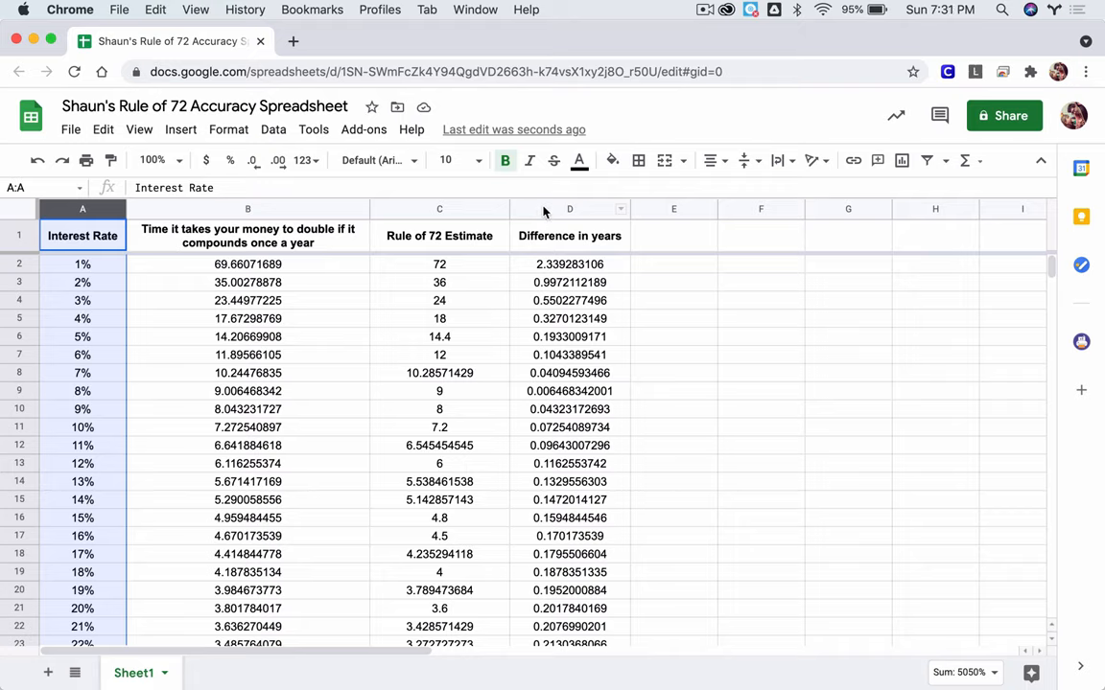
{"action": "left_click", "coordinate": [570, 207]}
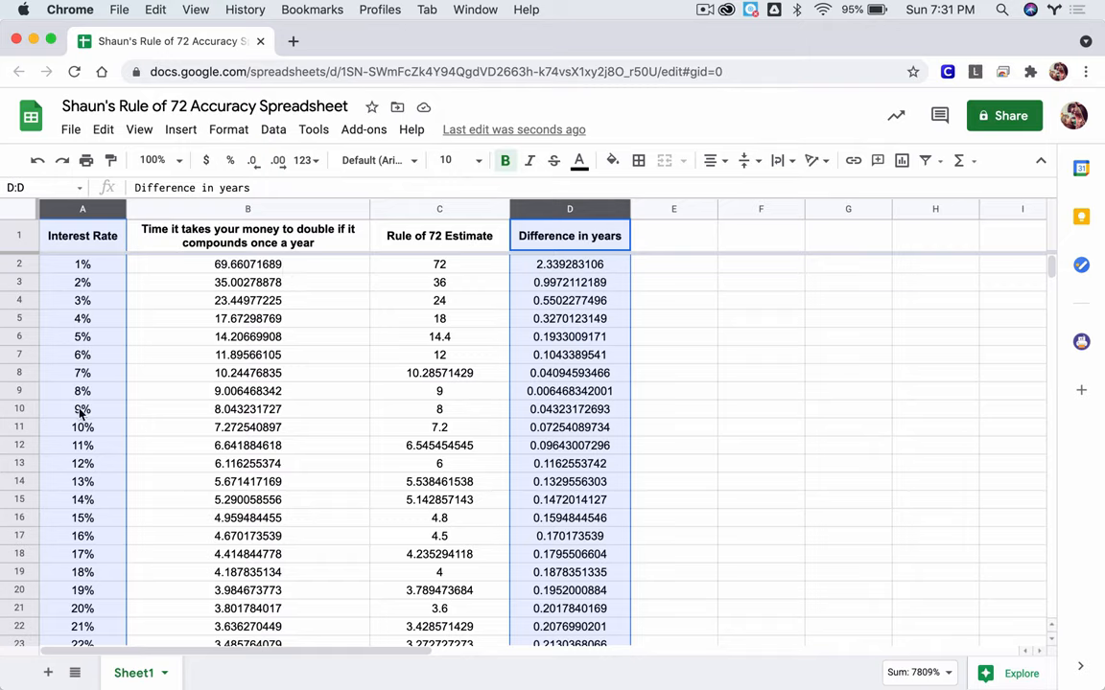
{"action": "mouse_move", "coordinate": [580, 476]}
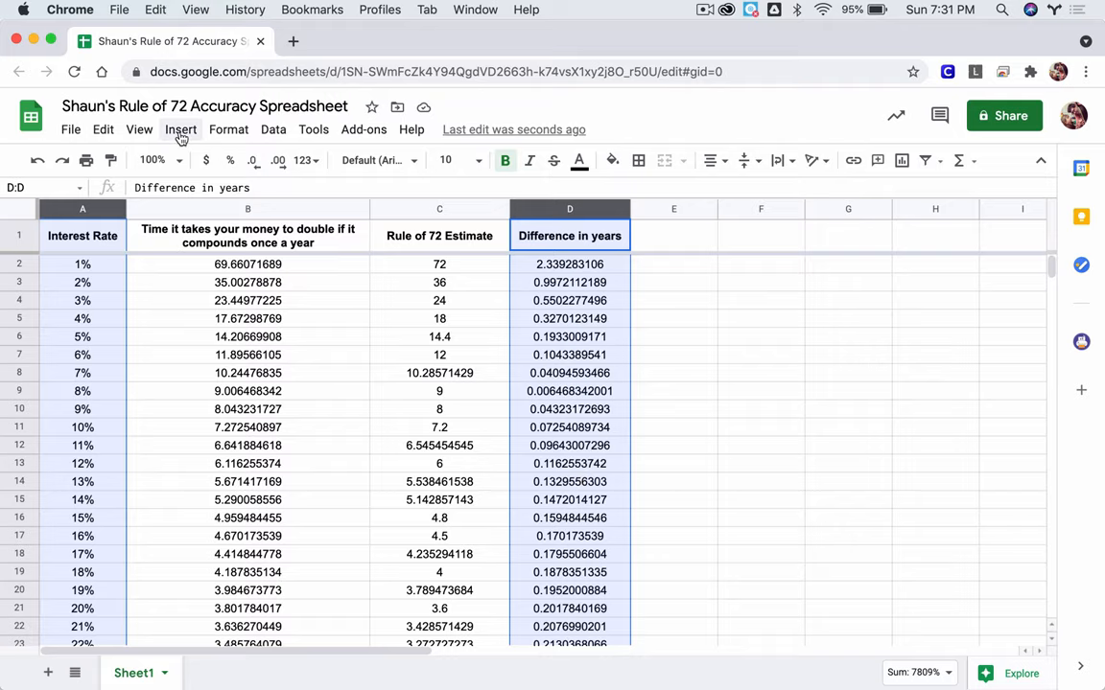
Step: Insert a line chart of Difference in years vs. Interest Rate and go to its Customize Series settings
{"action": "left_click", "coordinate": [228, 131]}
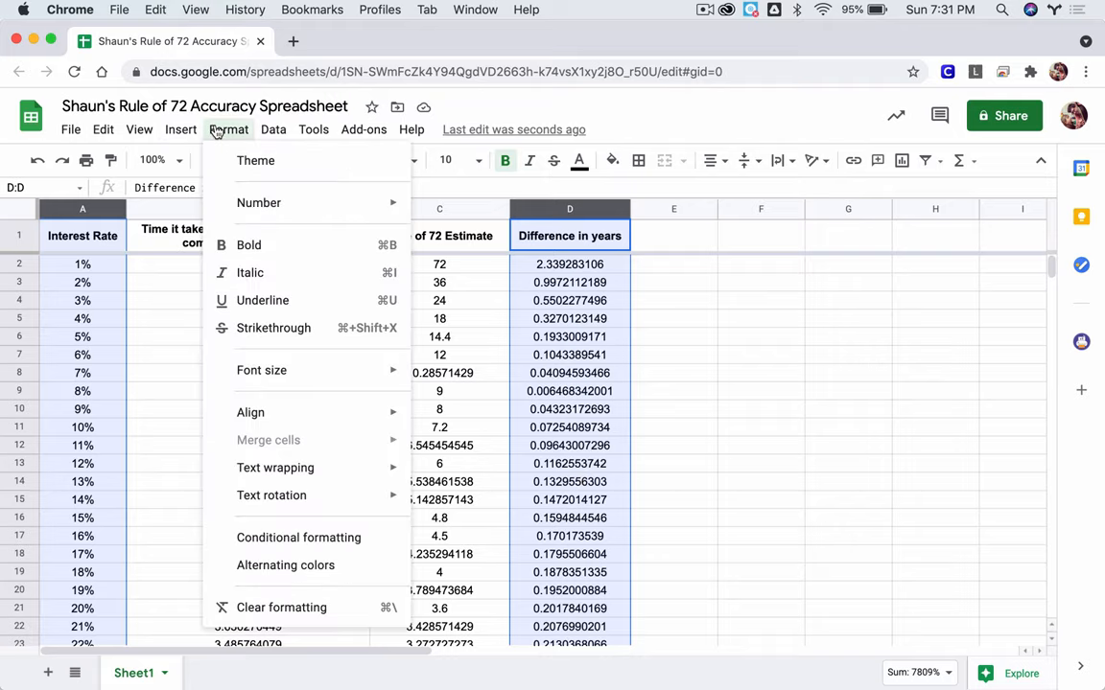
{"action": "left_click", "coordinate": [180, 130]}
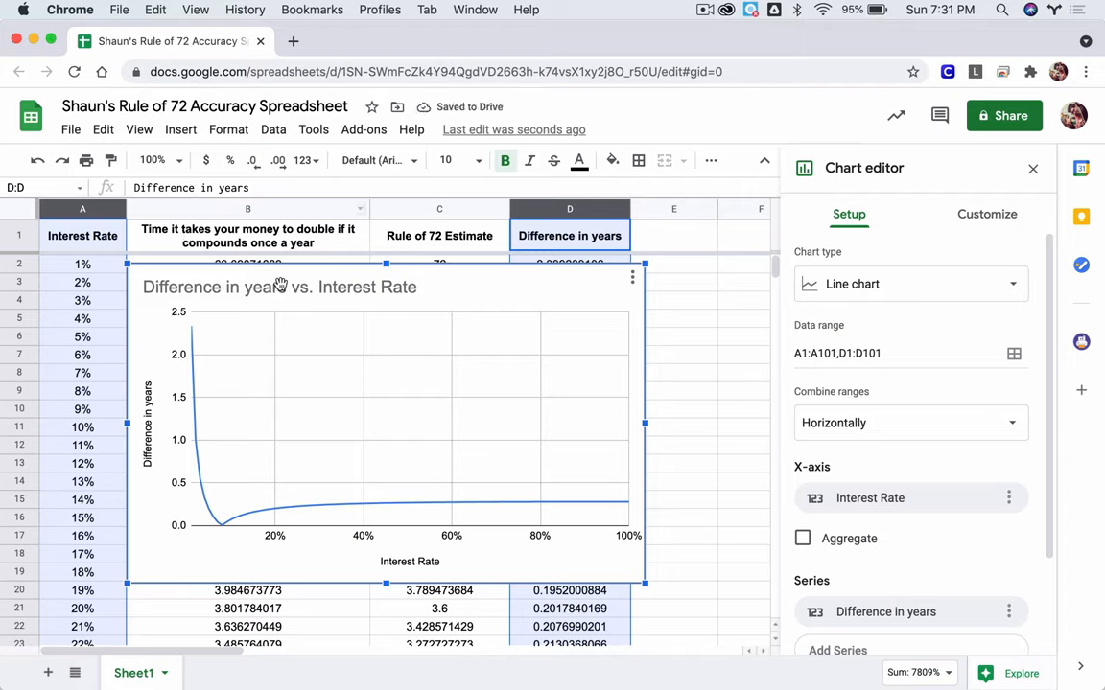
{"action": "mouse_move", "coordinate": [193, 361]}
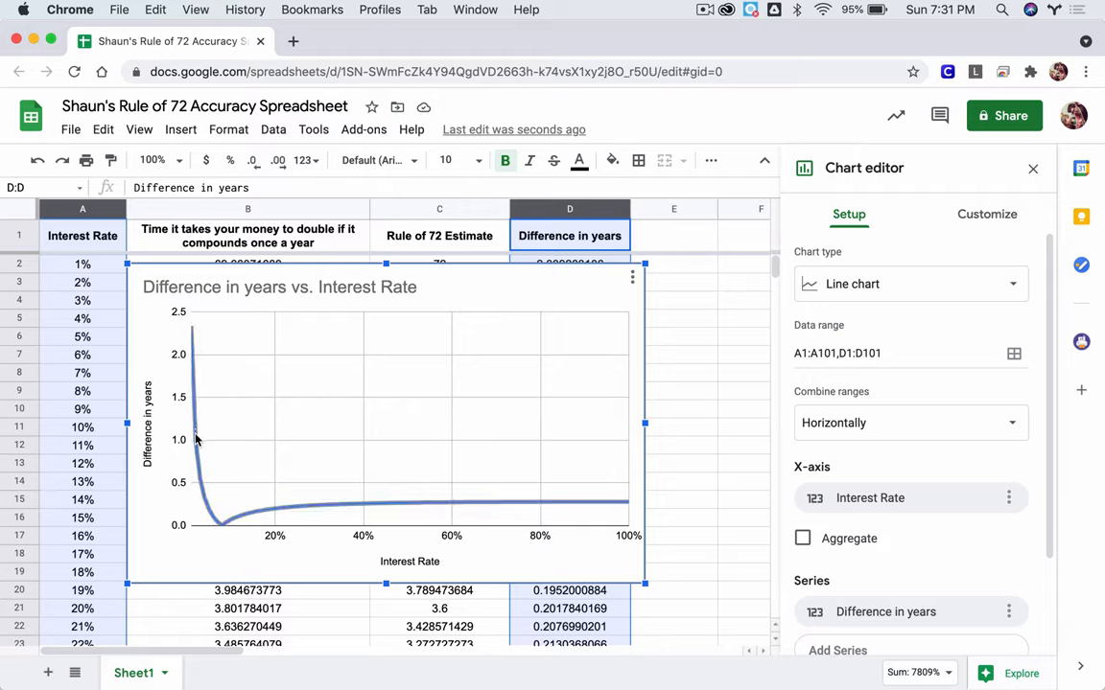
{"action": "mouse_move", "coordinate": [192, 346]}
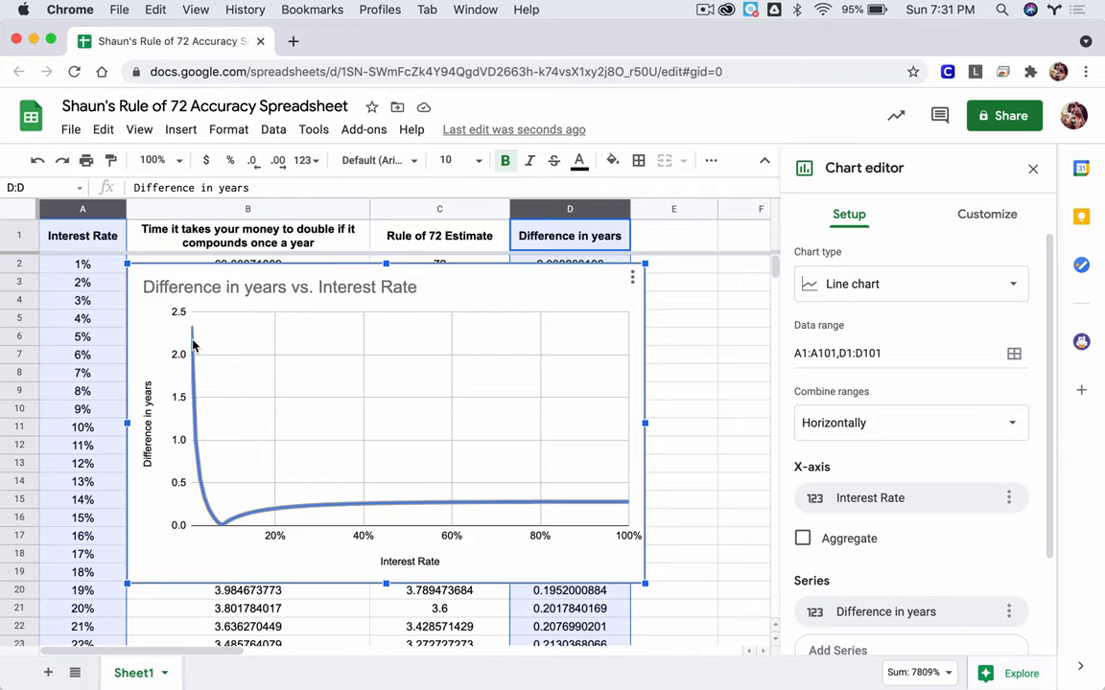
{"action": "left_click", "coordinate": [985, 215]}
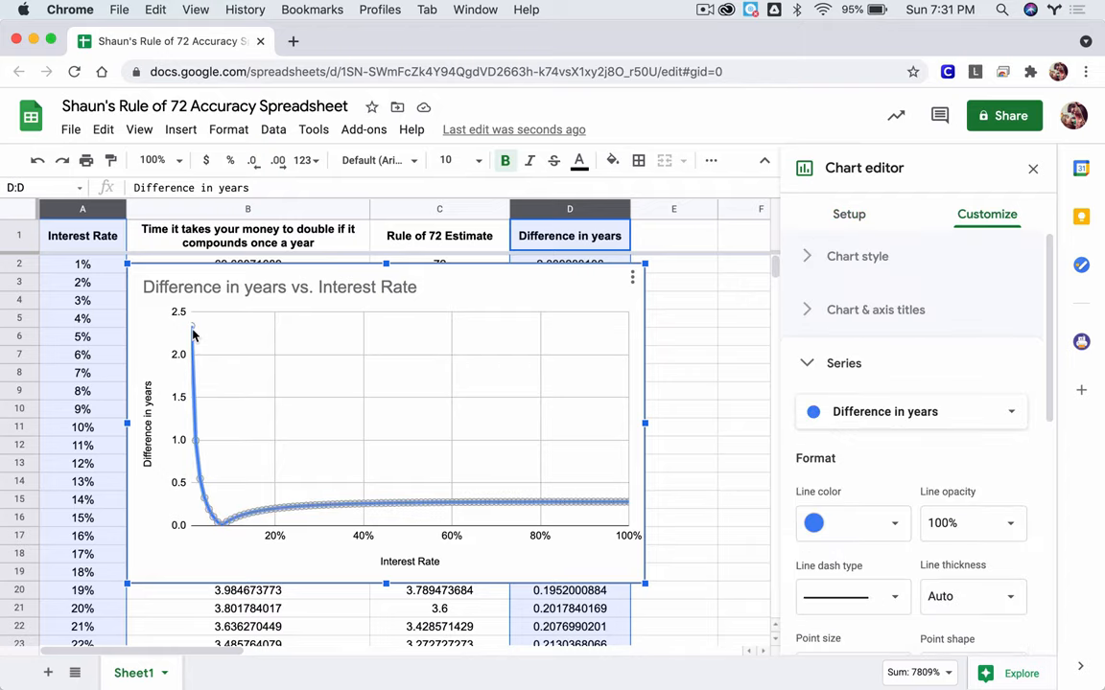
{"action": "left_click", "coordinate": [196, 330]}
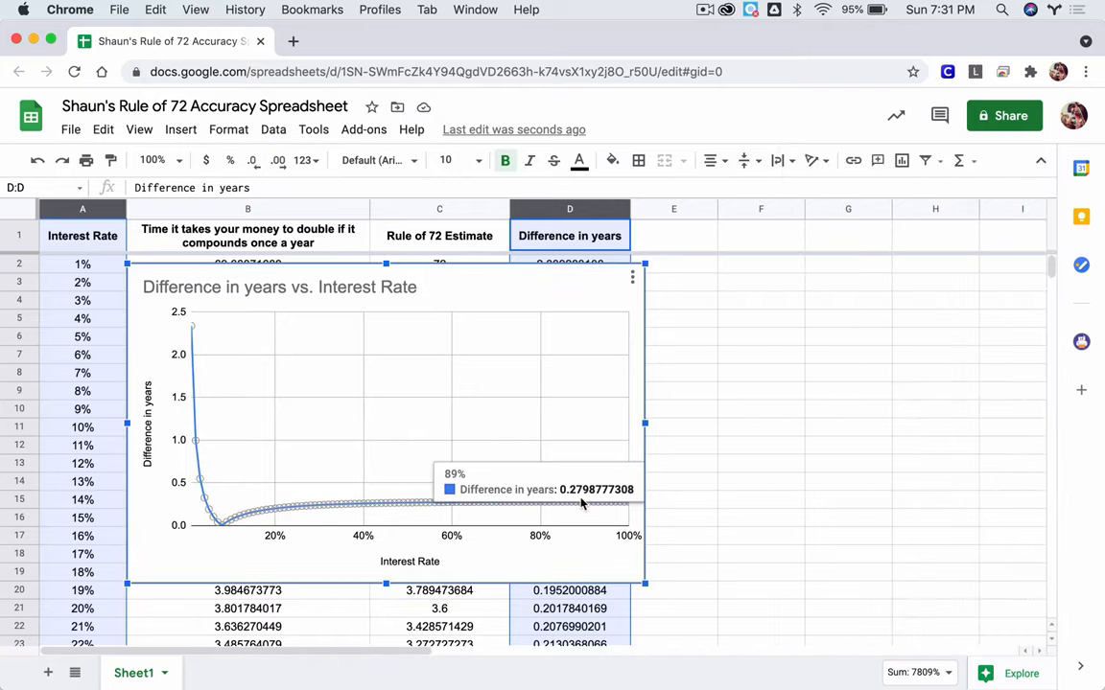
{"action": "mouse_move", "coordinate": [397, 508]}
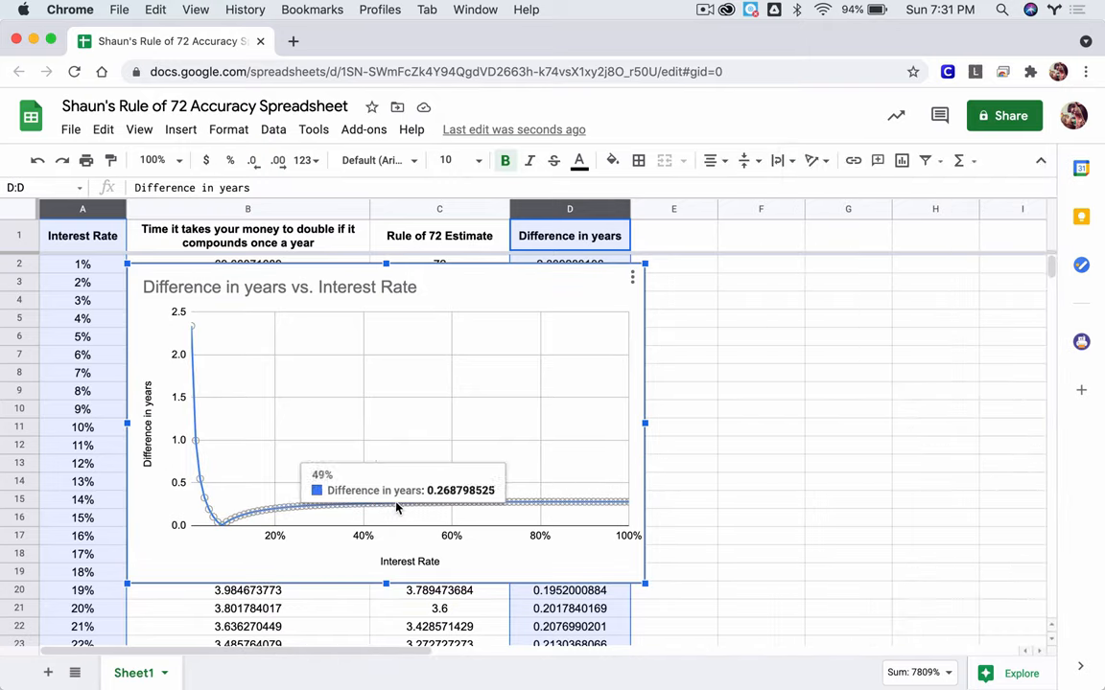
{"action": "mouse_move", "coordinate": [211, 514]}
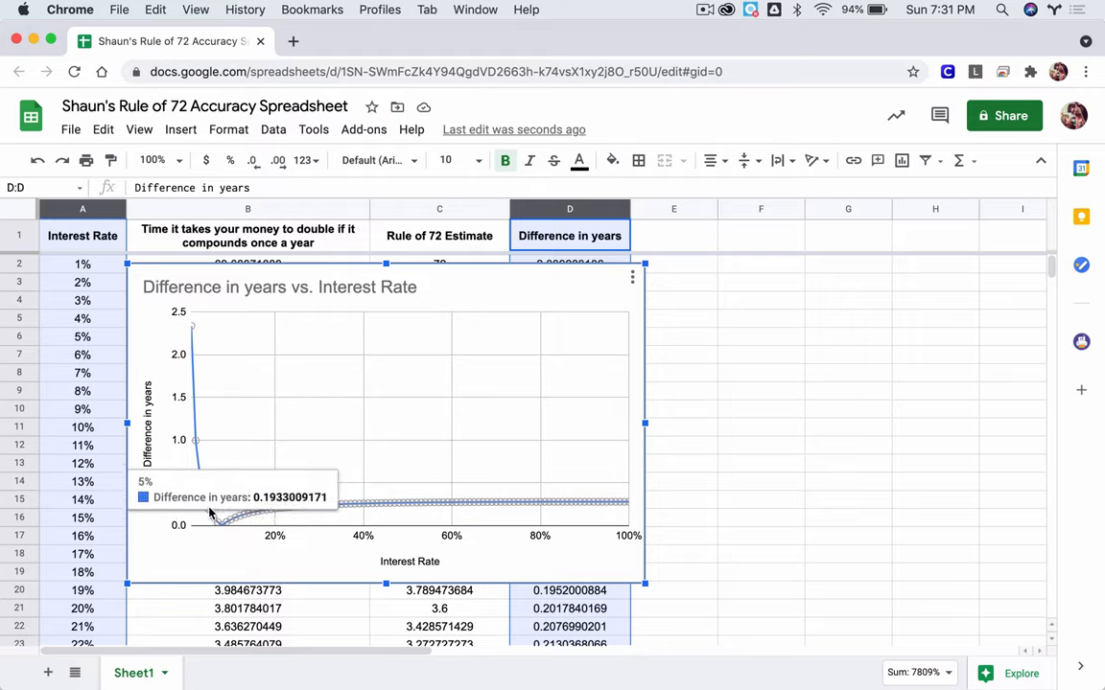
{"action": "mouse_move", "coordinate": [196, 439]}
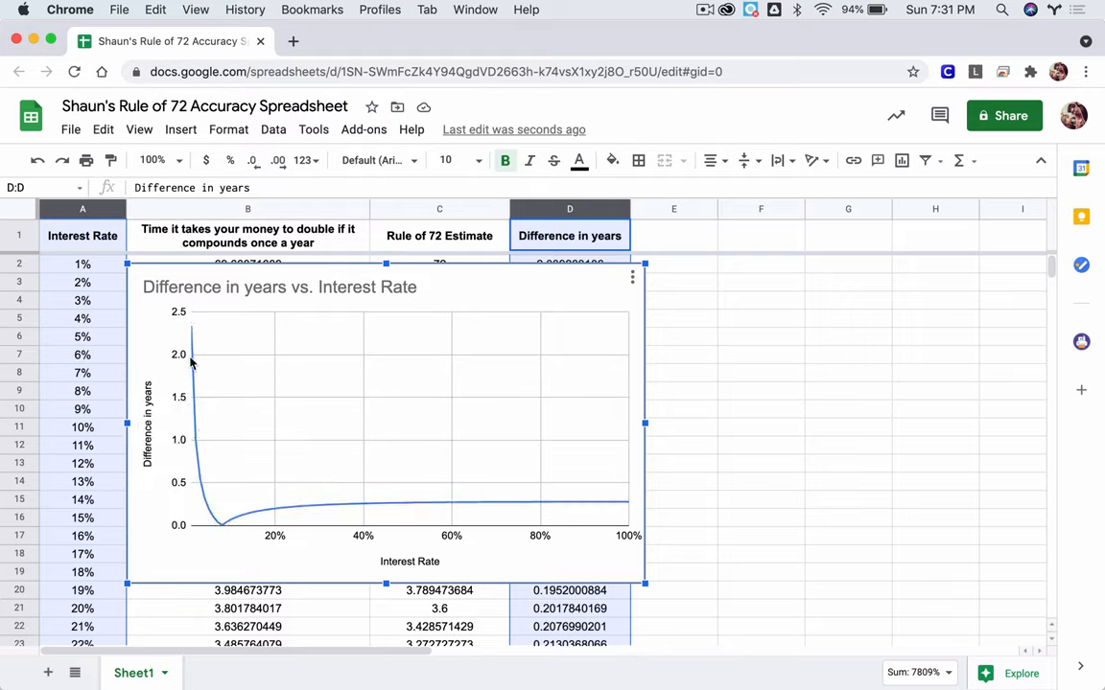
{"action": "mouse_move", "coordinate": [192, 449]}
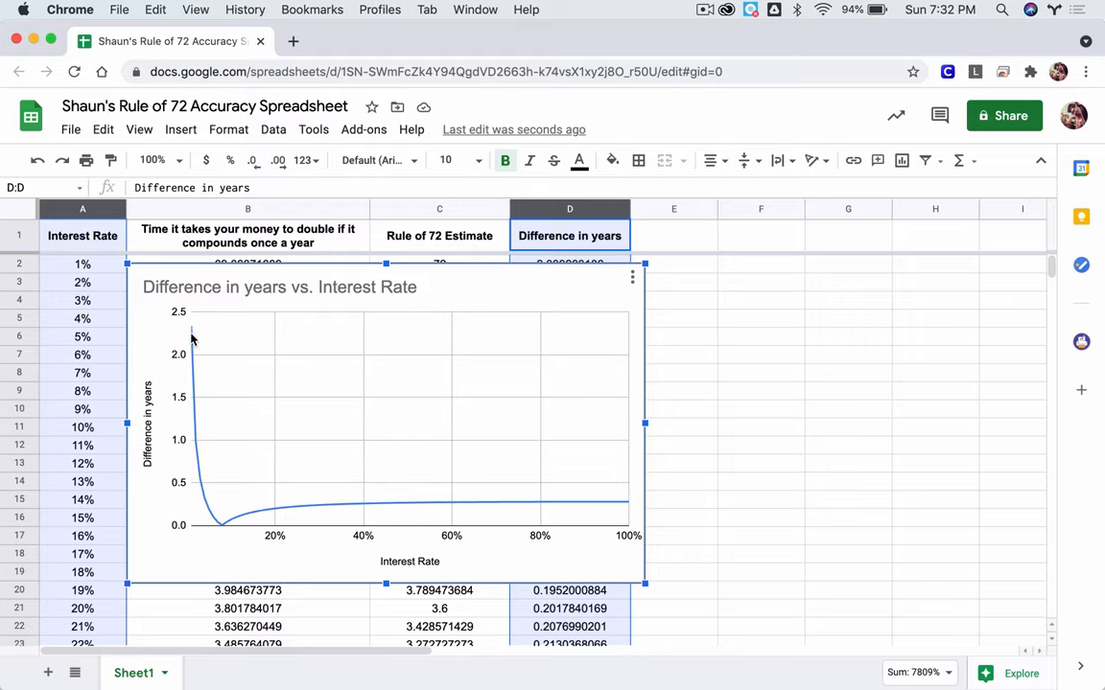
{"action": "mouse_move", "coordinate": [196, 334]}
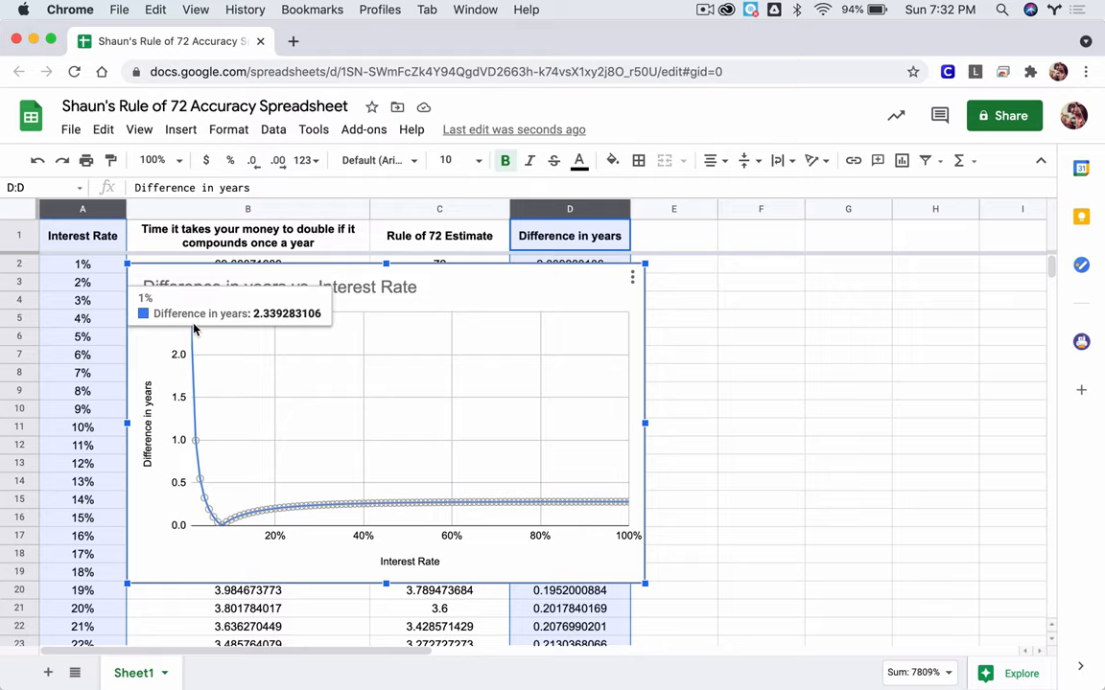
{"action": "mouse_move", "coordinate": [640, 434]}
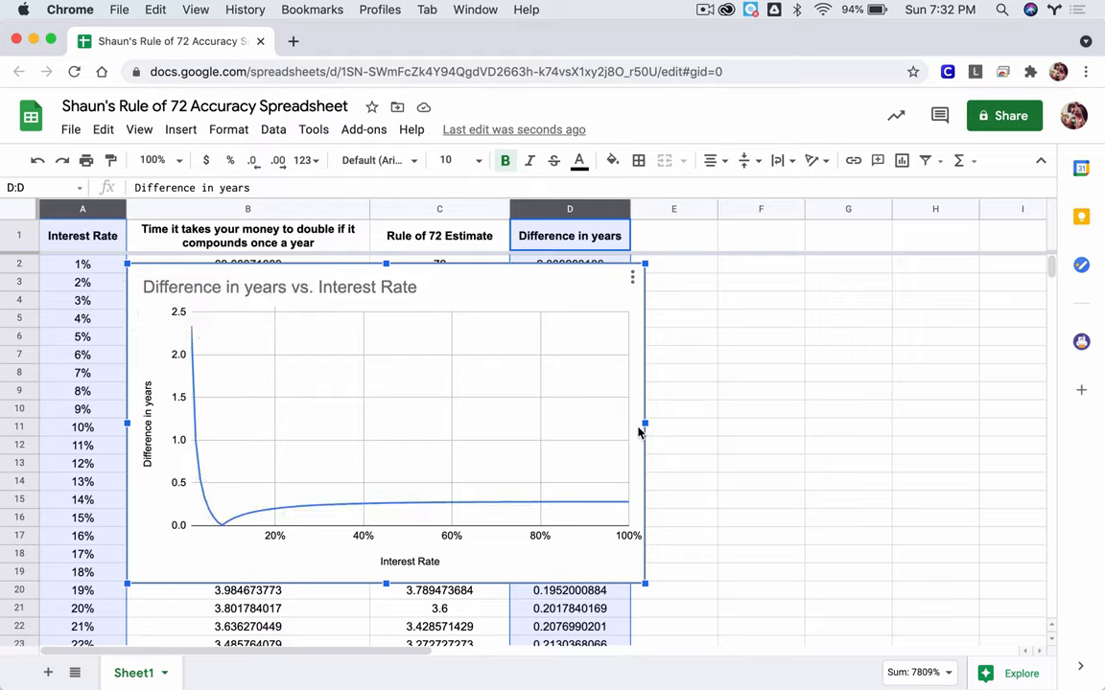
Step: Stretch the difference chart wider to the right so it reaches across to column I
{"action": "left_click_drag", "start_coordinate": [642, 424], "coordinate": [920, 424]}
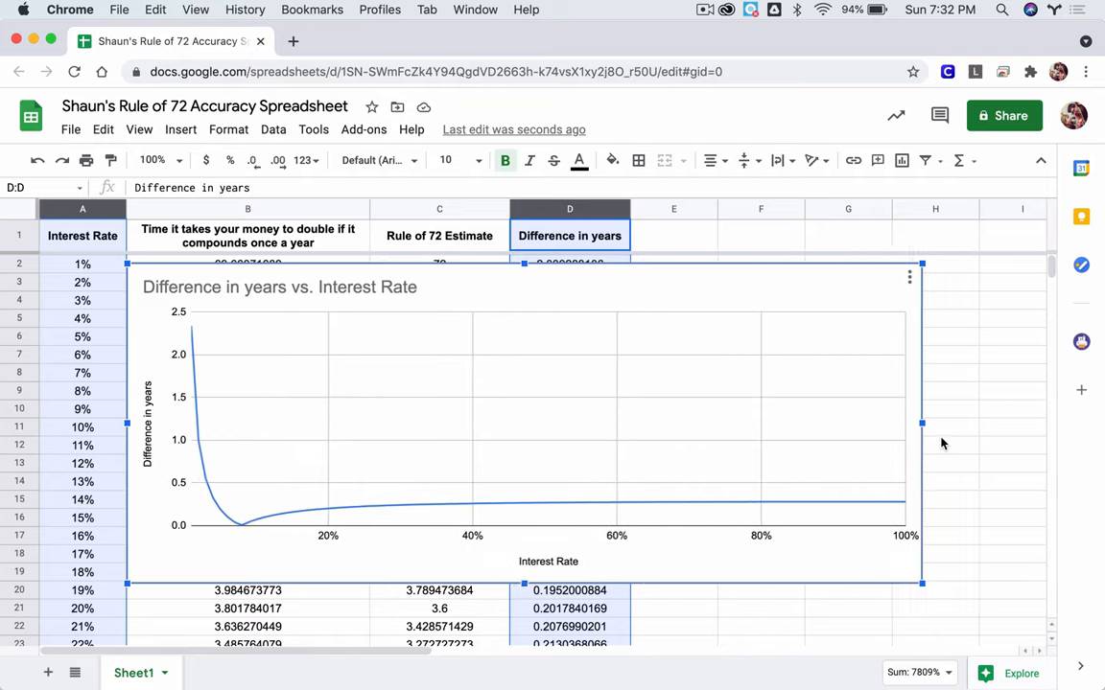
{"action": "left_click_drag", "start_coordinate": [920, 424], "coordinate": [998, 423]}
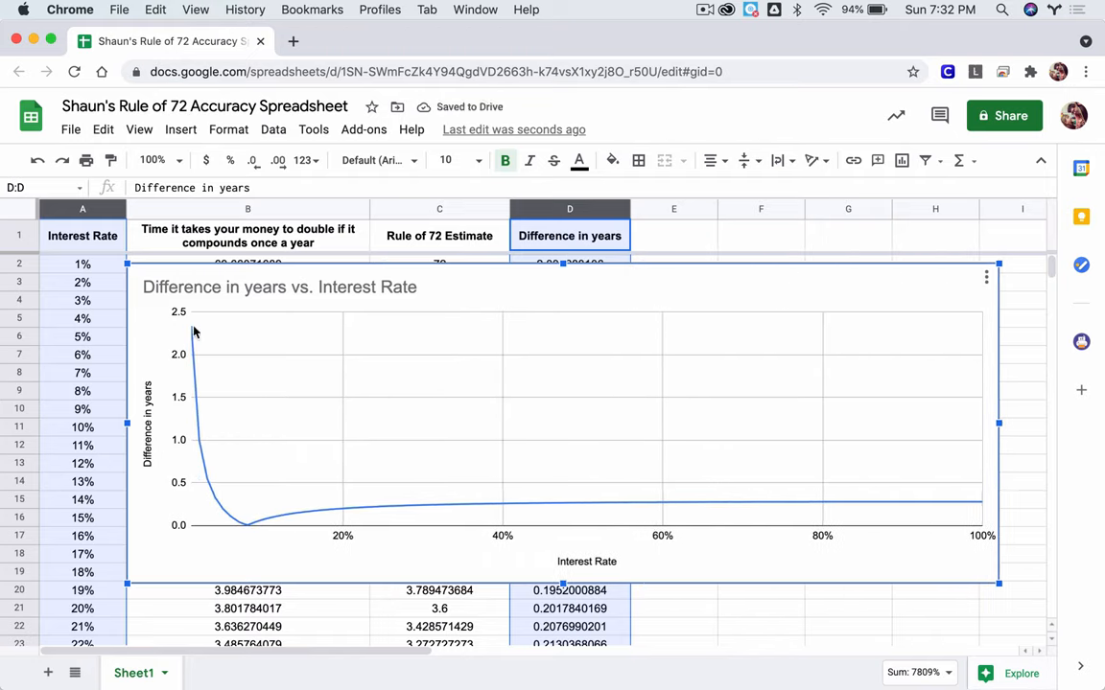
{"action": "mouse_move", "coordinate": [200, 441]}
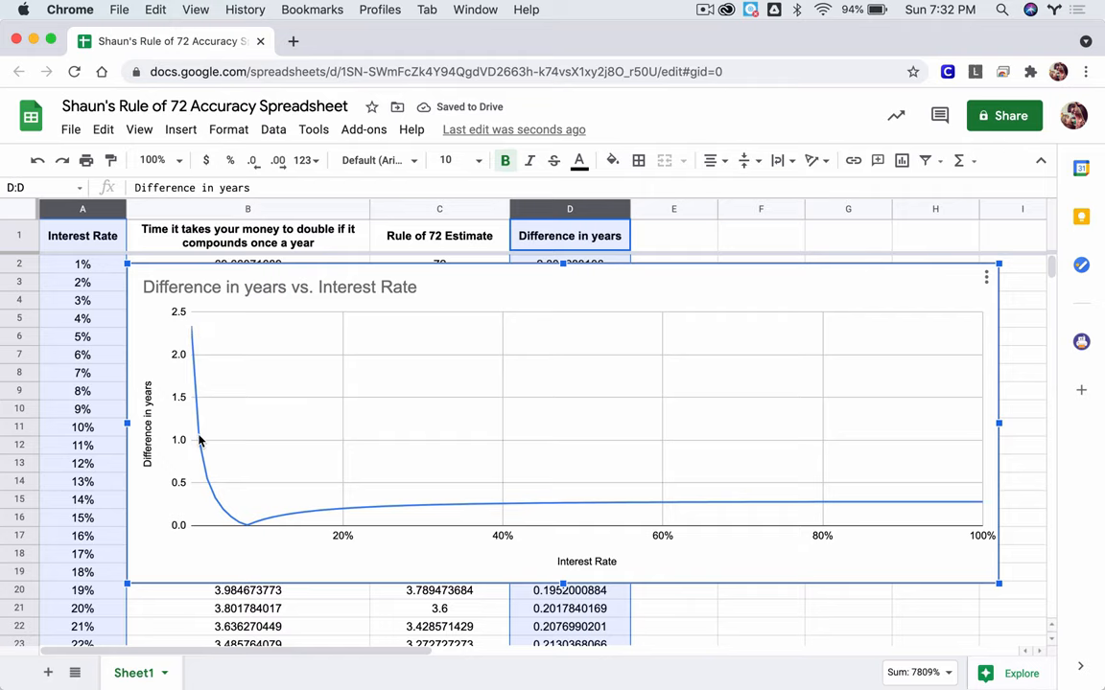
{"action": "mouse_move", "coordinate": [203, 468]}
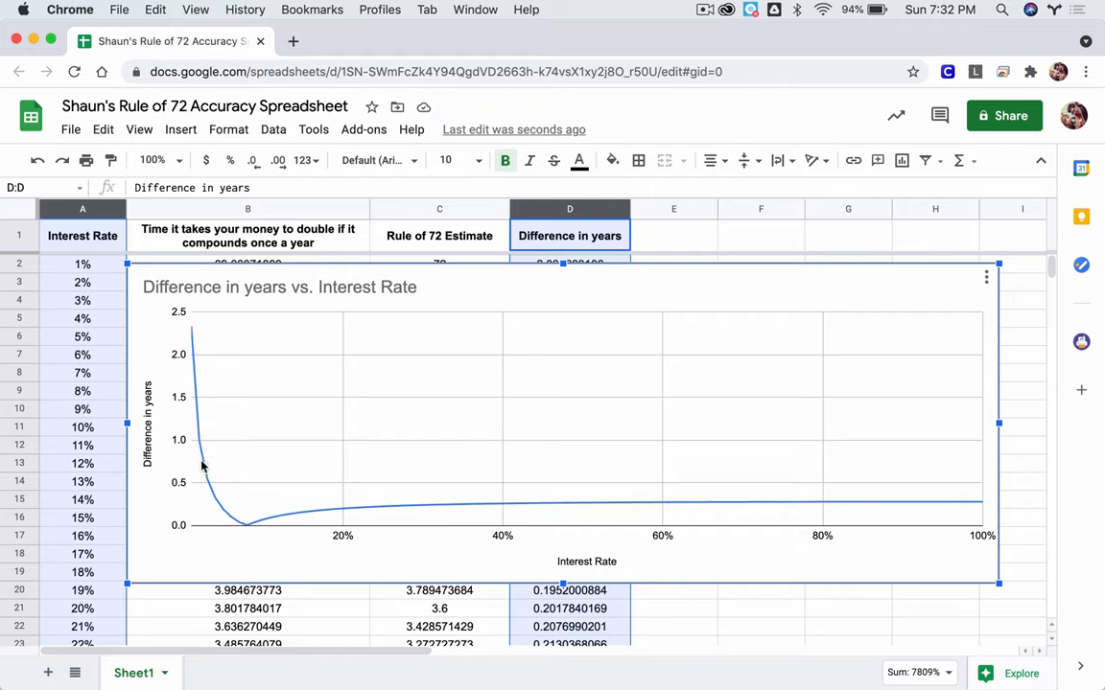
{"action": "mouse_move", "coordinate": [201, 469]}
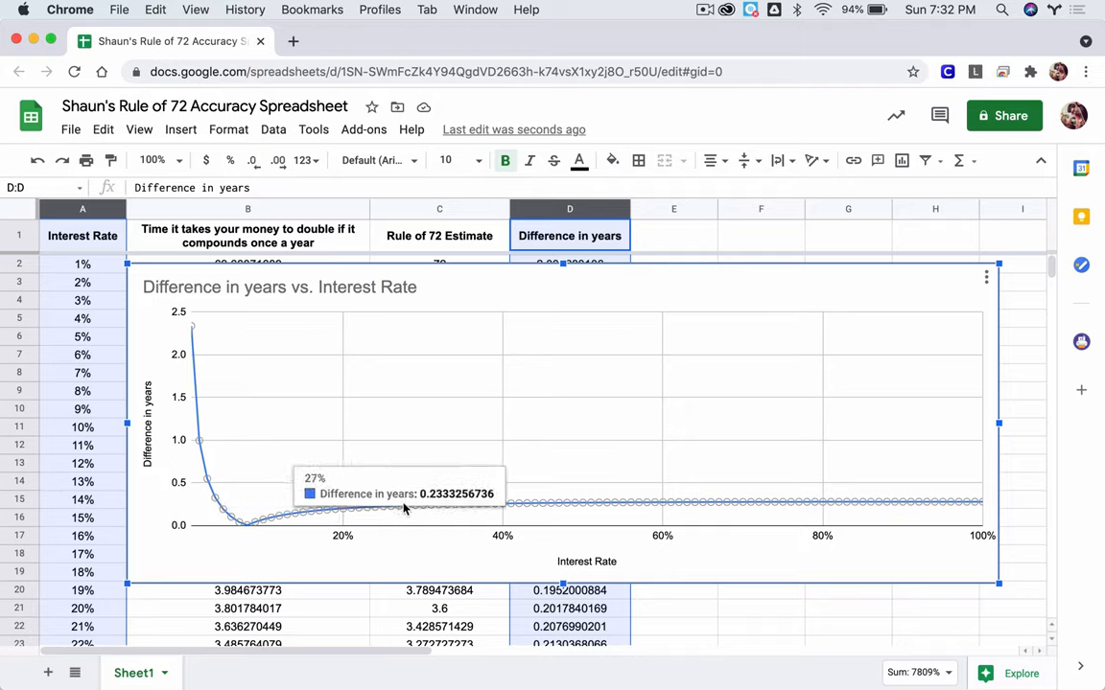
{"action": "mouse_move", "coordinate": [491, 510]}
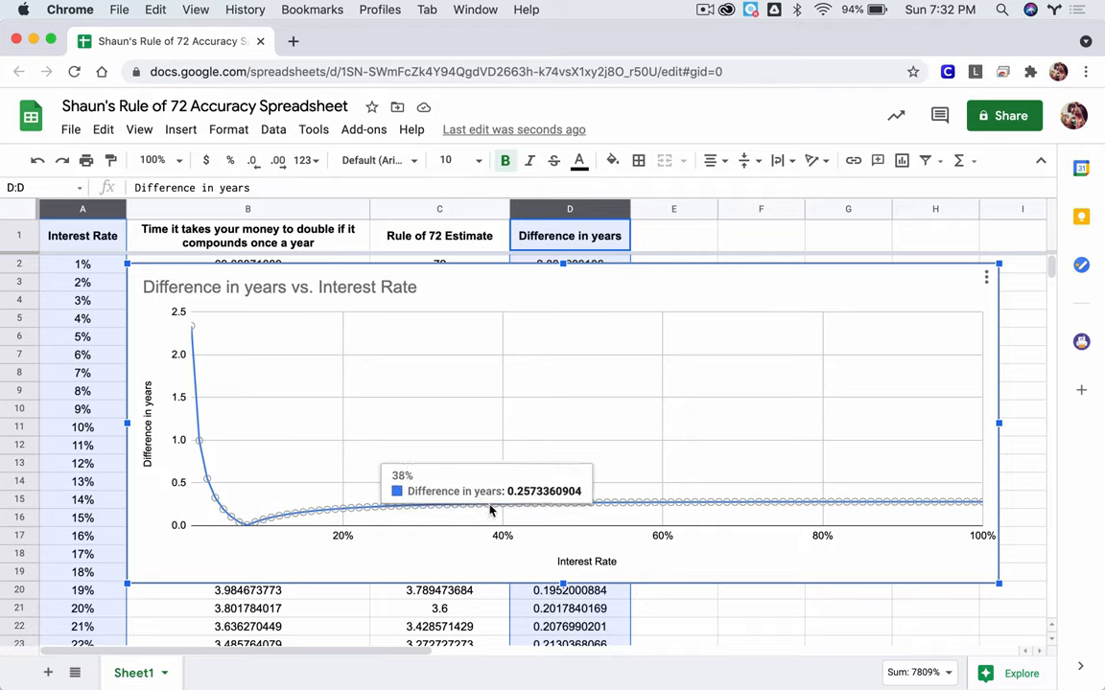
{"action": "mouse_move", "coordinate": [552, 506]}
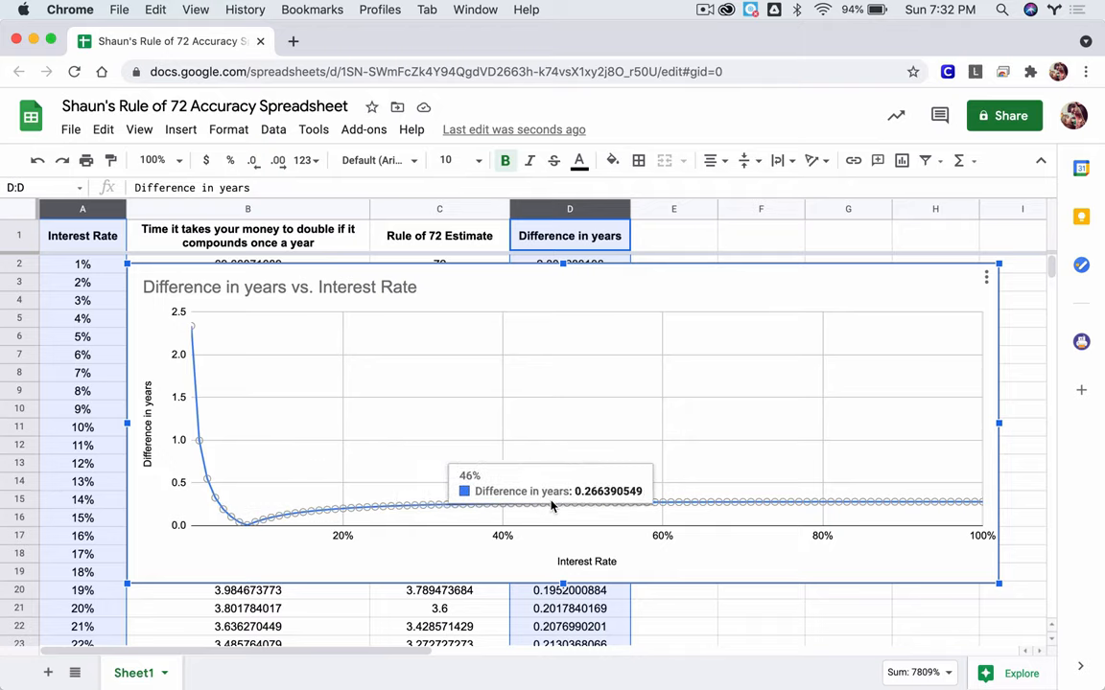
{"action": "mouse_move", "coordinate": [593, 506]}
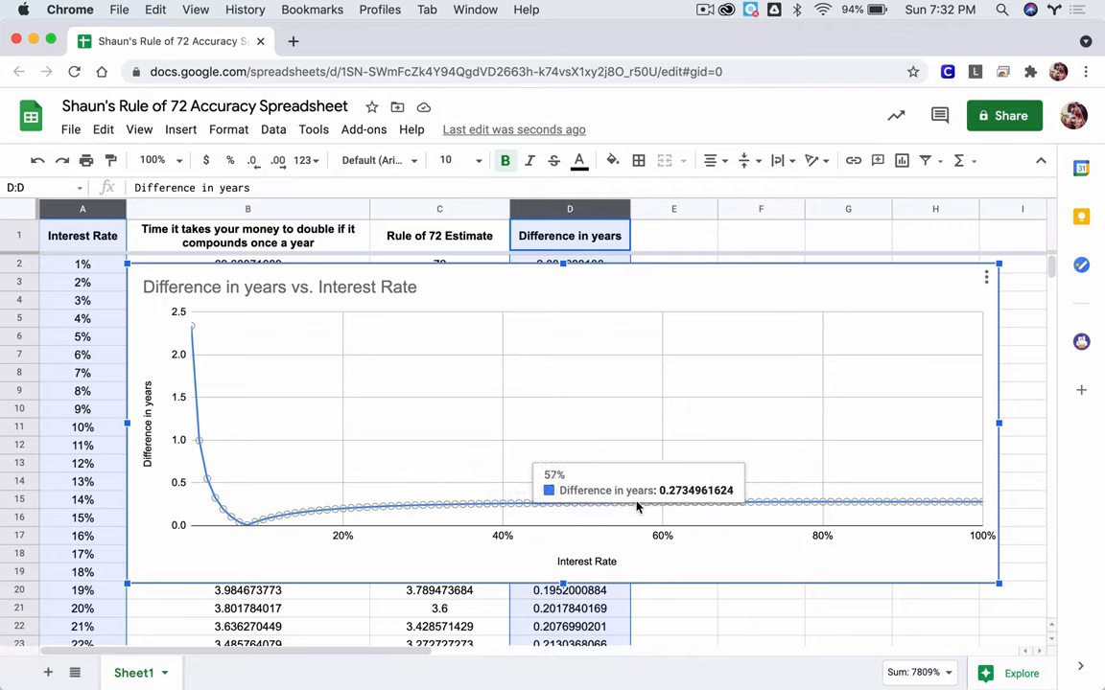
{"action": "mouse_move", "coordinate": [251, 526]}
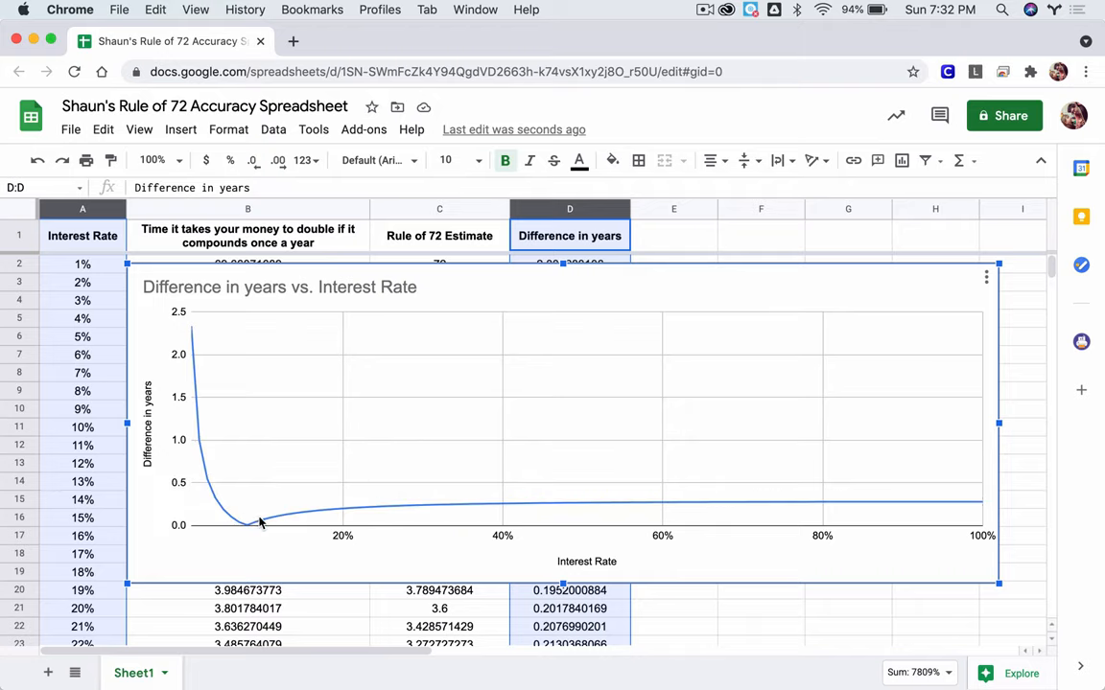
{"action": "mouse_move", "coordinate": [215, 527]}
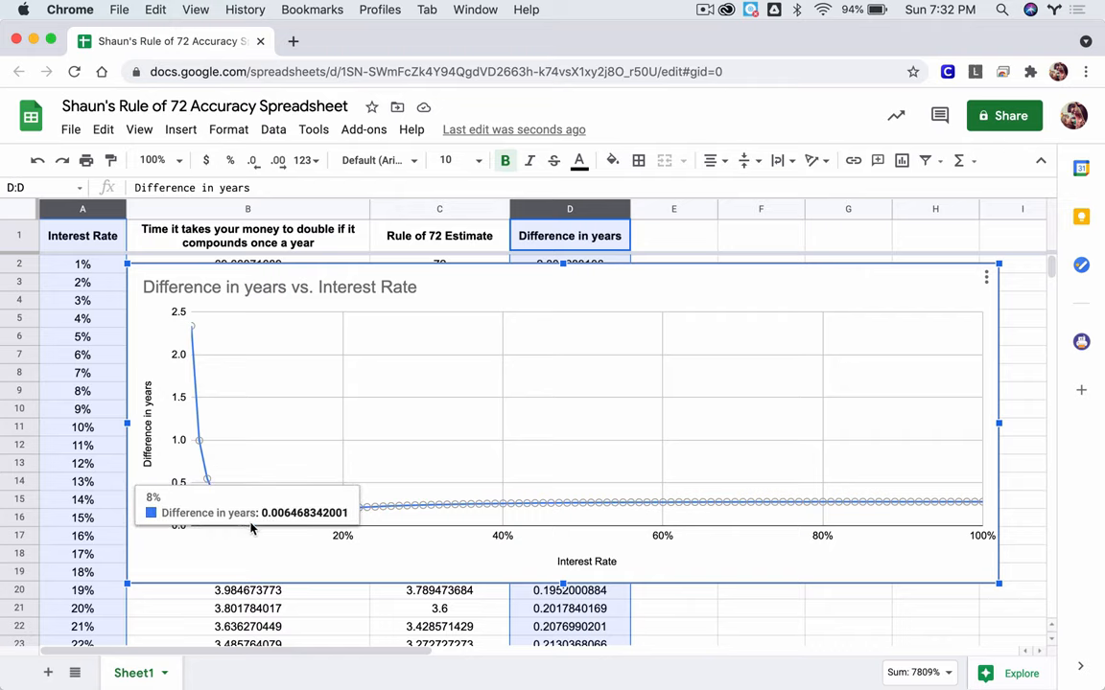
{"action": "mouse_move", "coordinate": [247, 529]}
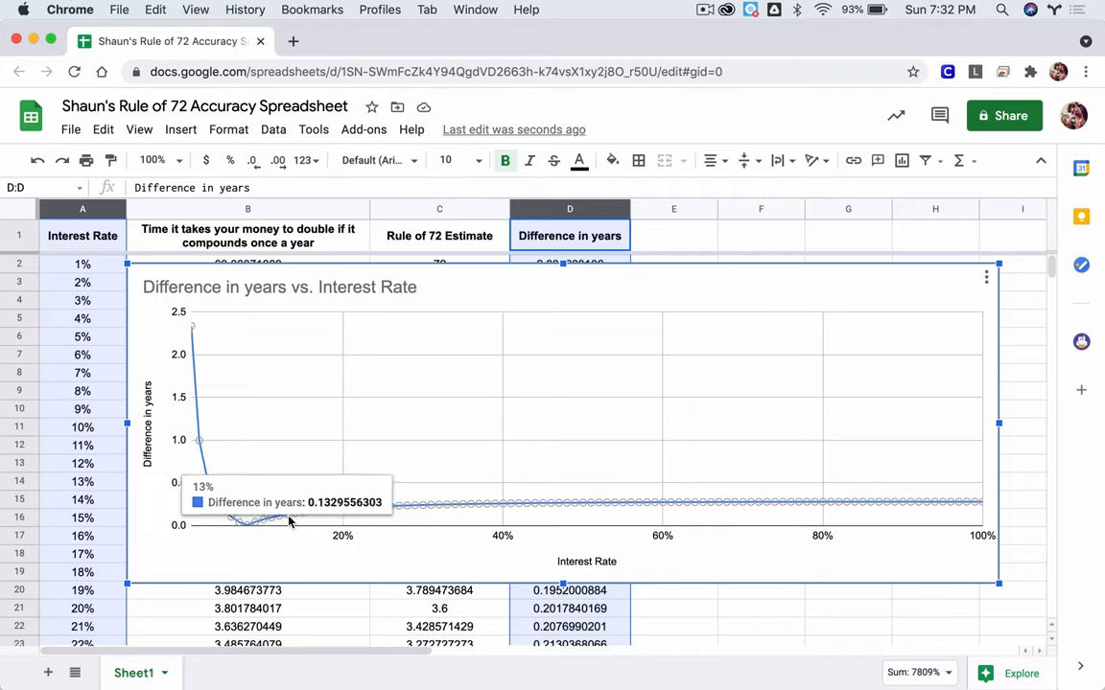
{"action": "mouse_move", "coordinate": [200, 564]}
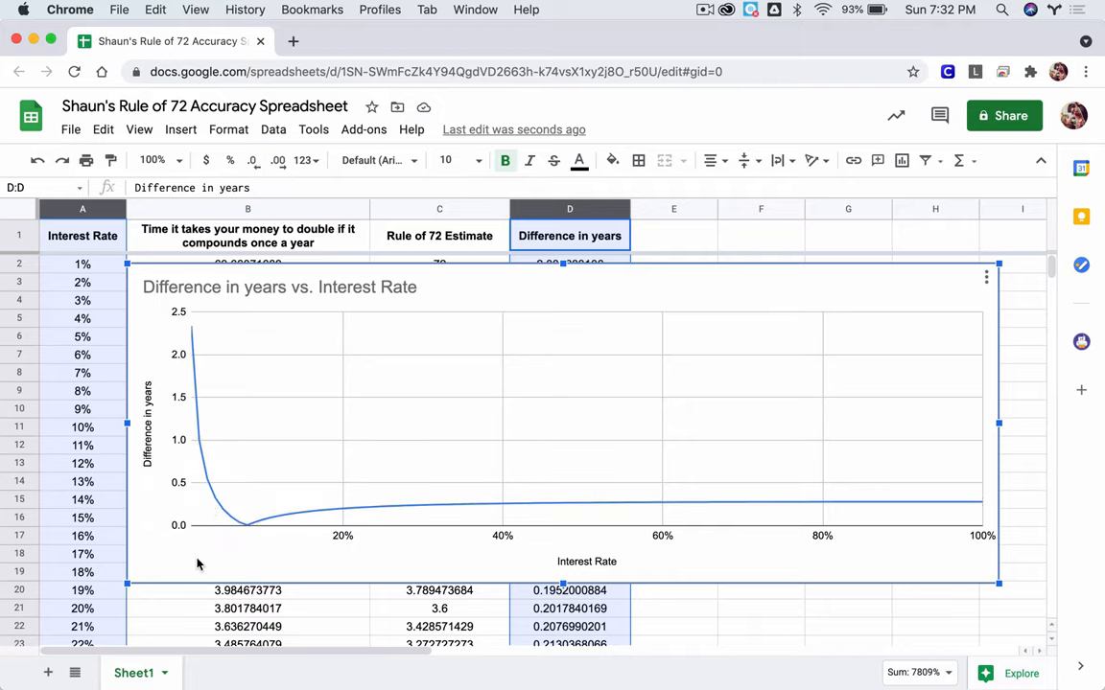
{"action": "mouse_move", "coordinate": [805, 286]}
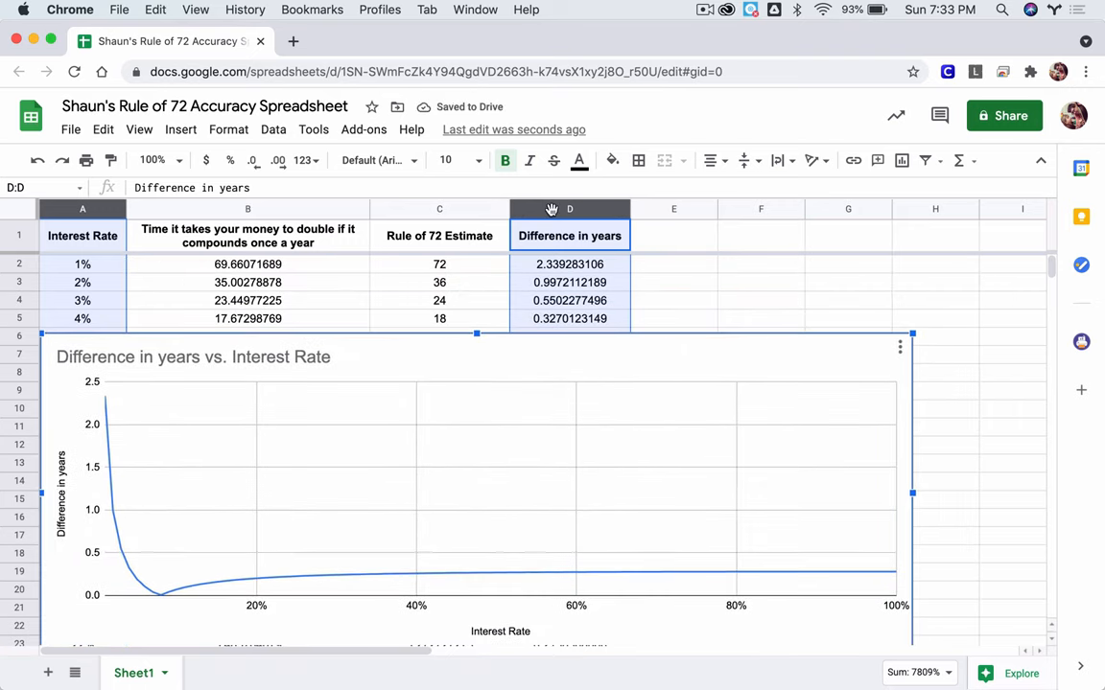
Step: Sort the sheet by the Difference in years column A → Z so 8% (≈0.0065) comes first
{"action": "left_click", "coordinate": [569, 265]}
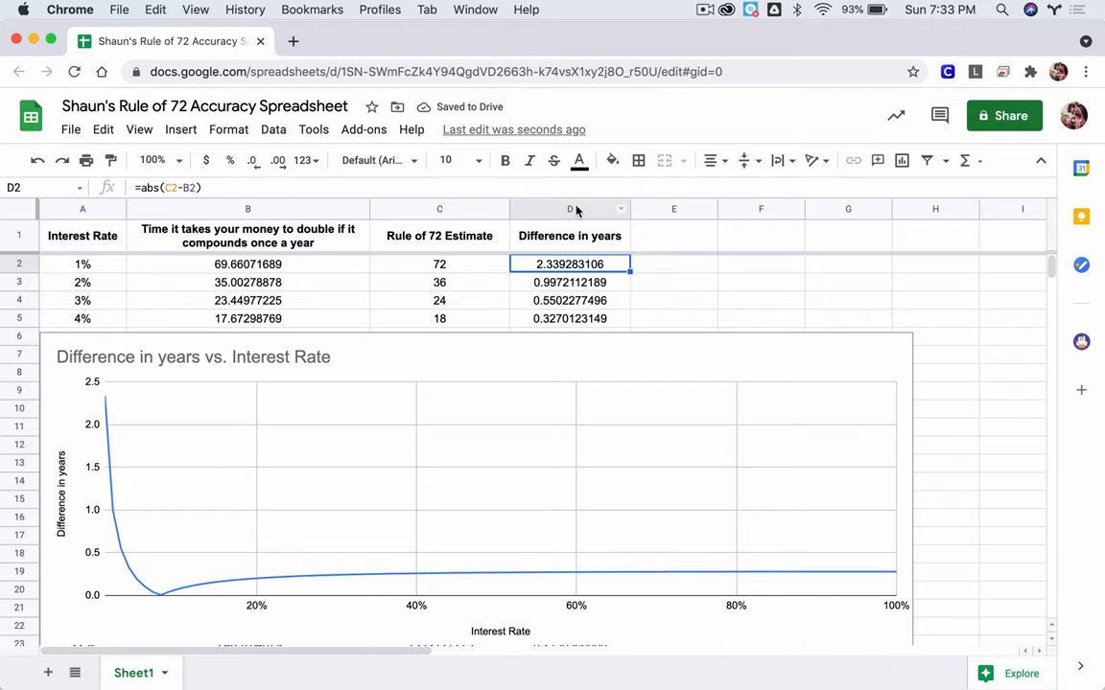
{"action": "left_click", "coordinate": [570, 209]}
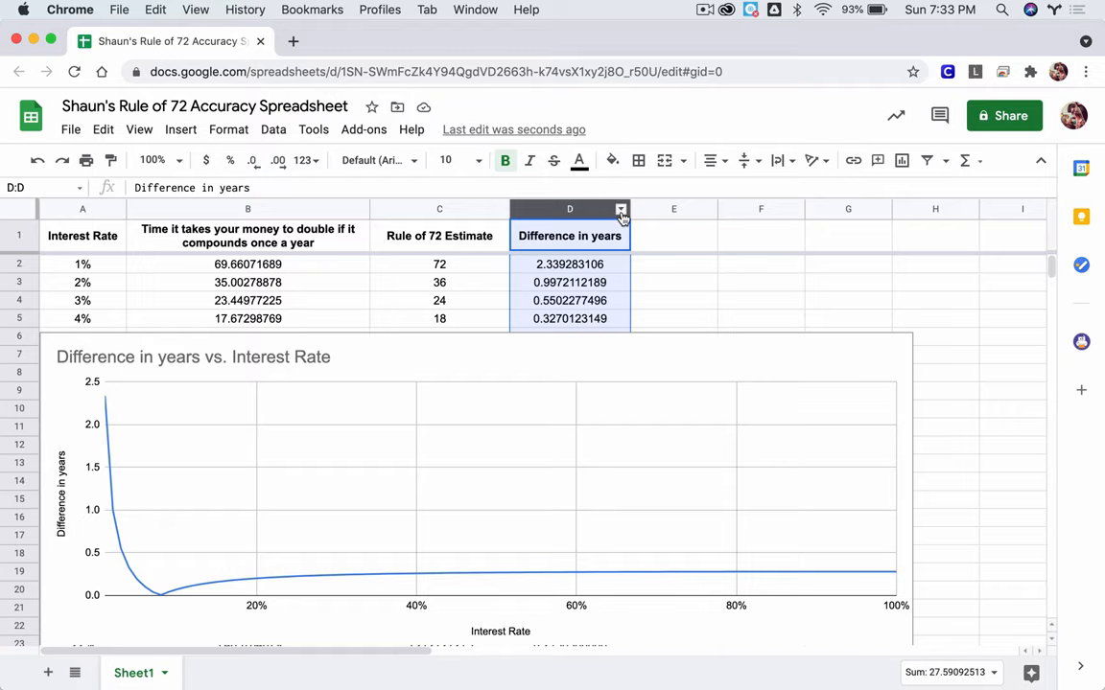
{"action": "right_click", "coordinate": [569, 209]}
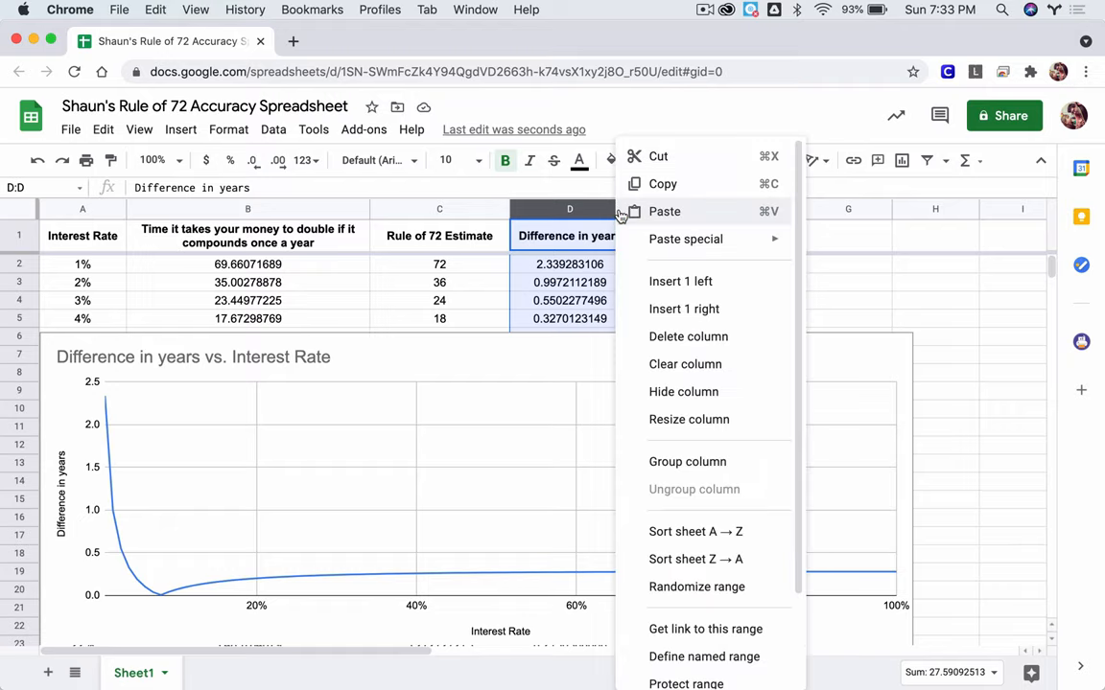
{"action": "mouse_move", "coordinate": [683, 531]}
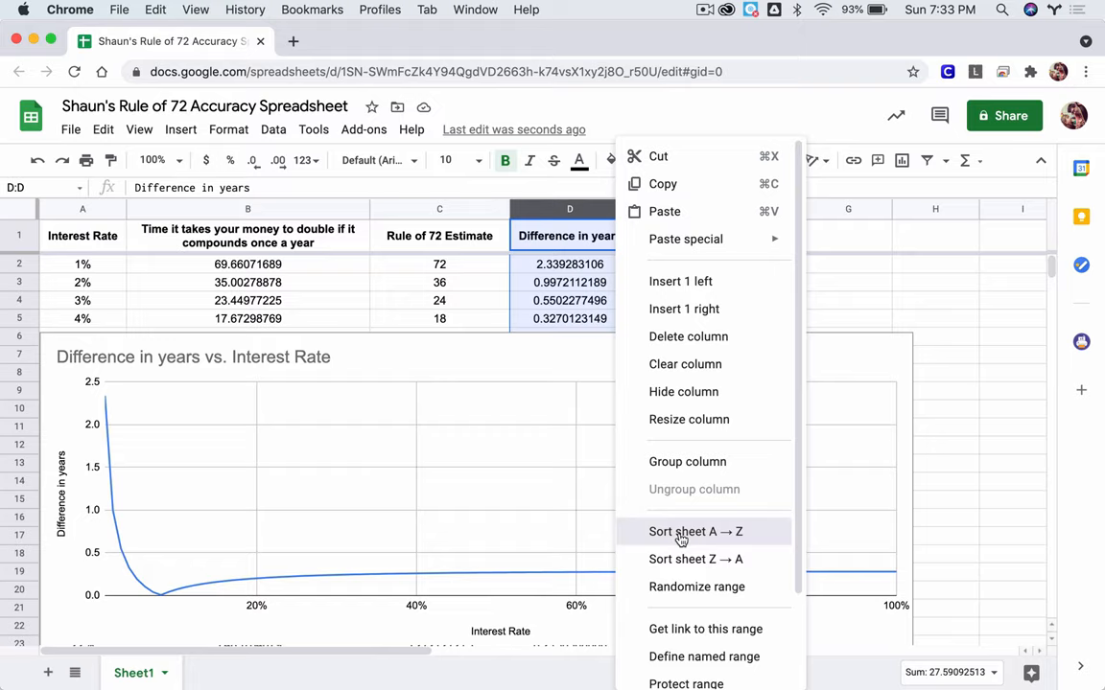
{"action": "left_click", "coordinate": [694, 531]}
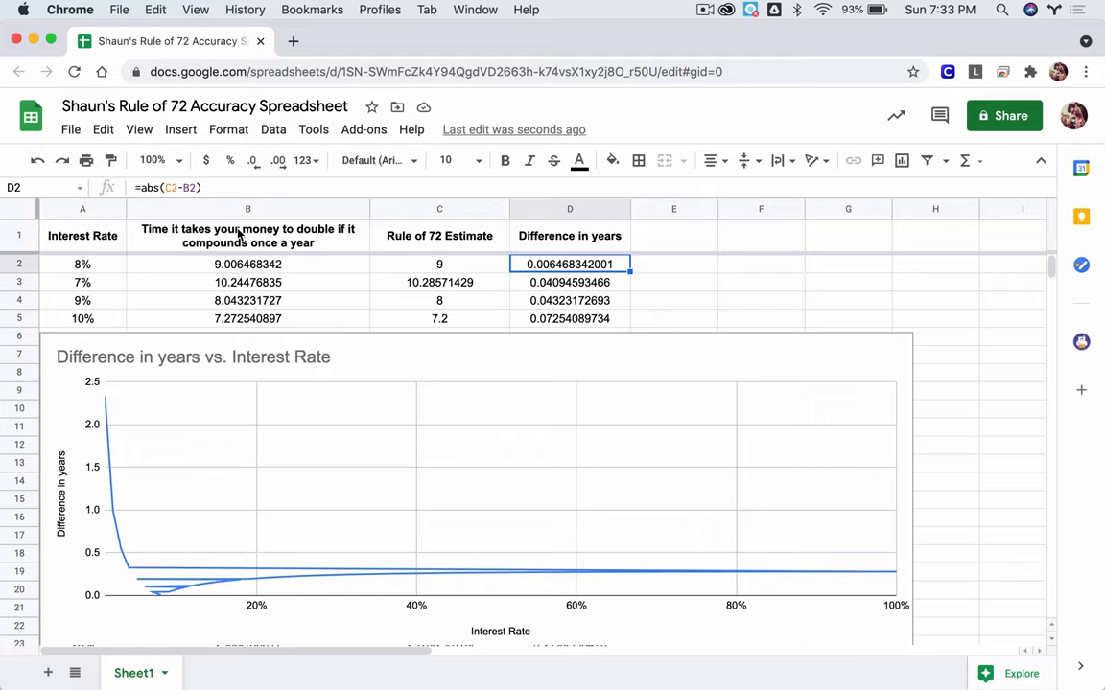
Step: Review the top sorted rates 8%, 7% and 10%, then select the chart to move it lower
{"action": "left_click", "coordinate": [83, 264]}
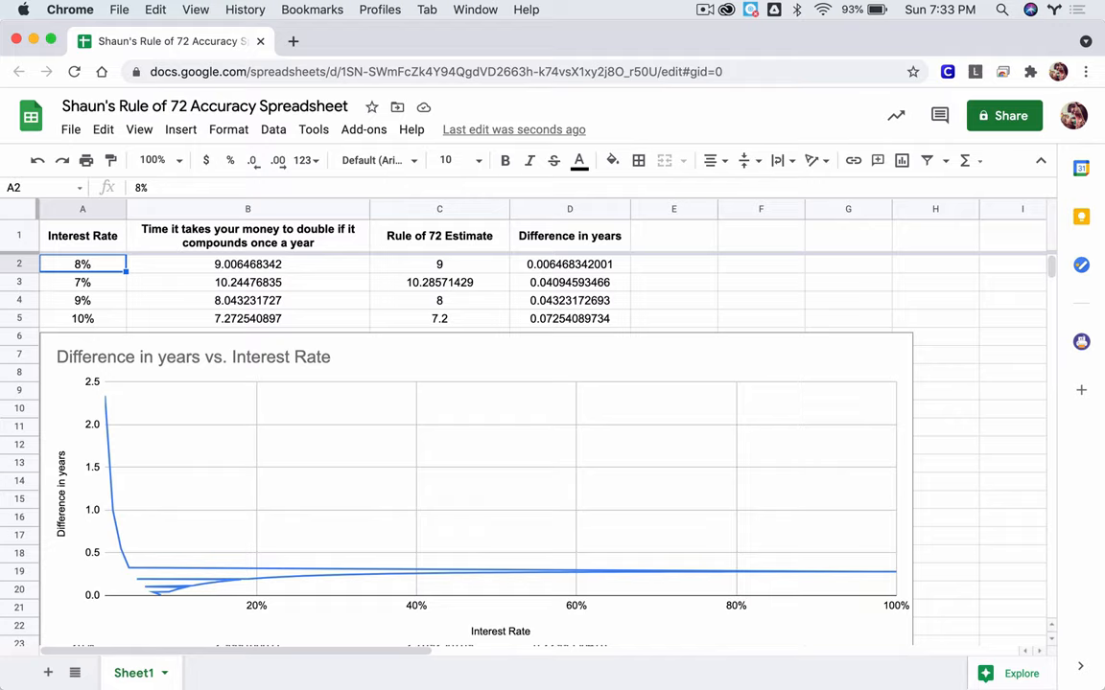
{"action": "left_click", "coordinate": [83, 282]}
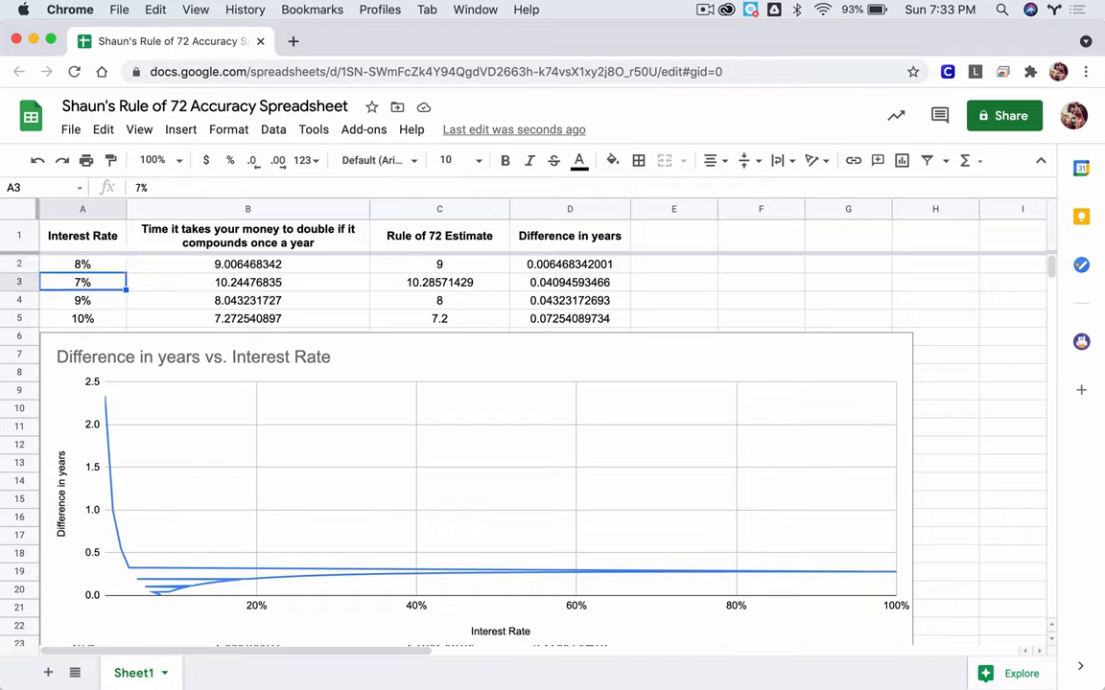
{"action": "left_click", "coordinate": [83, 318]}
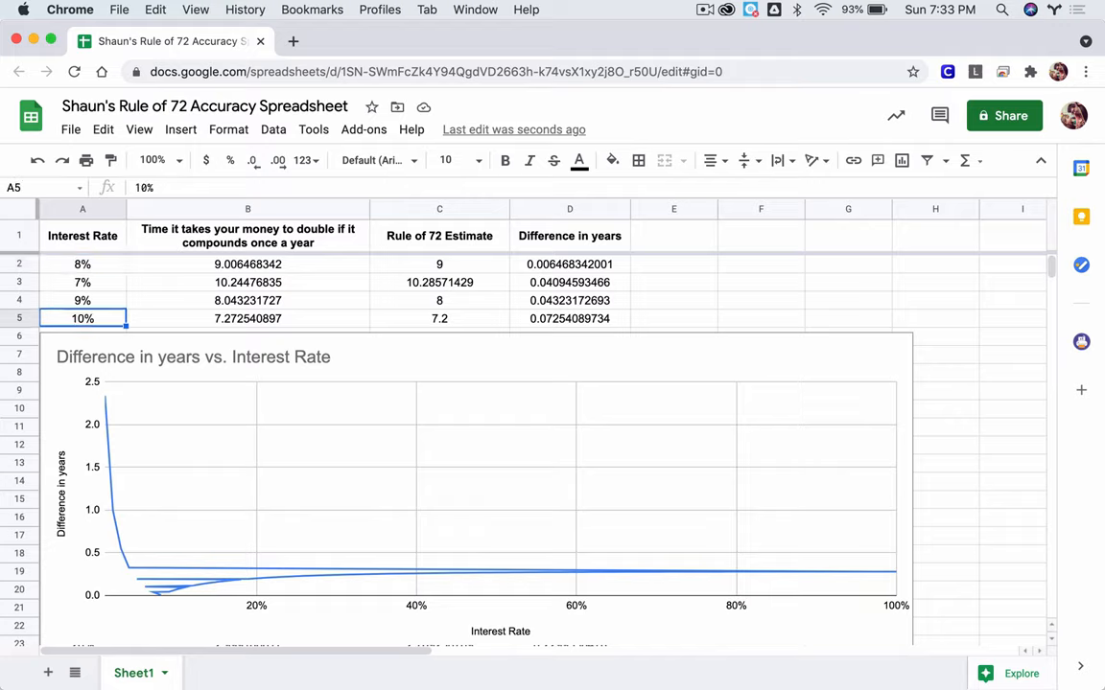
{"action": "left_click", "coordinate": [434, 353]}
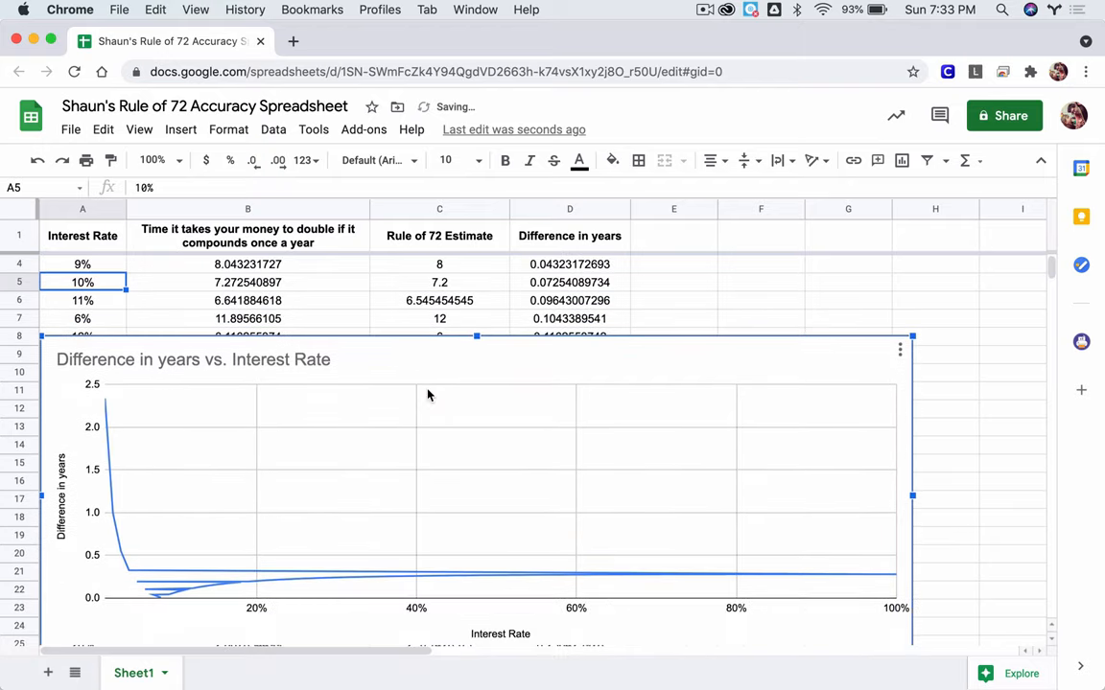
{"action": "scroll", "scroll_direction": "down", "scroll_amount": 3}
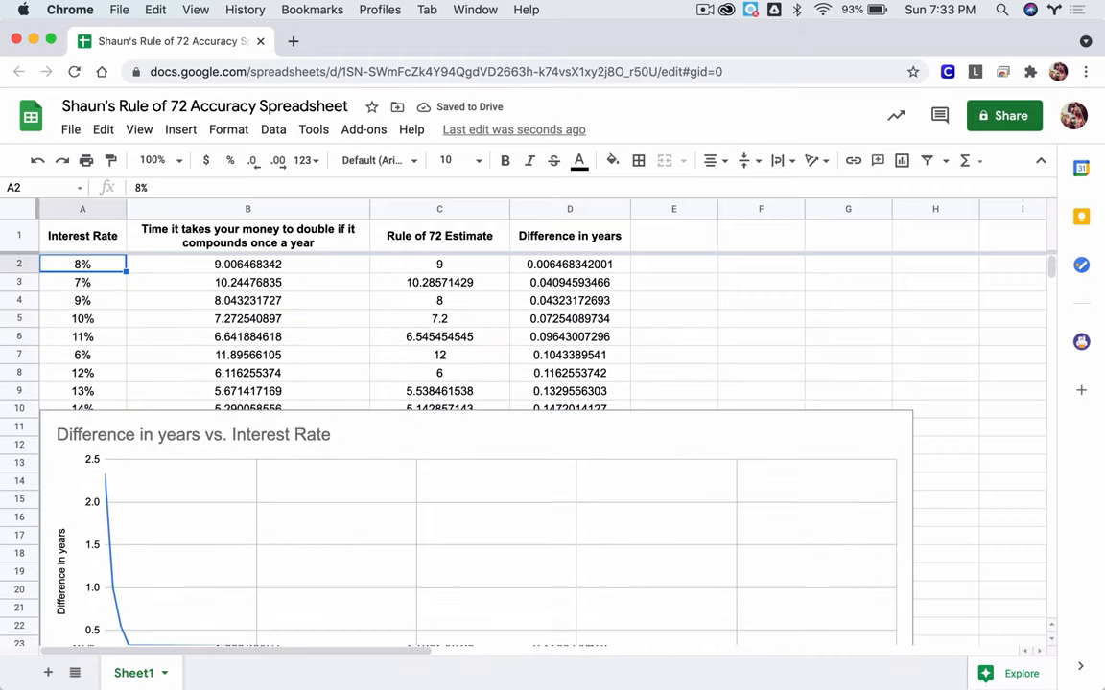
Step: Check the next sorted rates 9%, 11% and 6% uncovered below the repositioned chart
{"action": "left_click", "coordinate": [83, 300]}
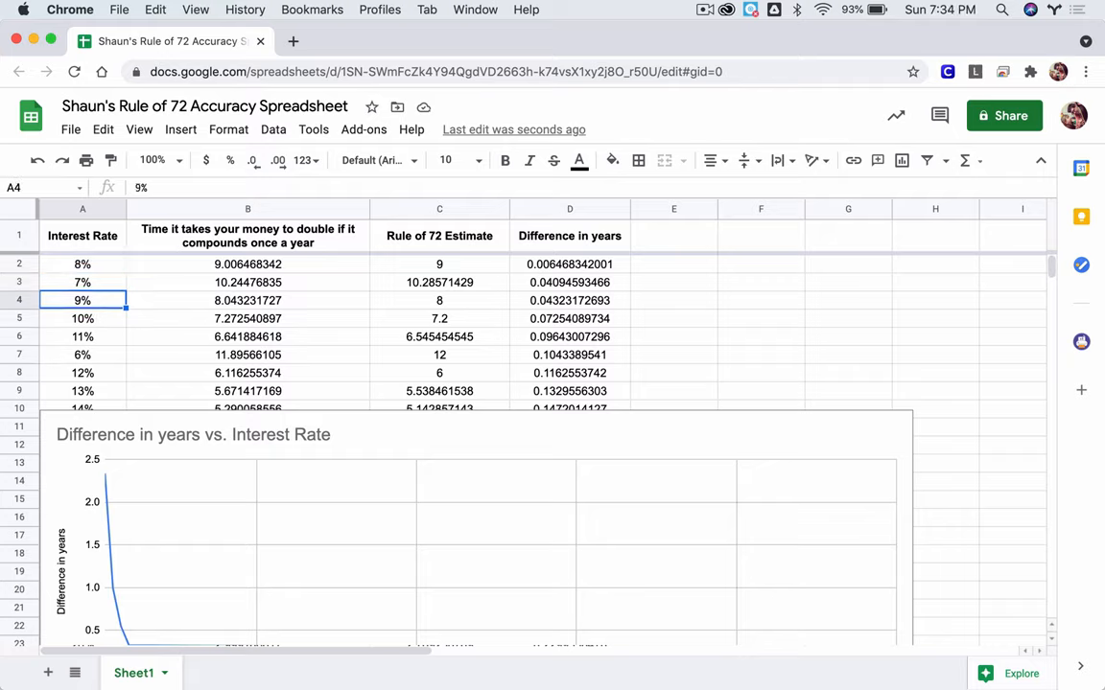
{"action": "left_click", "coordinate": [83, 337]}
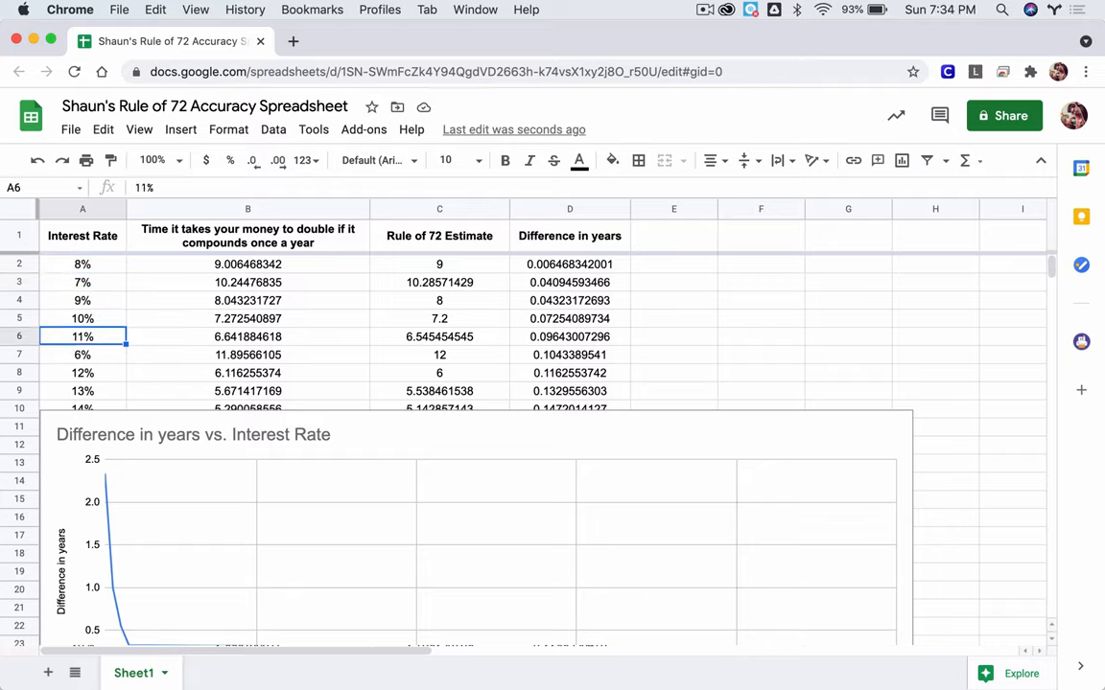
{"action": "left_click", "coordinate": [83, 353]}
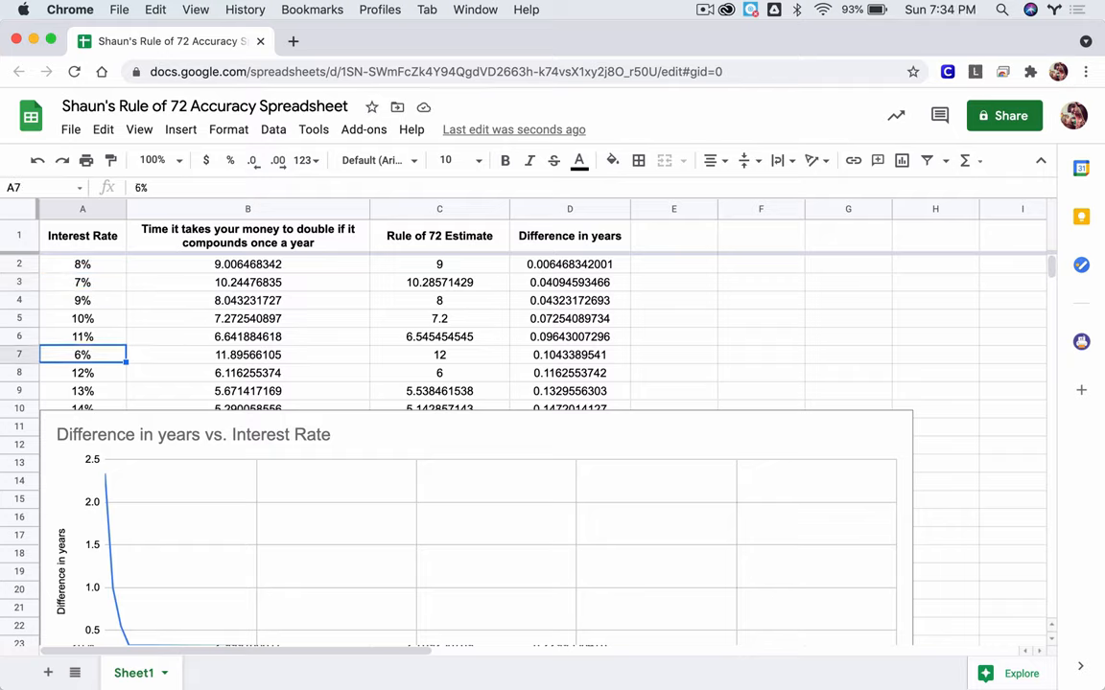
{"action": "left_click", "coordinate": [83, 319]}
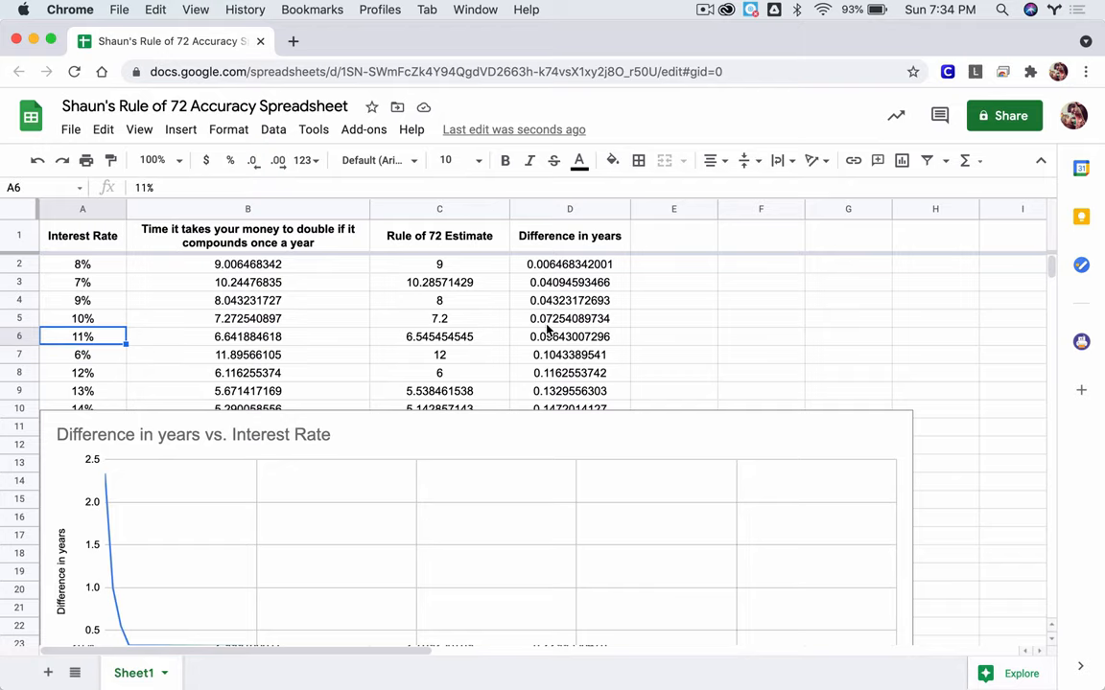
{"action": "scroll", "scroll_direction": "down", "scroll_amount": 3}
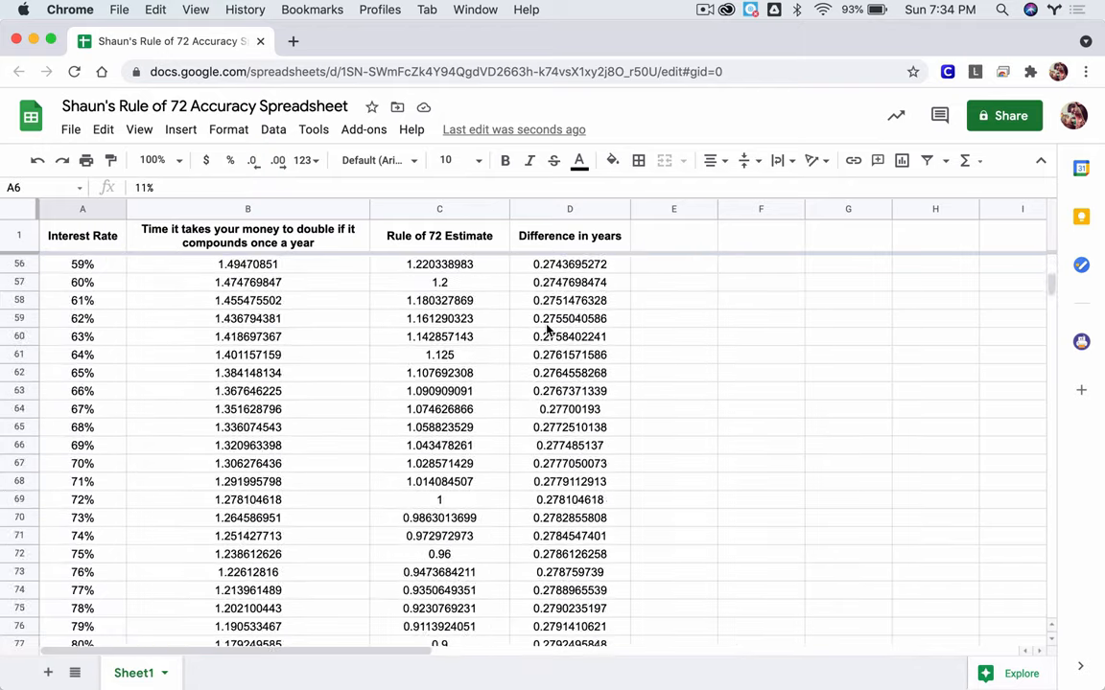
{"action": "scroll", "scroll_direction": "down", "scroll_amount": 3}
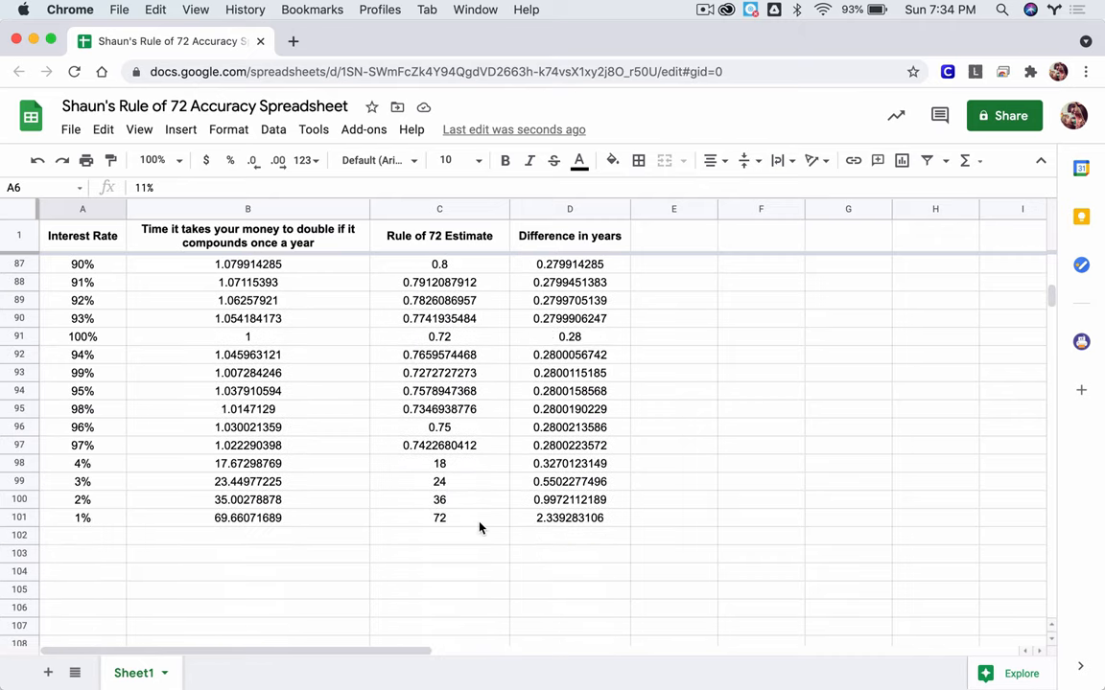
{"action": "mouse_move", "coordinate": [65, 418]}
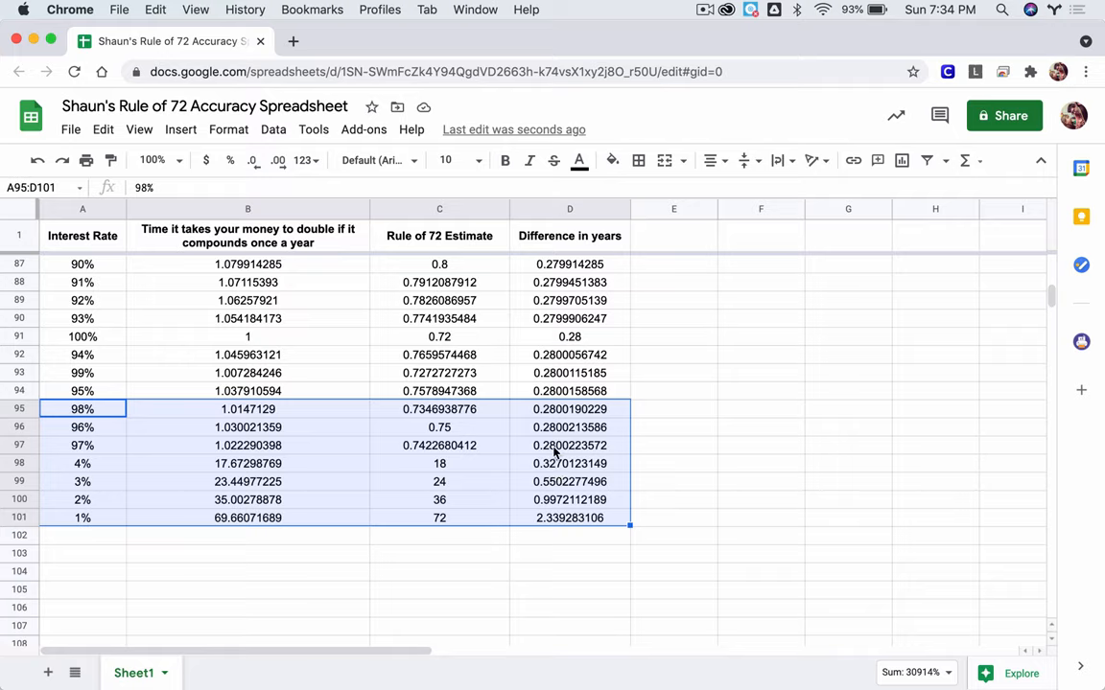
{"action": "mouse_move", "coordinate": [564, 445]}
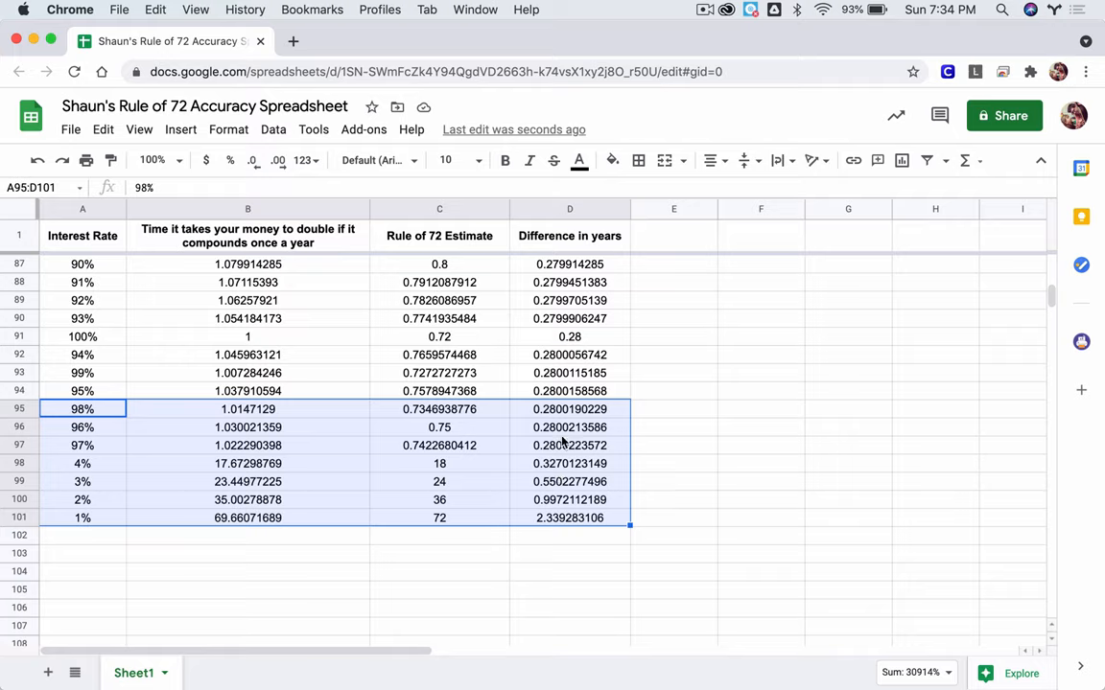
{"action": "mouse_move", "coordinate": [564, 462]}
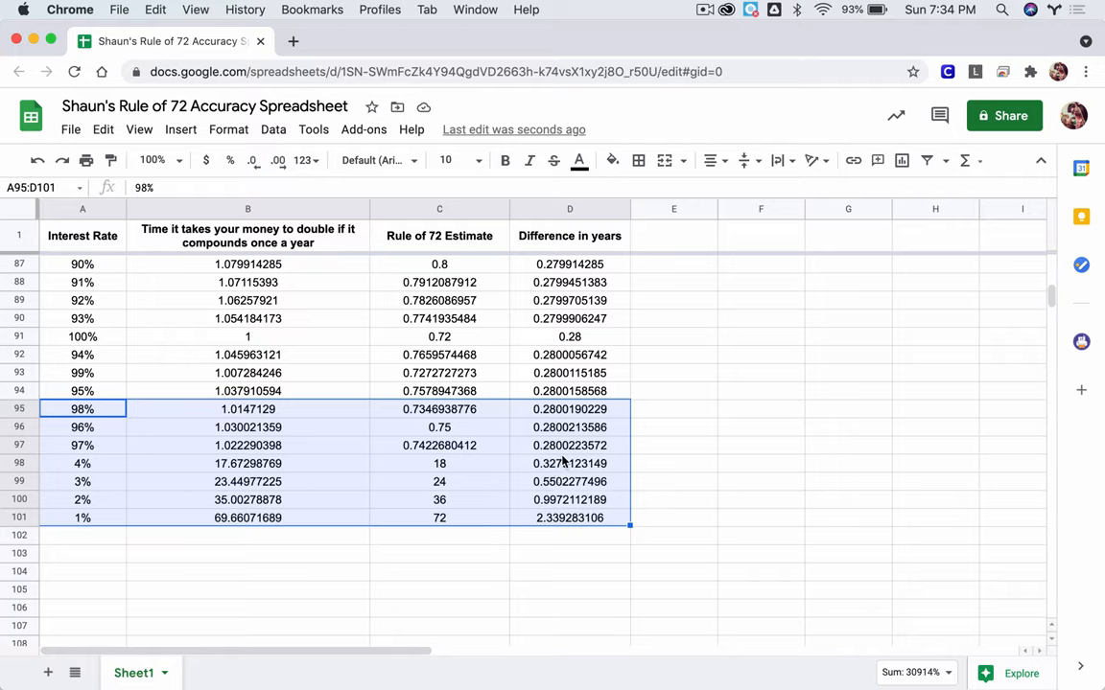